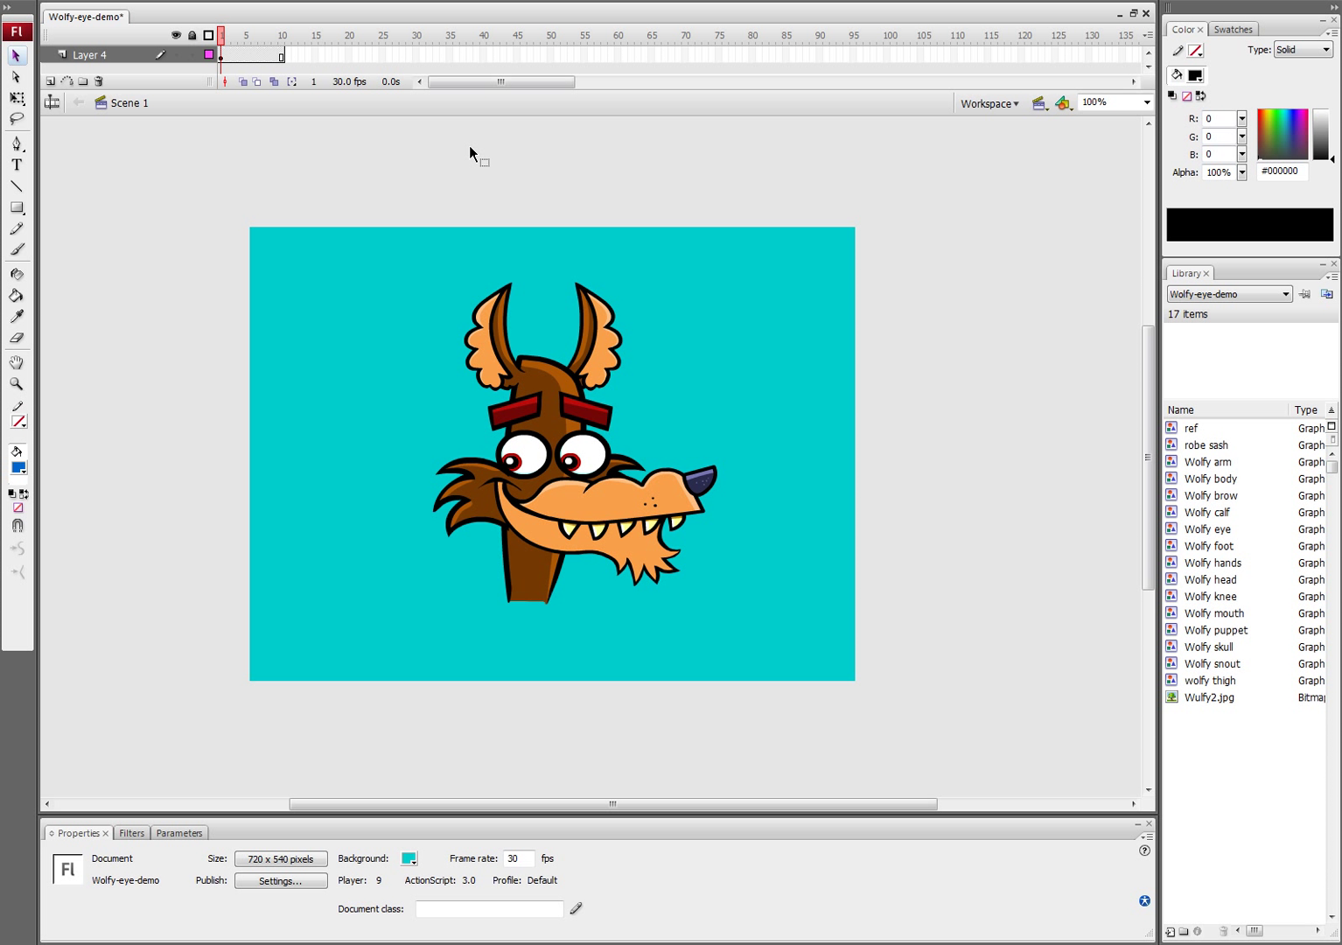
pyautogui.moveTo(532, 262)
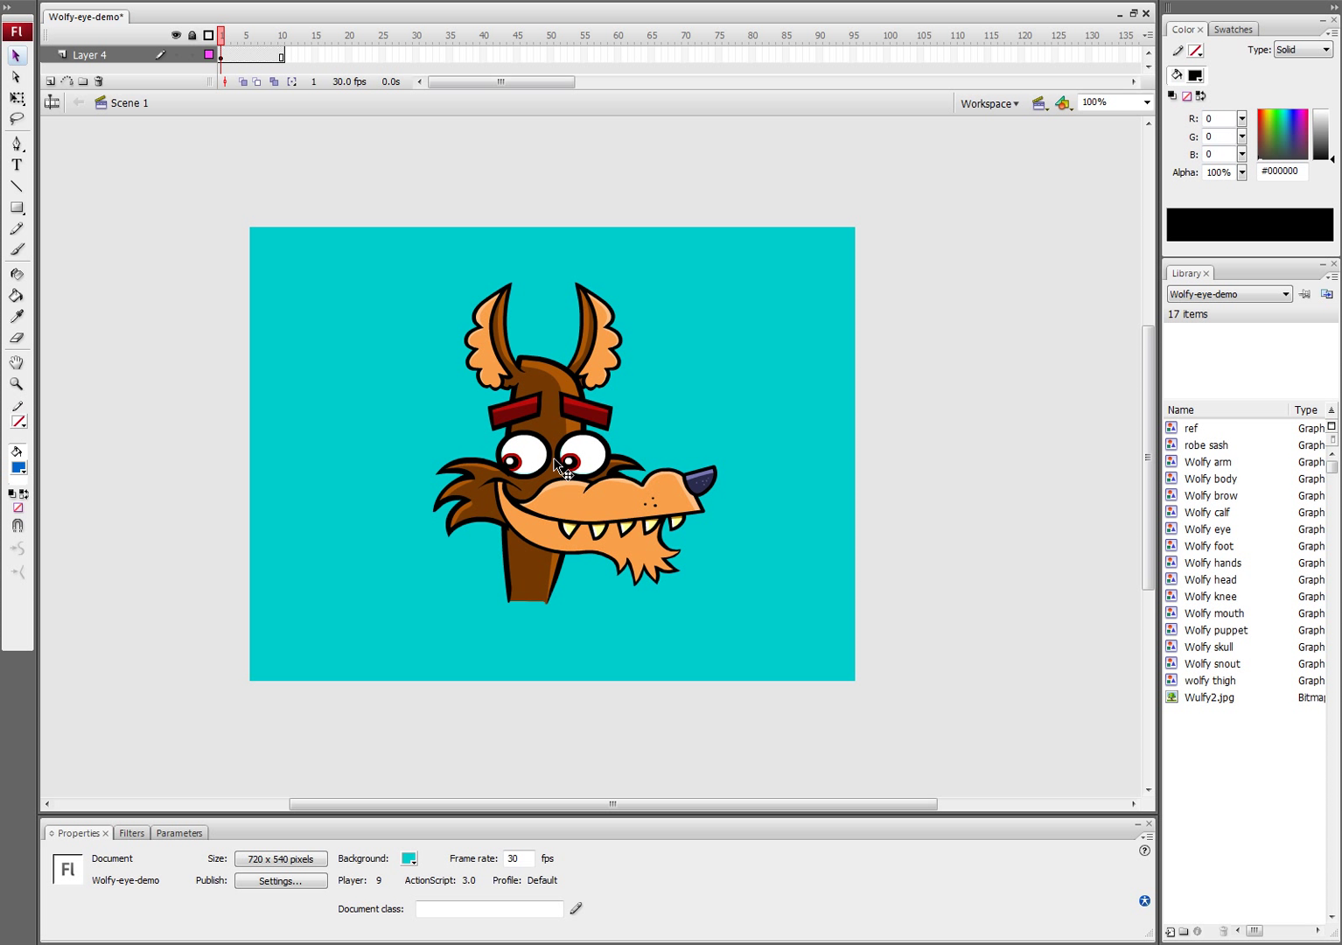
# - Check the mouth symbol shows closed on frame 1 and open on frame 8, then return to the main scene
pyautogui.click(560, 476)
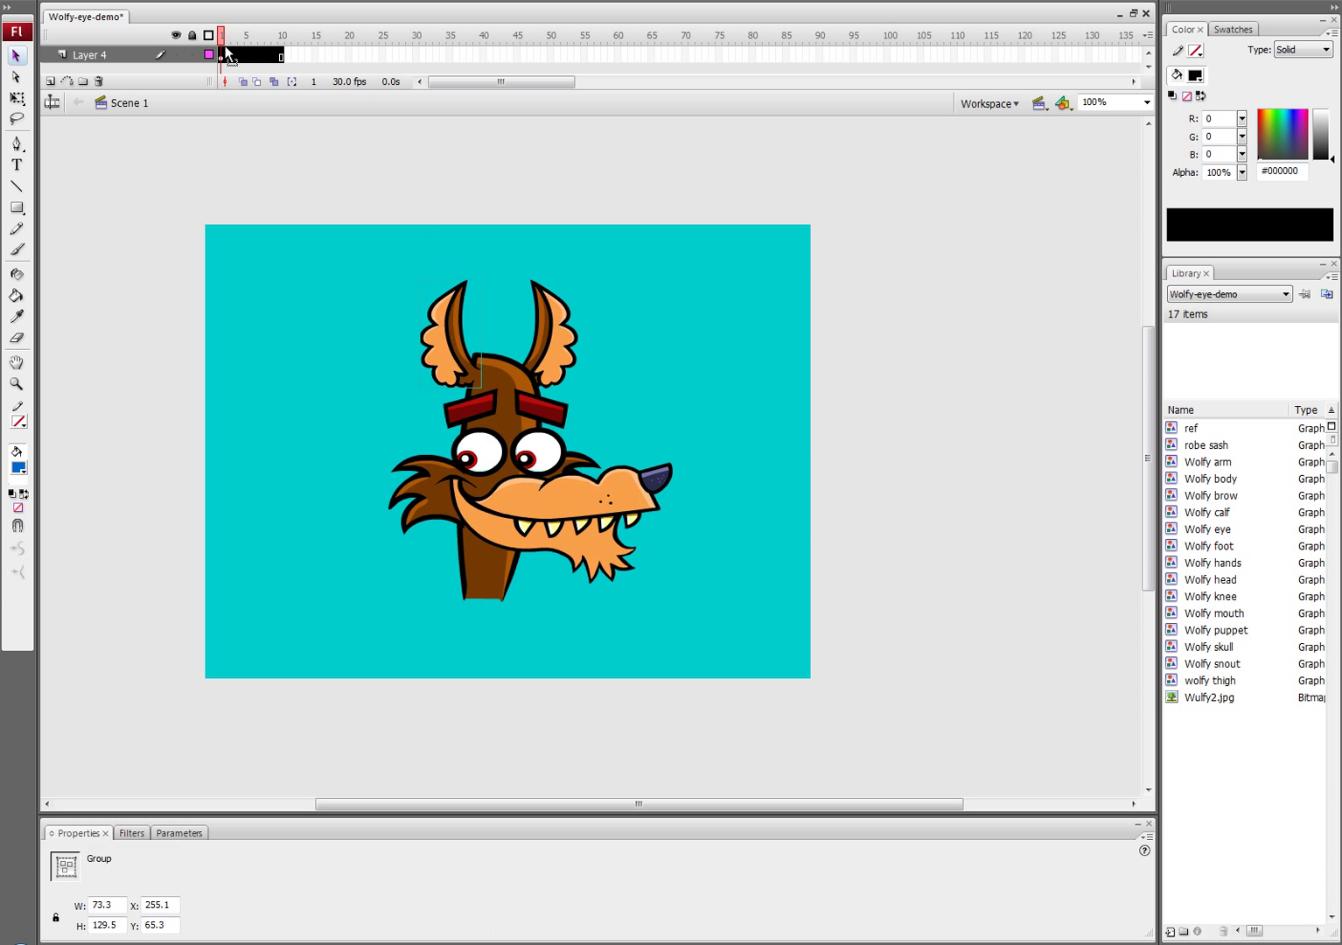
pyautogui.click(266, 33)
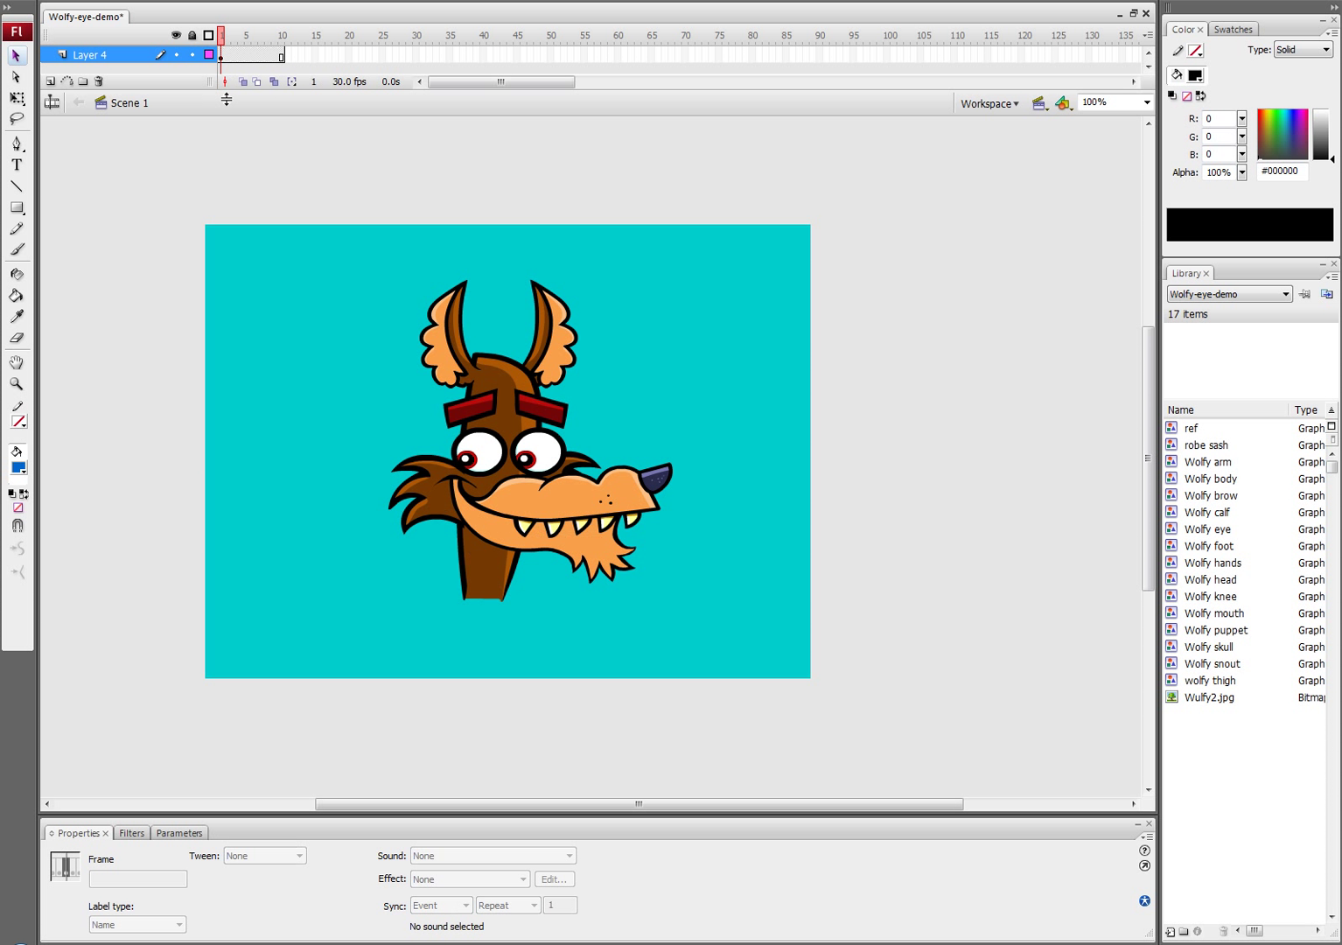
pyautogui.click(482, 532)
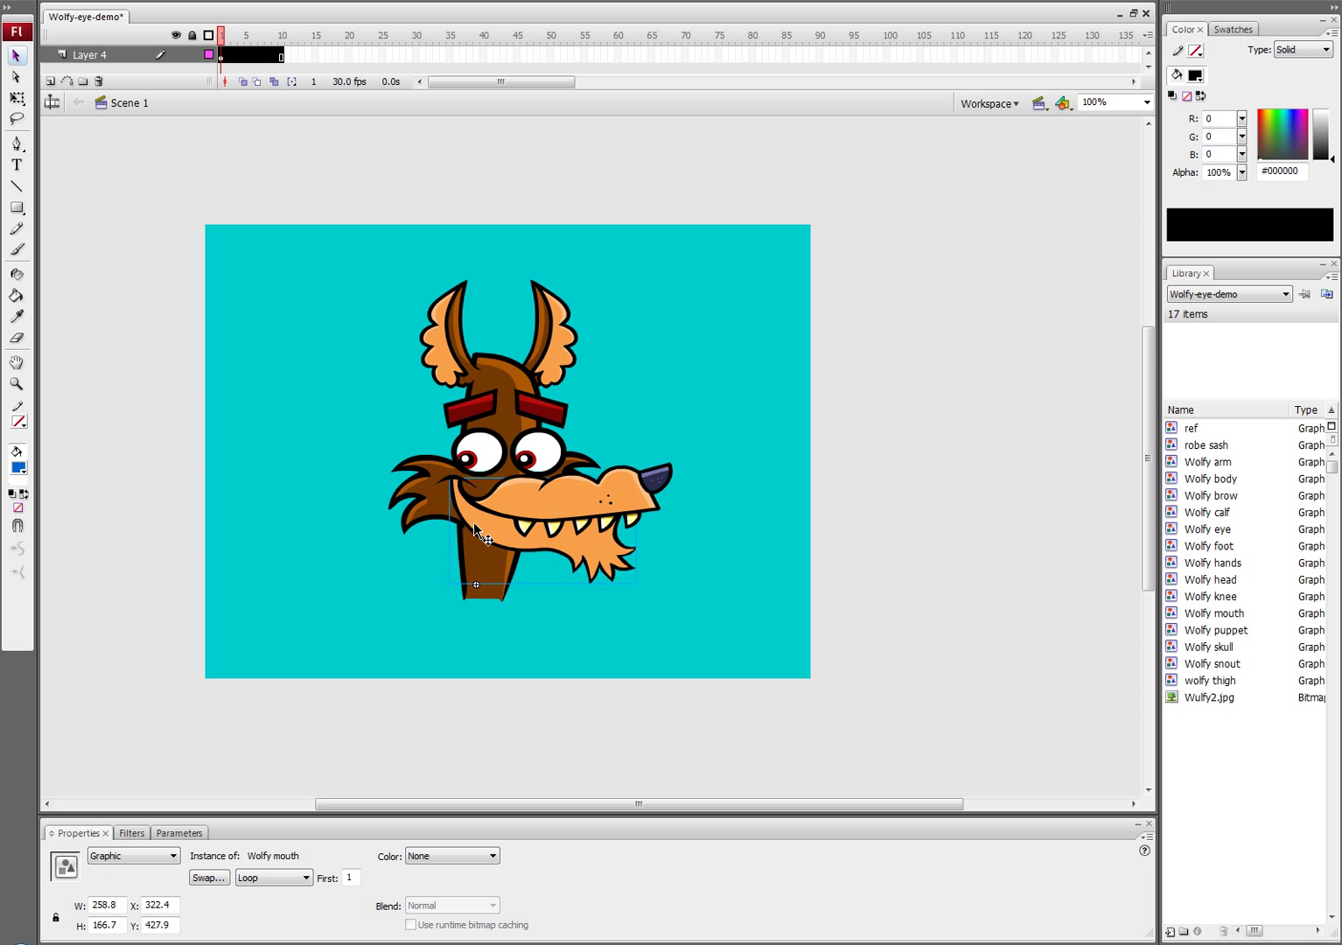
pyautogui.doubleClick(480, 528)
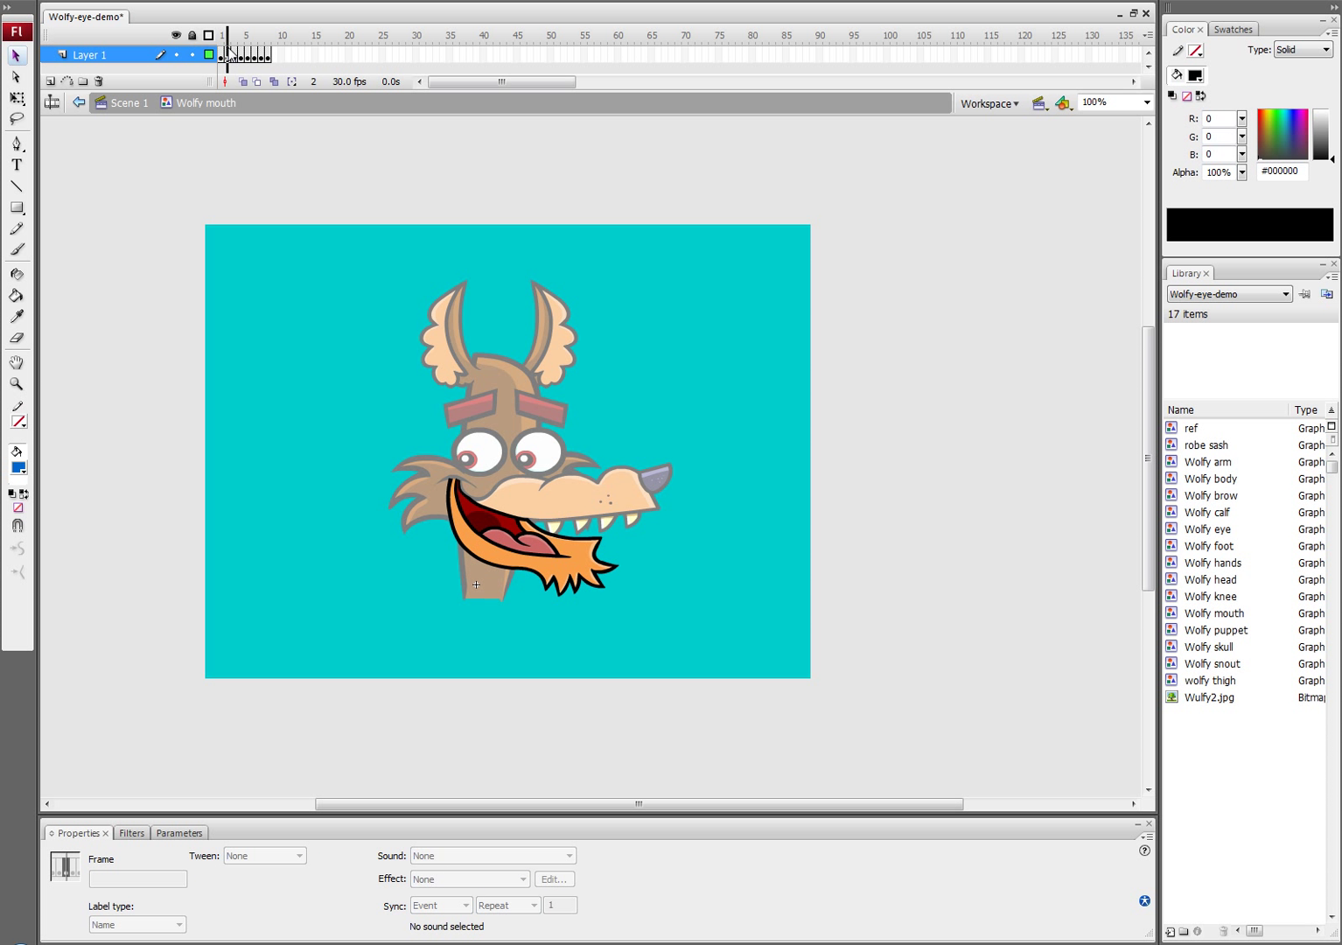
pyautogui.click(231, 35)
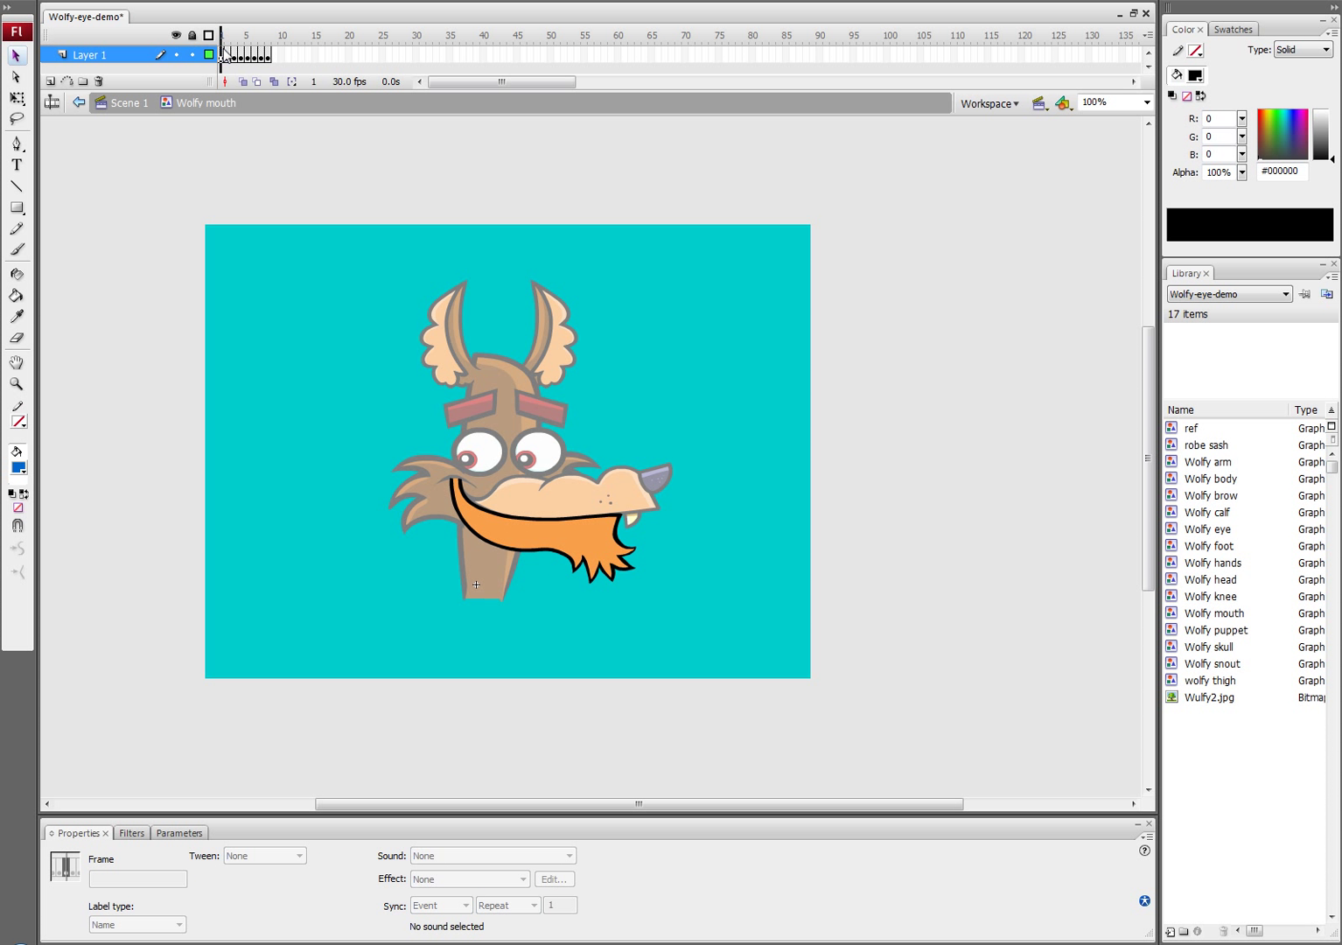
pyautogui.click(263, 35)
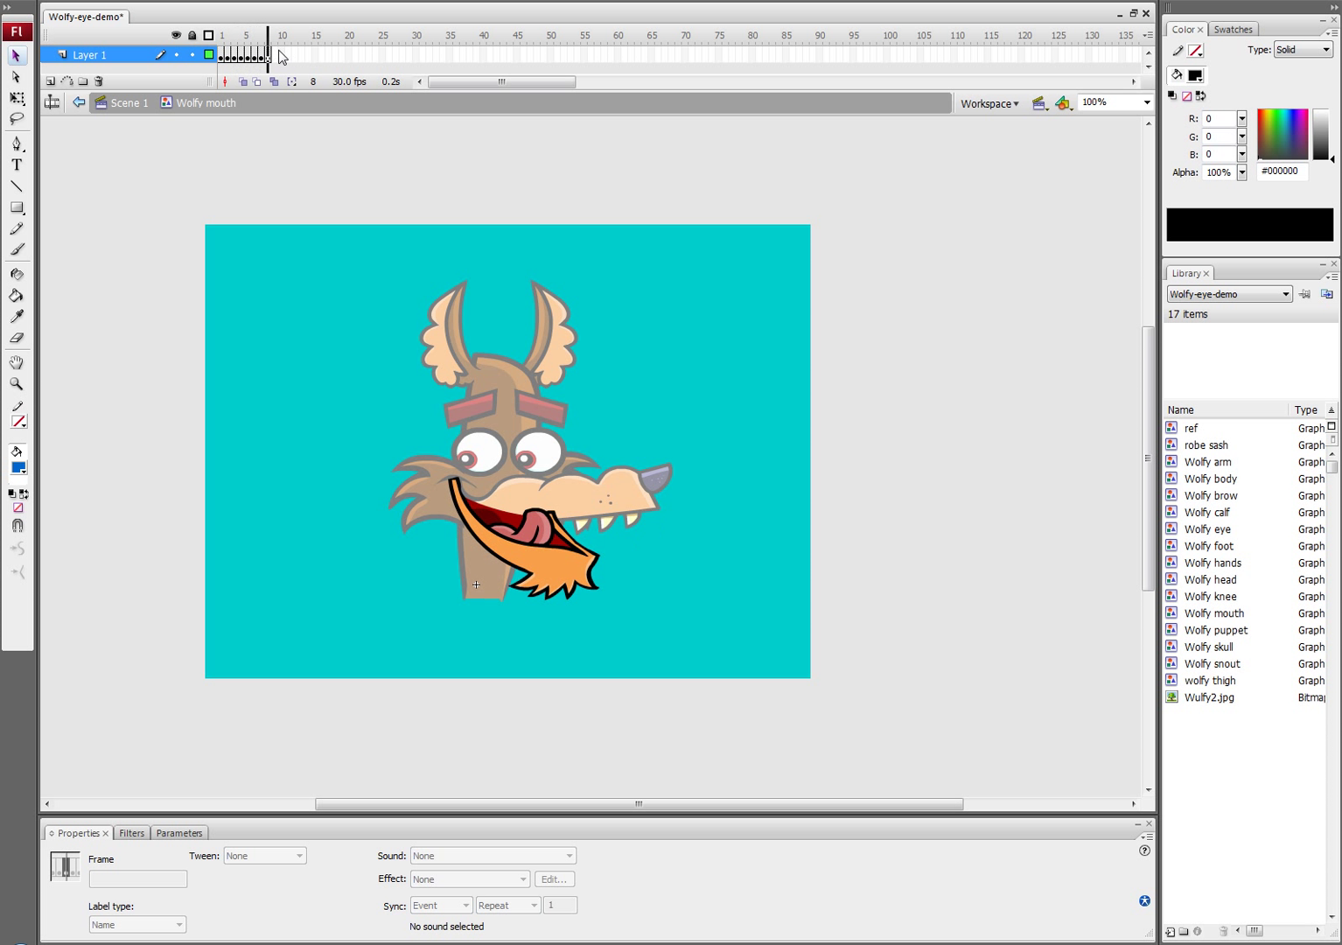
pyautogui.click(238, 56)
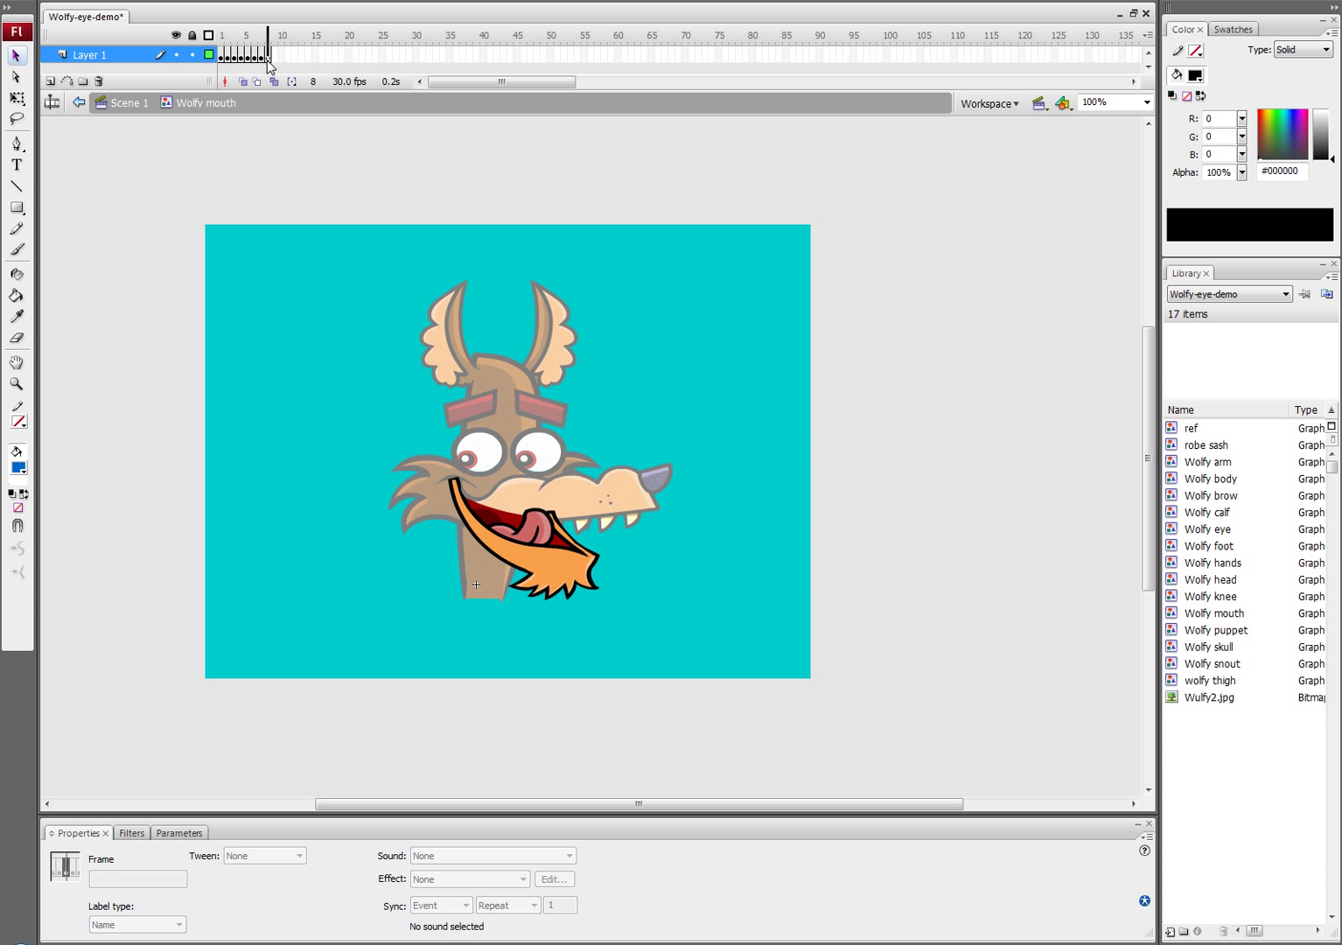
pyautogui.click(220, 35)
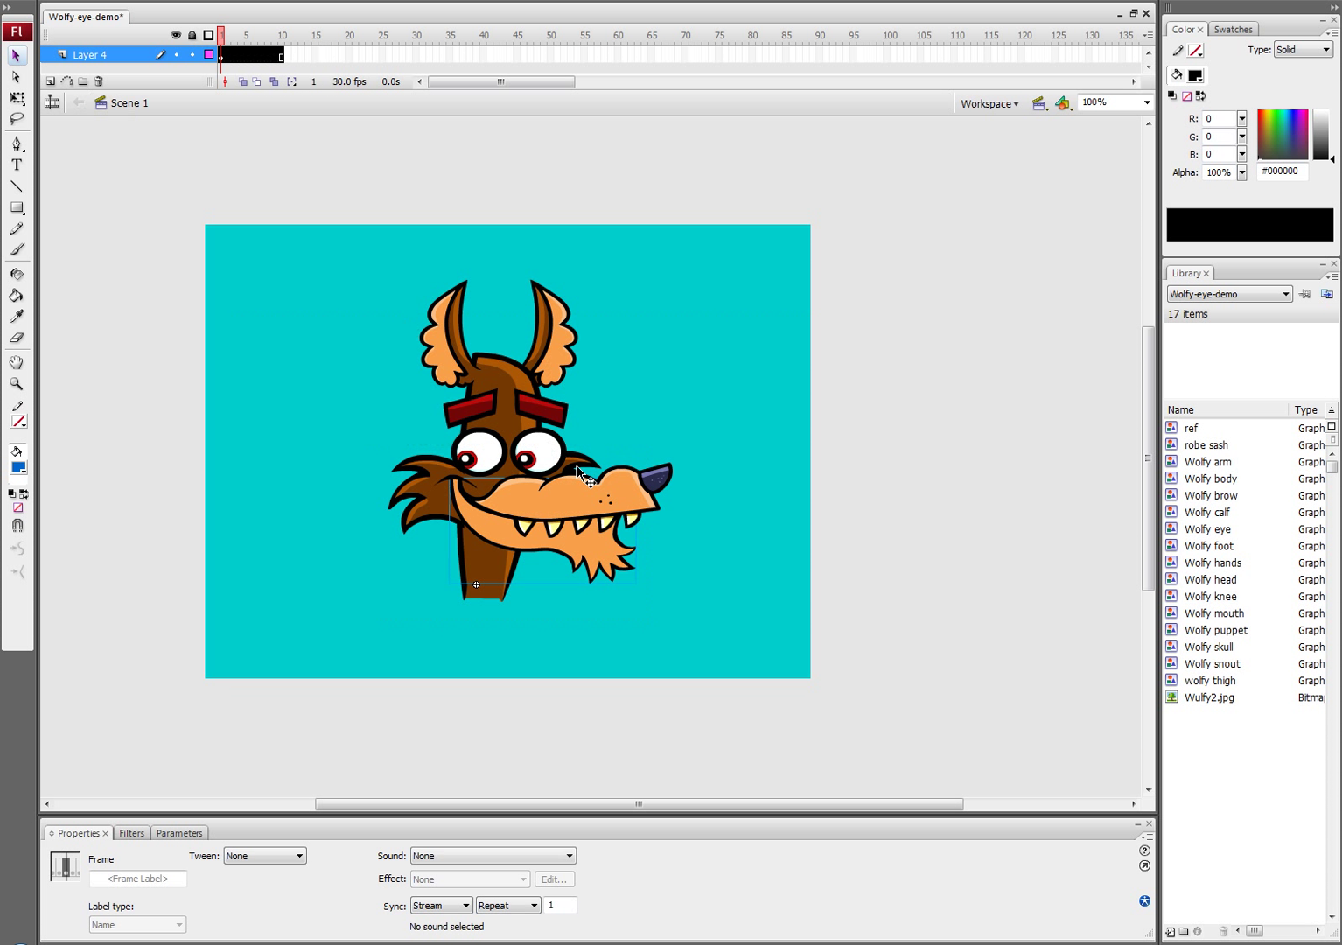
# - Nudge the eye piece and right ear to confirm they are separate pieces, putting the ear back
pyautogui.click(504, 472)
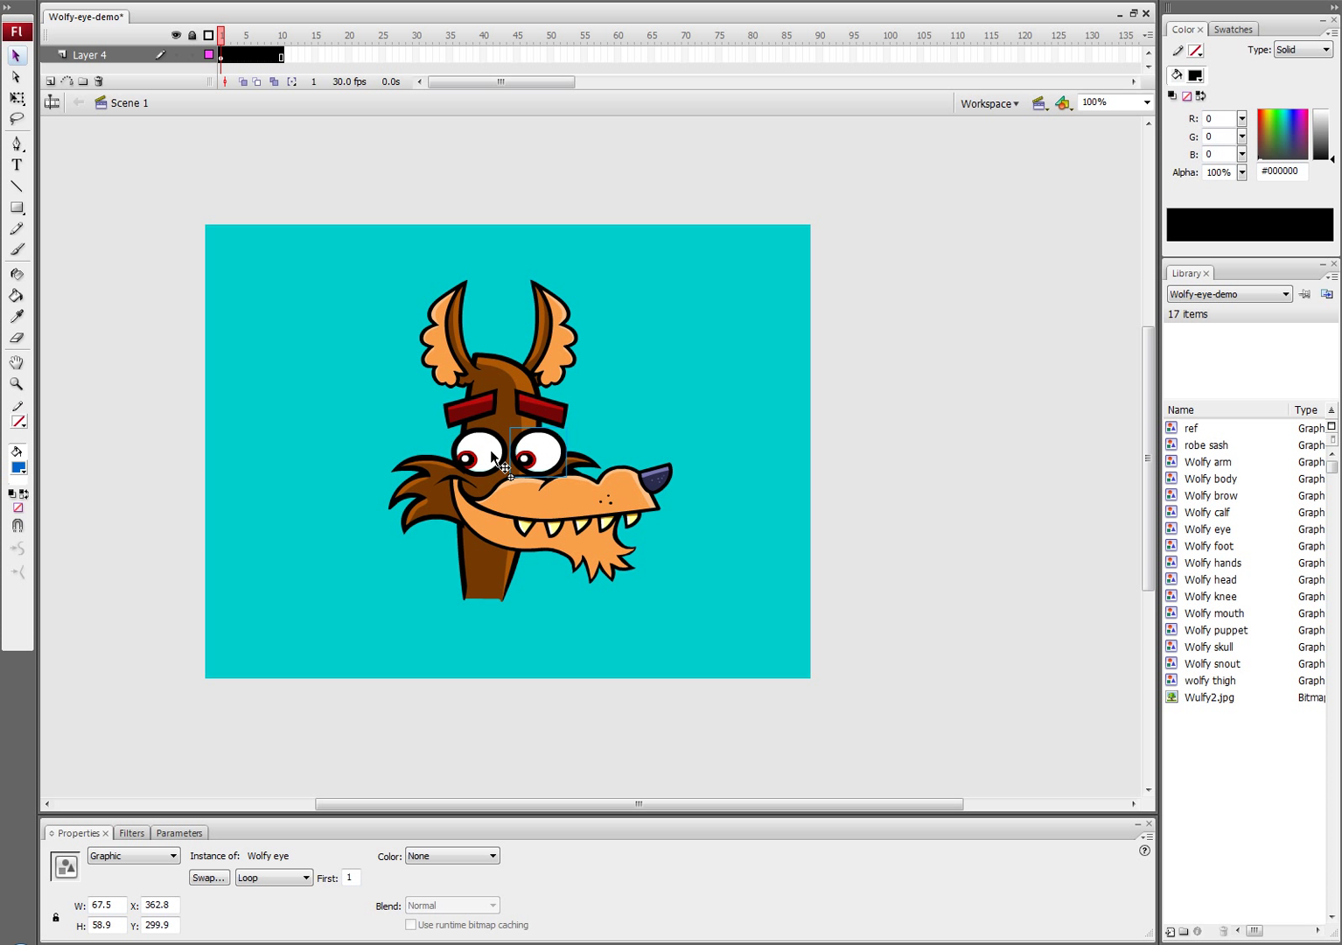
pyautogui.moveTo(521, 451); pyautogui.dragTo(458, 451)
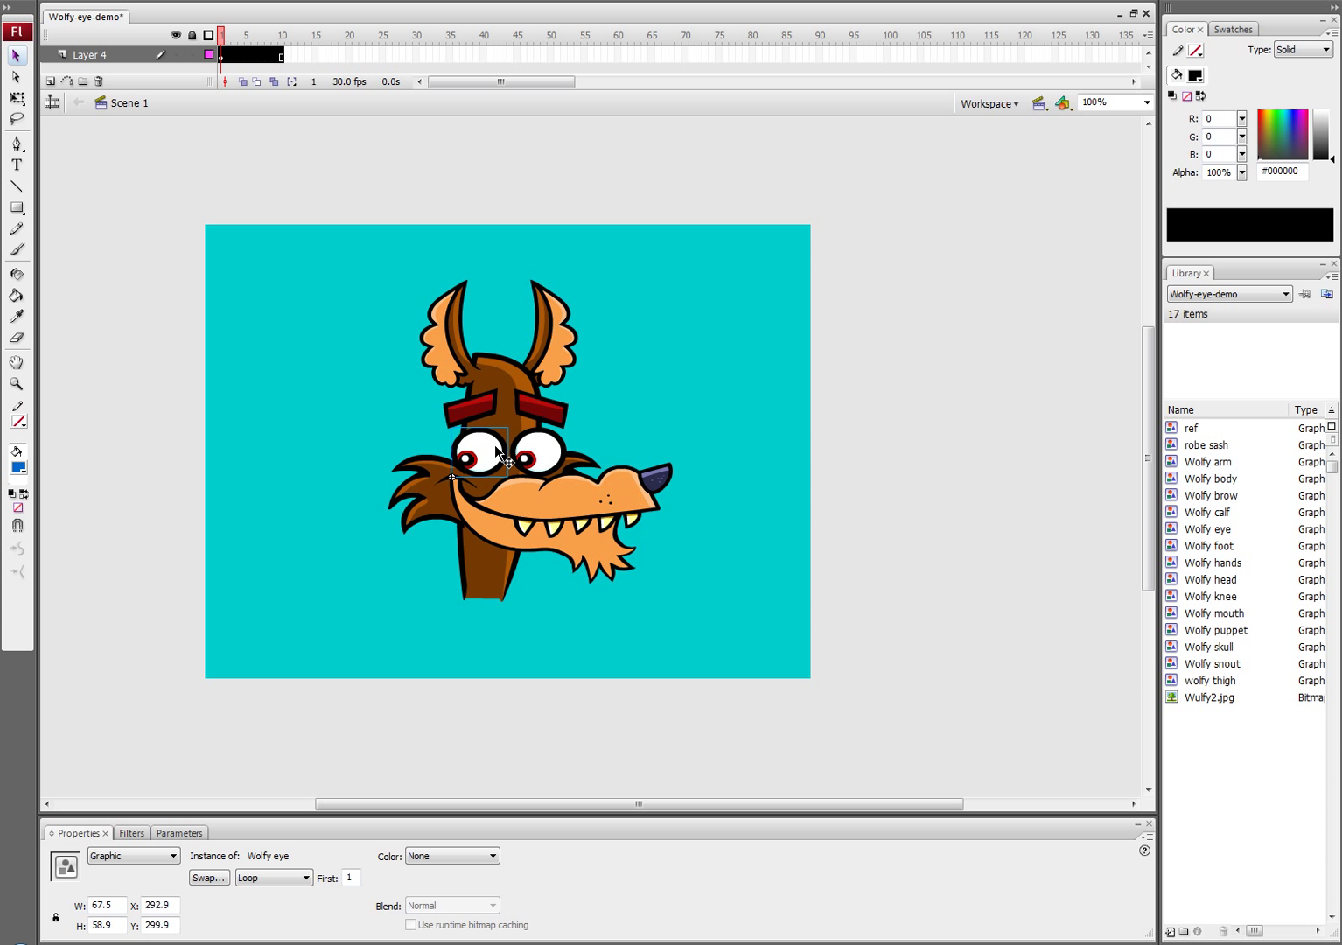
pyautogui.moveTo(362, 280)
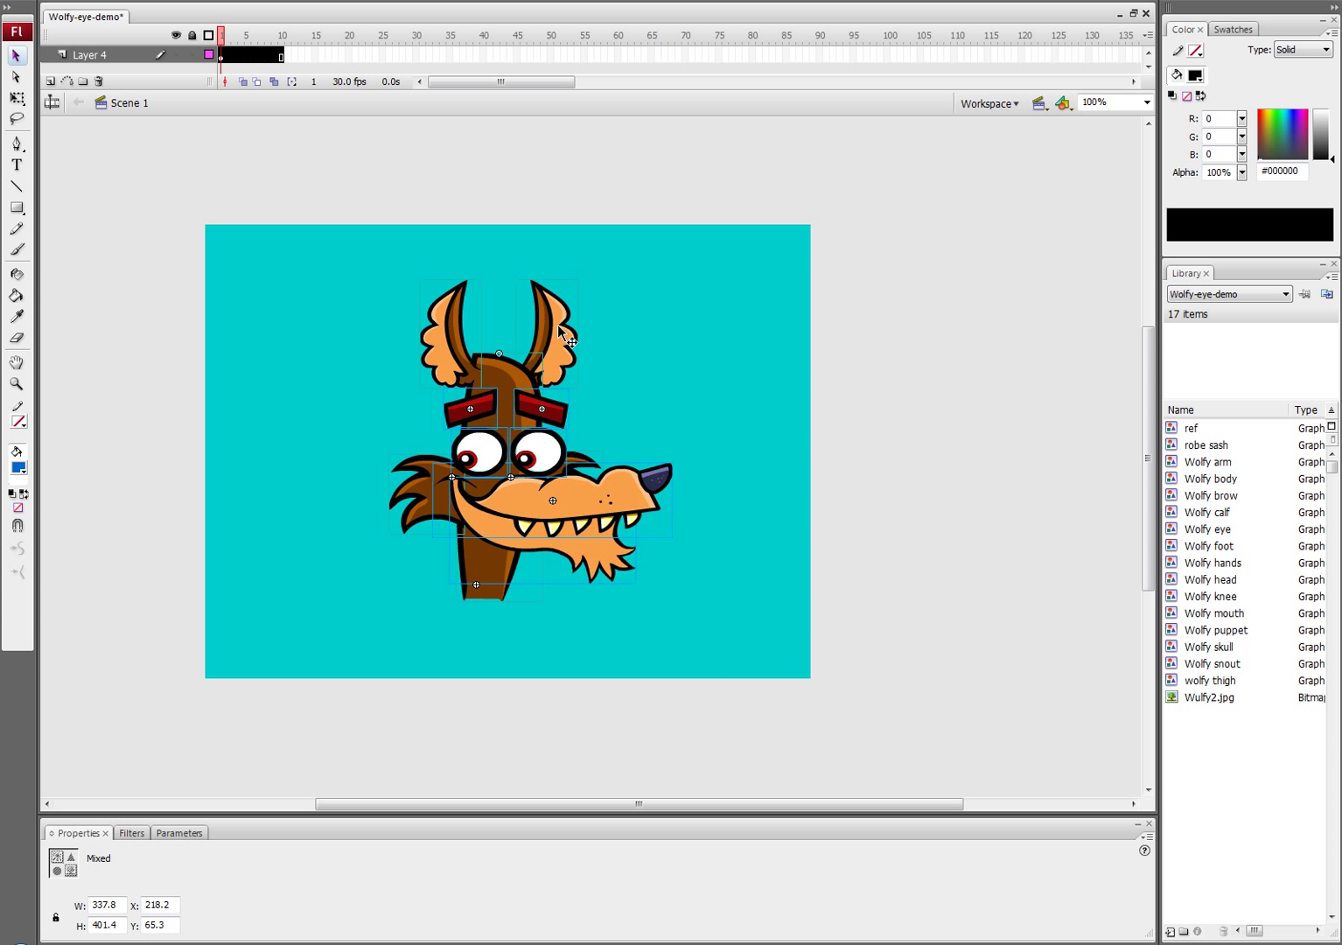
pyautogui.moveTo(560, 336); pyautogui.dragTo(648, 350)
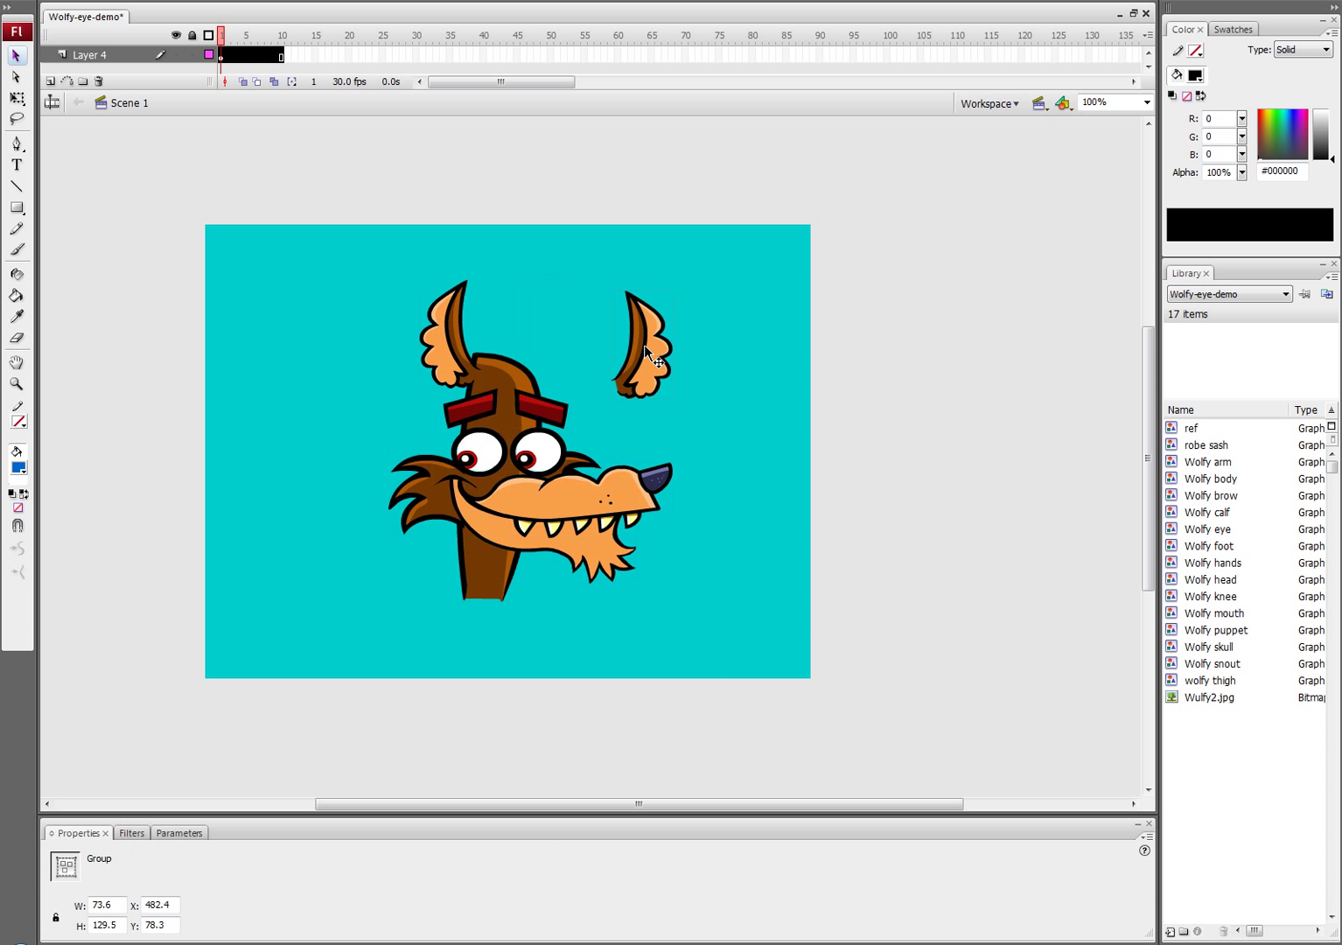
pyautogui.moveTo(644, 350); pyautogui.dragTo(441, 318)
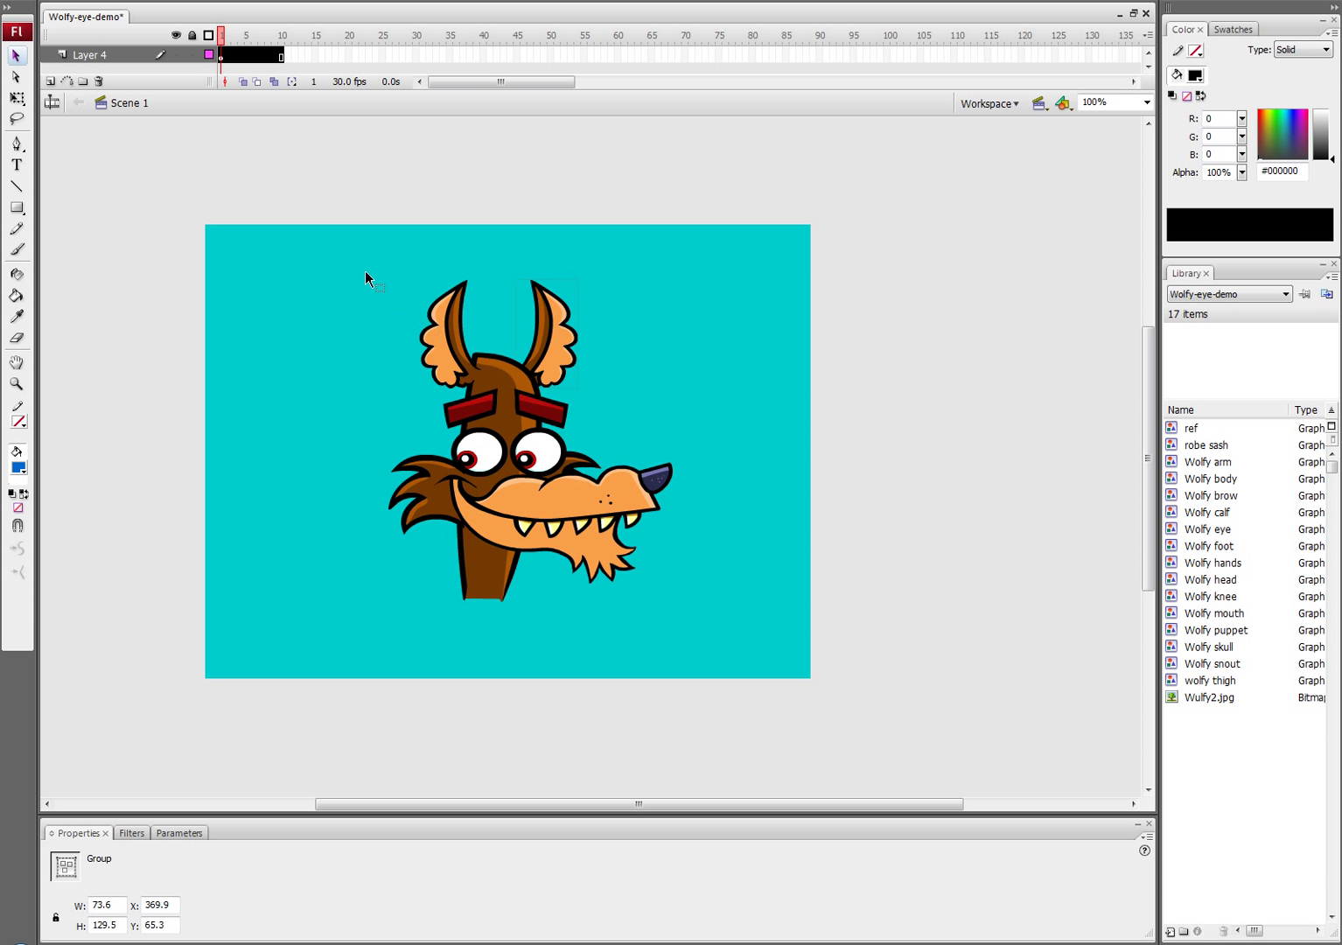
pyautogui.moveTo(350, 266)
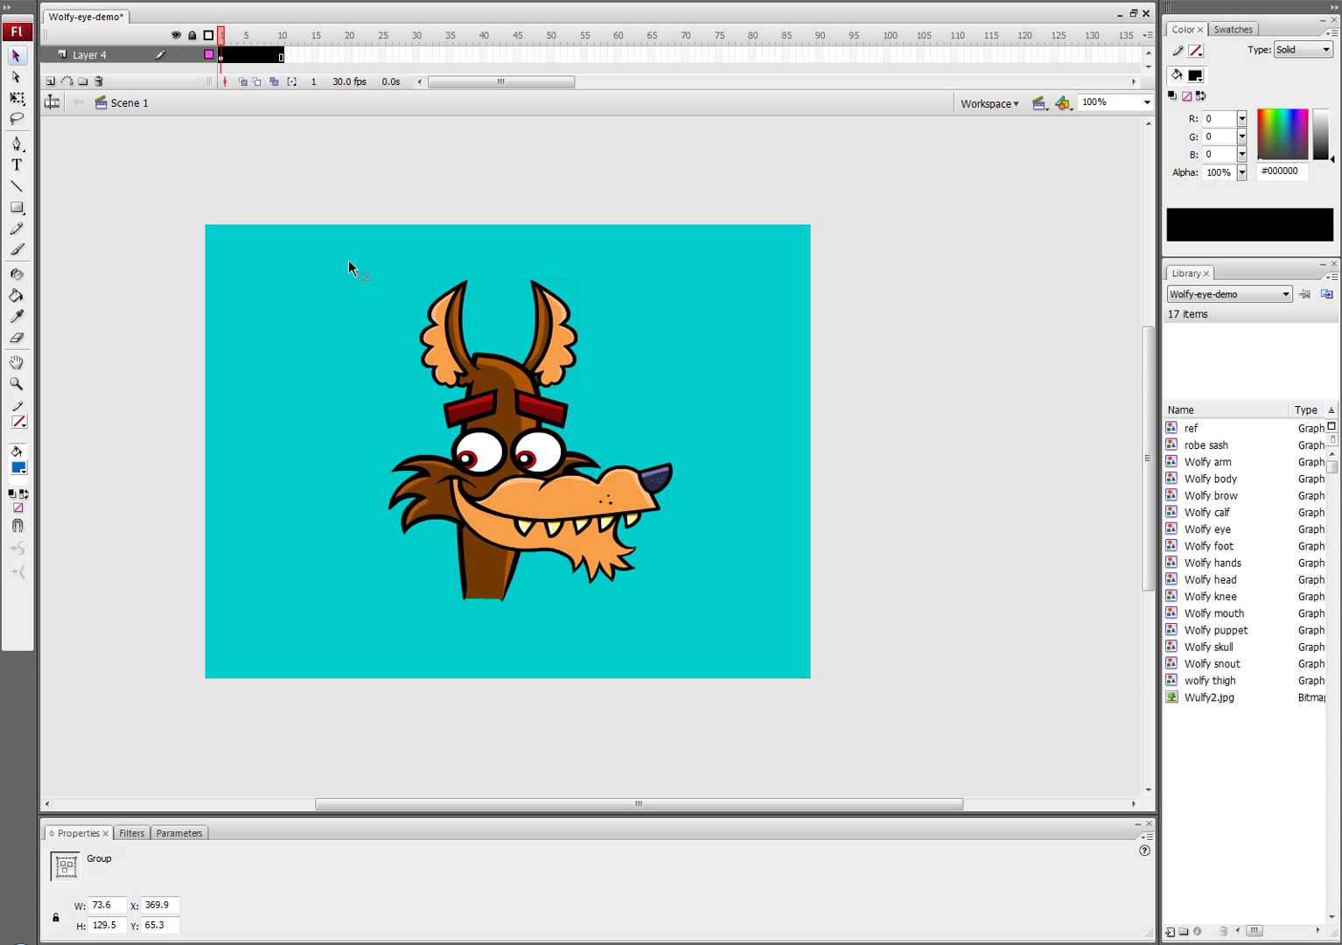
pyautogui.moveTo(374, 280)
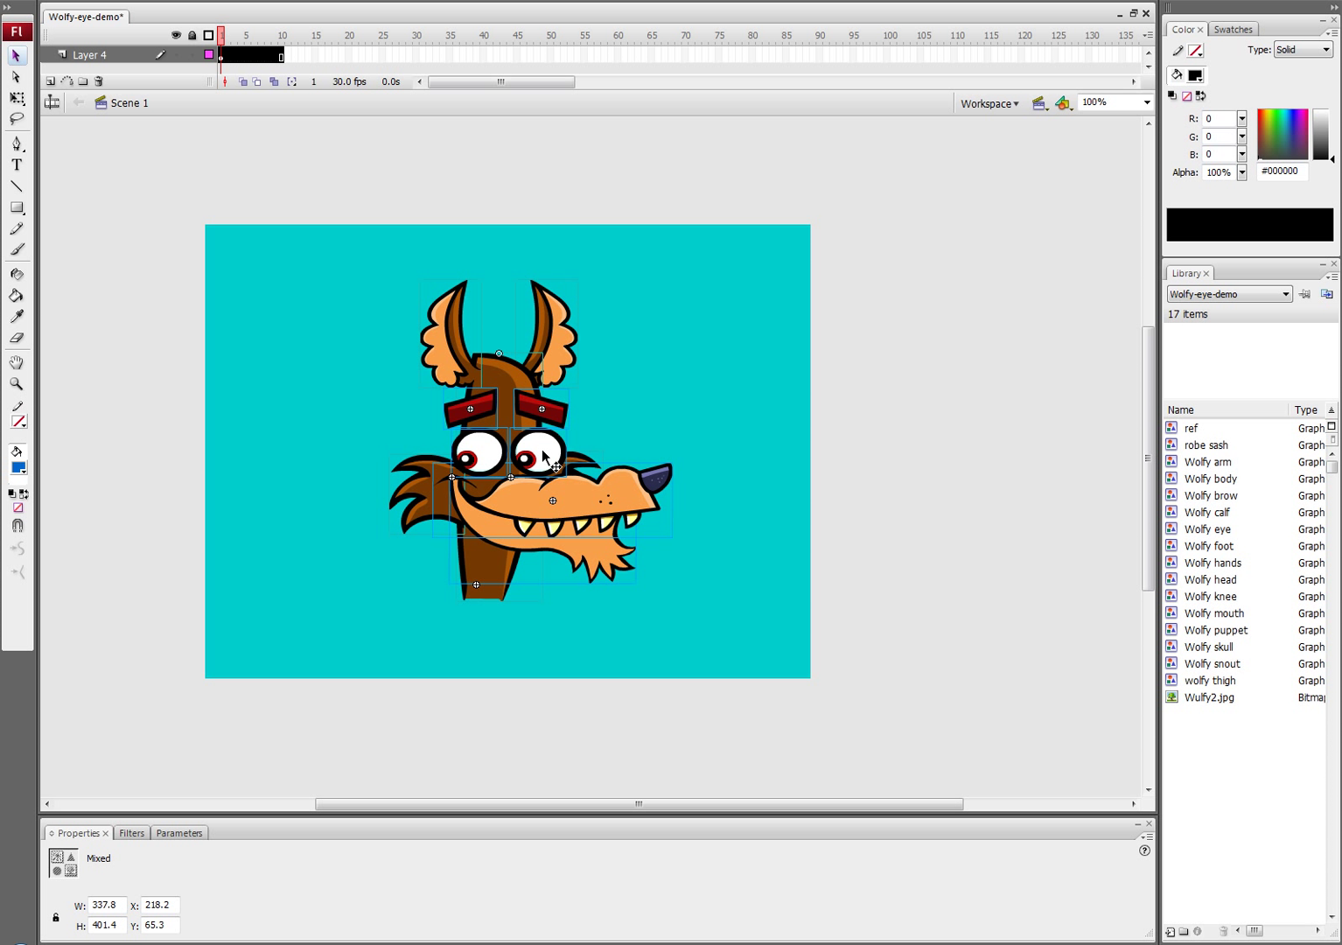
# - Convert the selected head pieces into a Graphic symbol named wolfy
pyautogui.rightClick(539, 455)
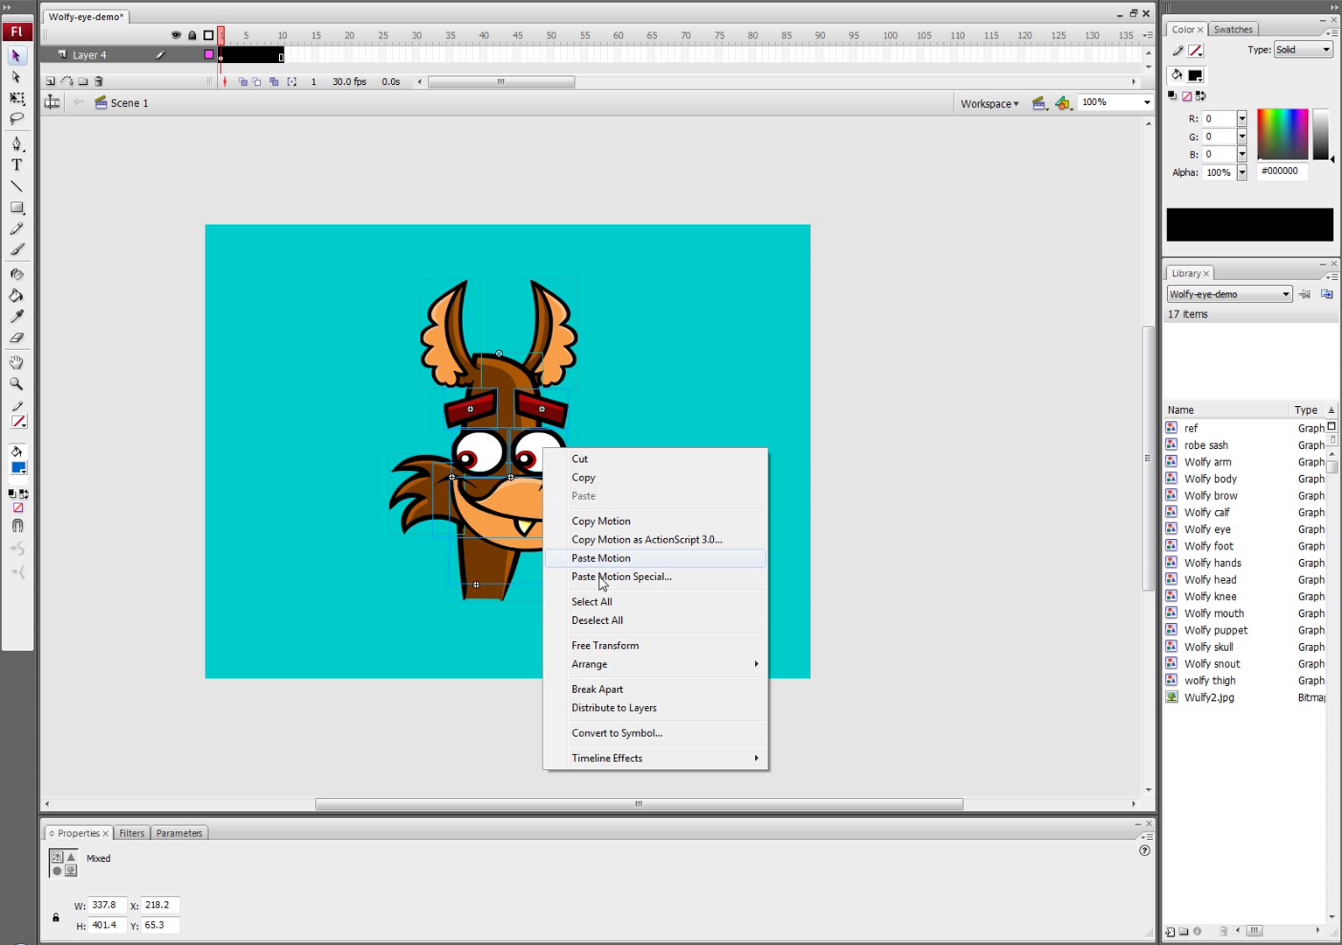
pyautogui.click(616, 731)
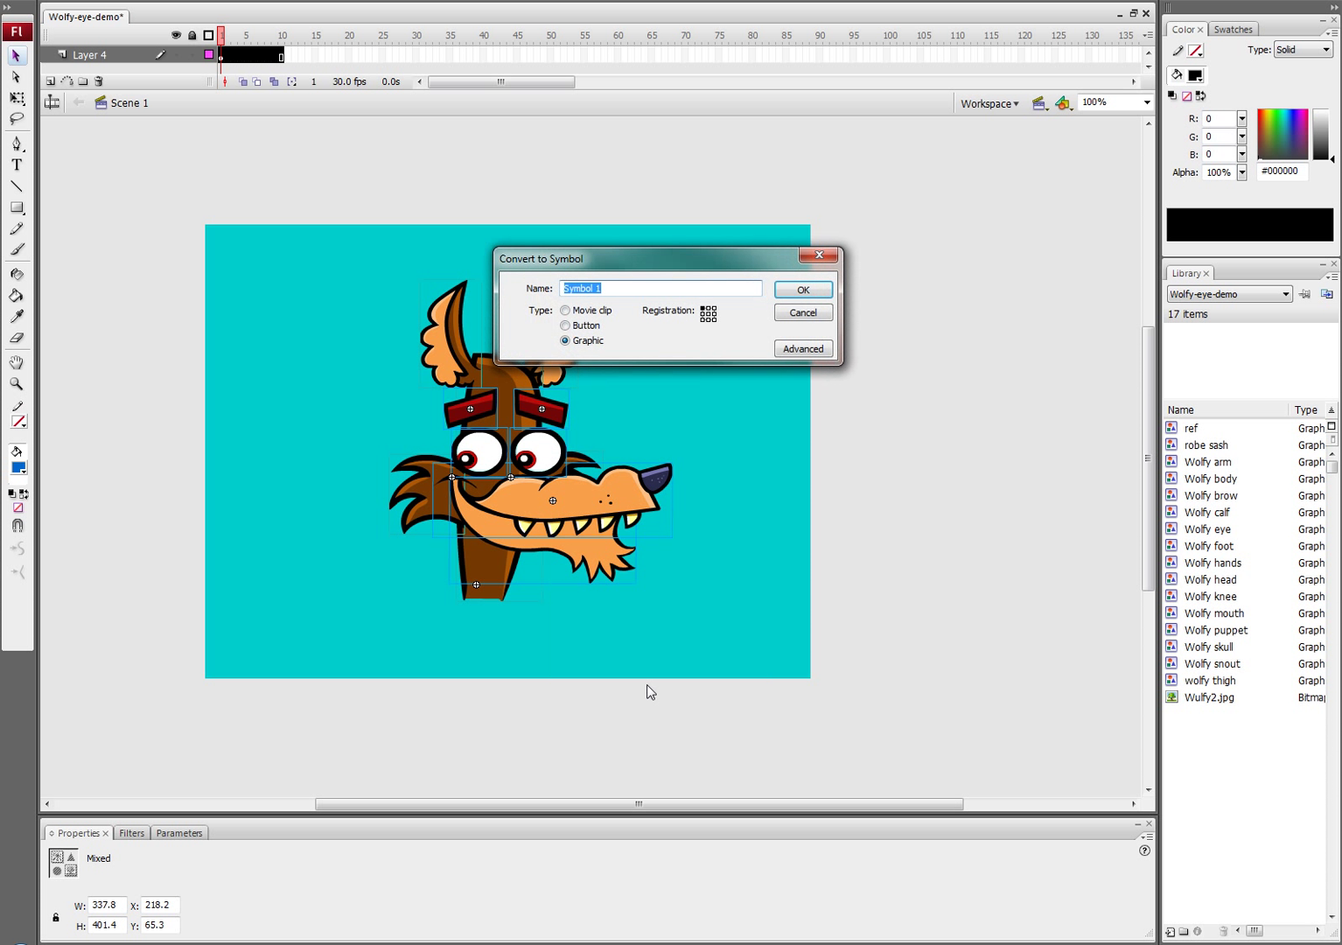
pyautogui.write('wolfy')
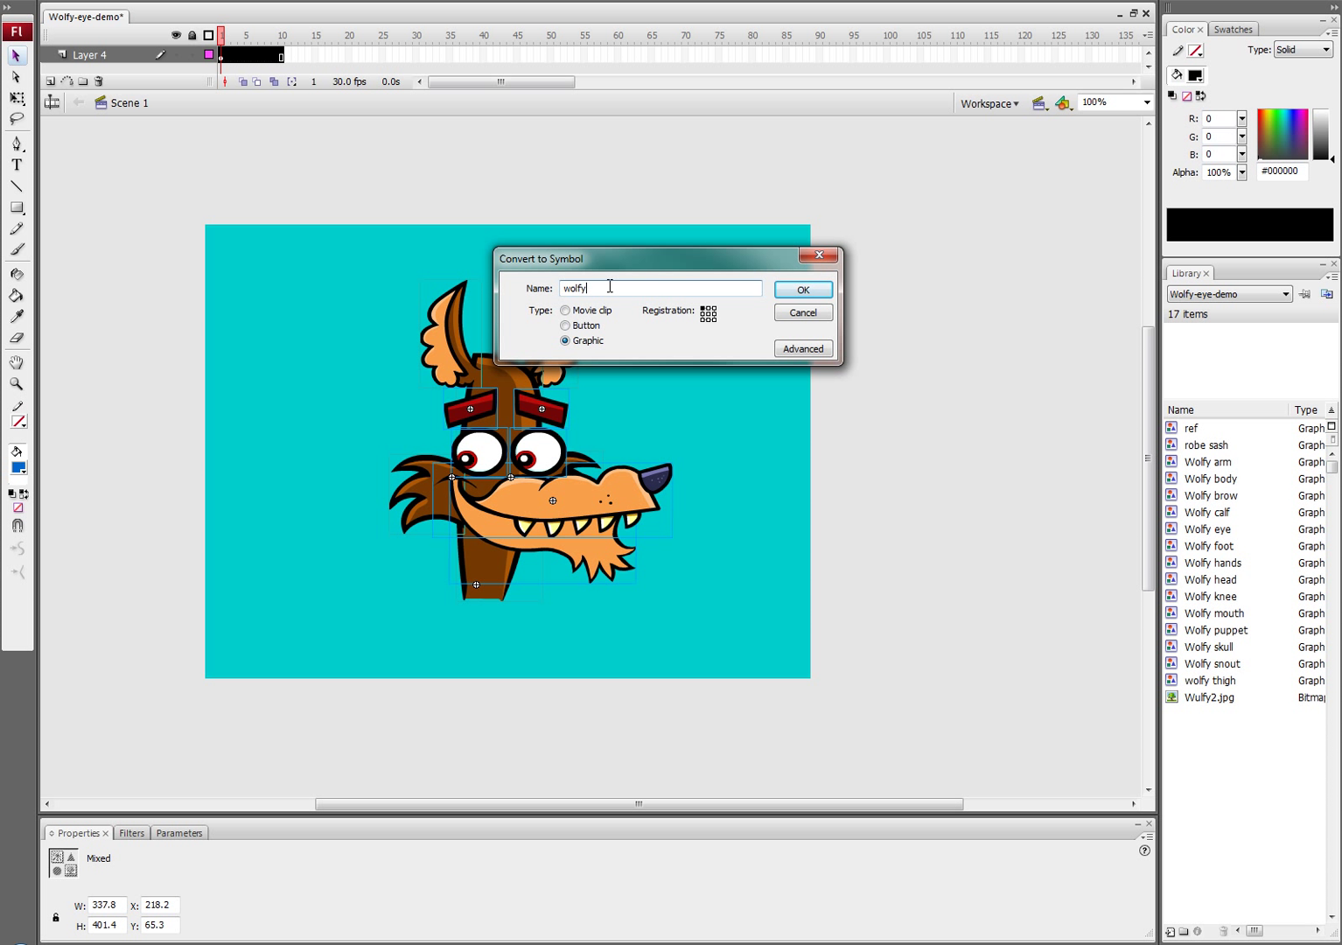
pyautogui.click(803, 290)
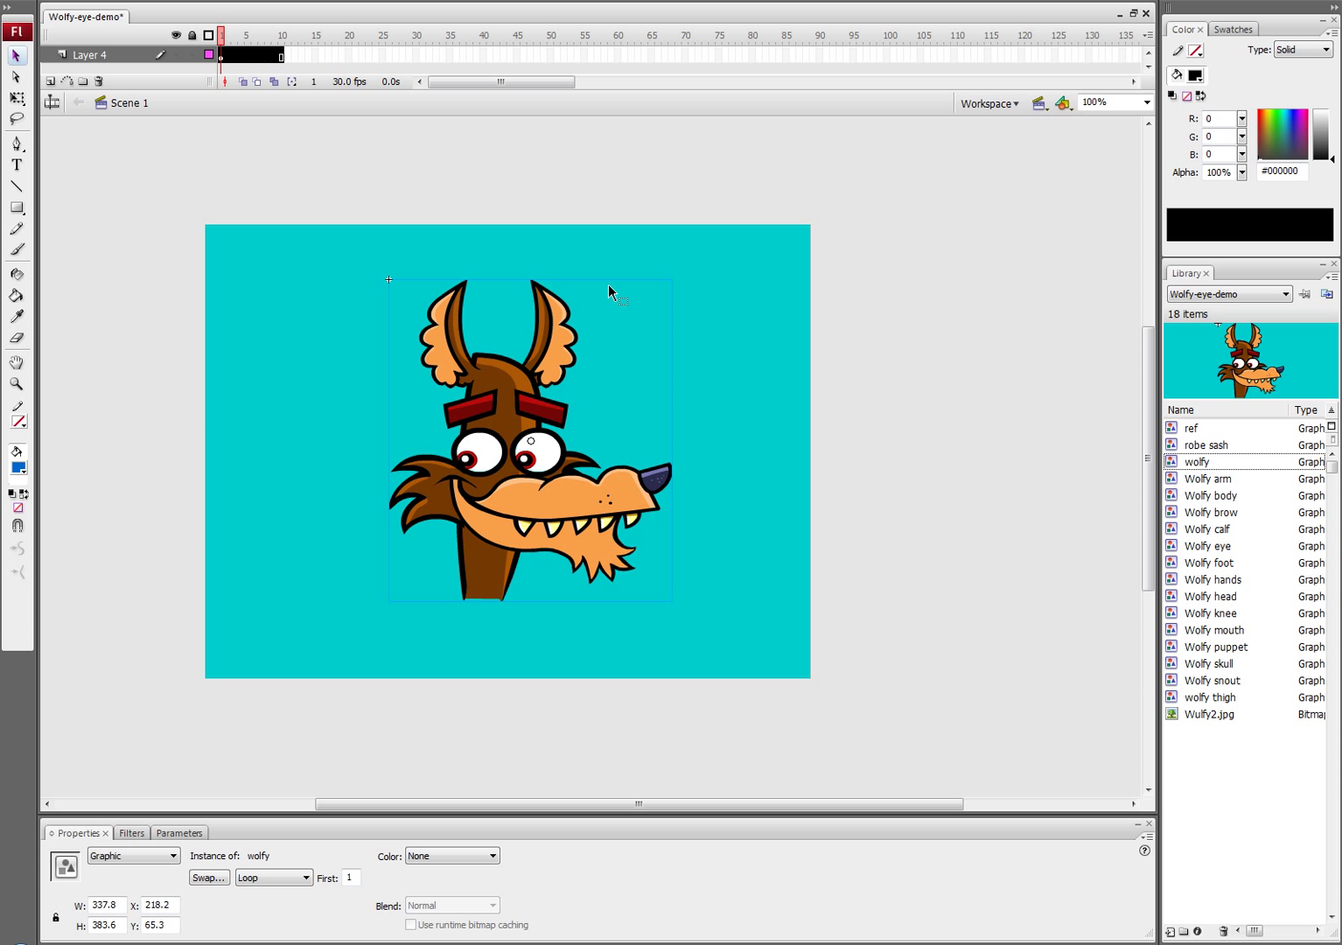
pyautogui.moveTo(567, 355)
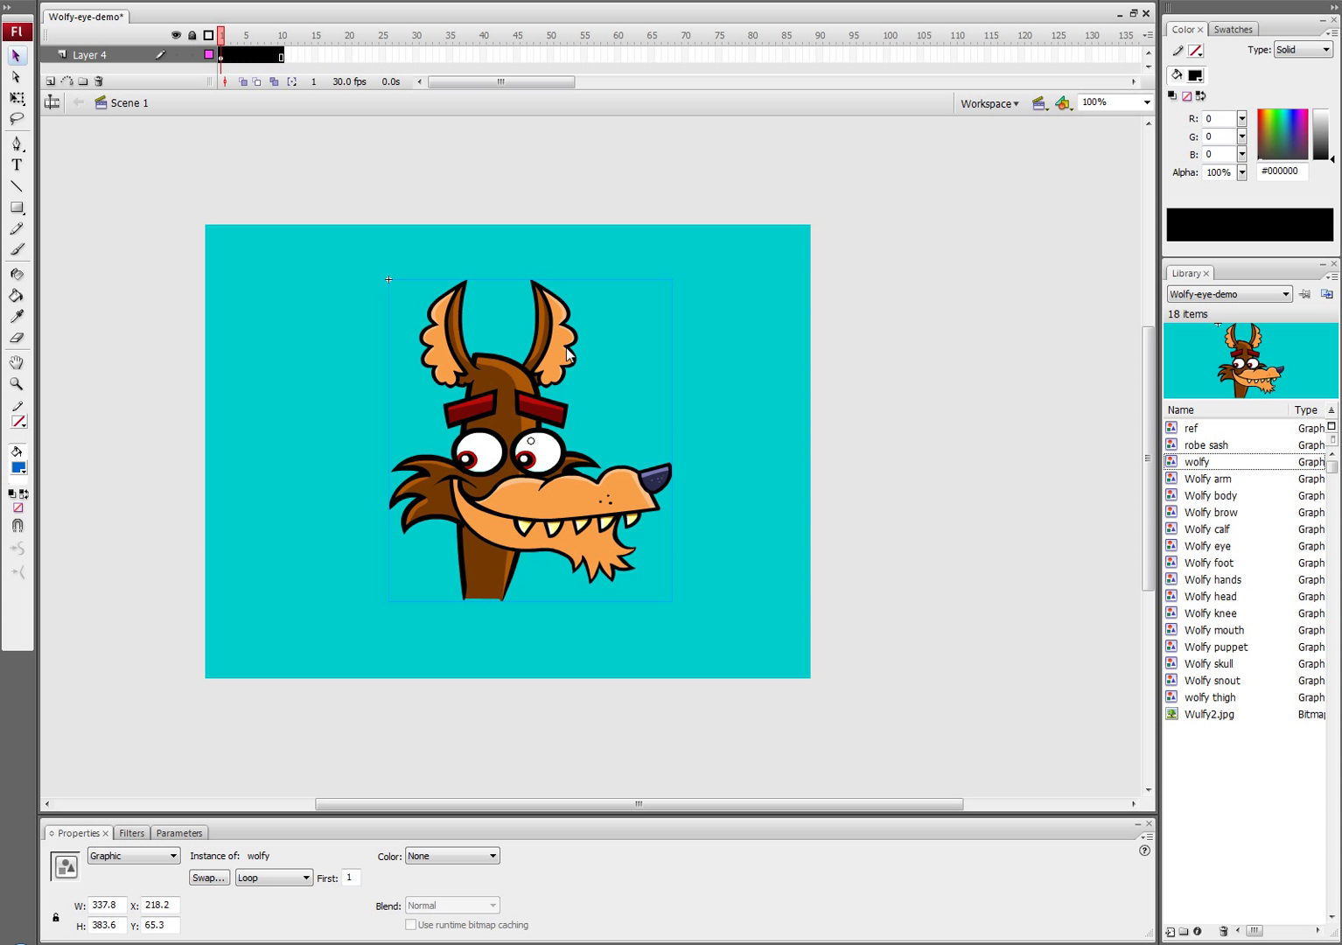
pyautogui.moveTo(557, 346)
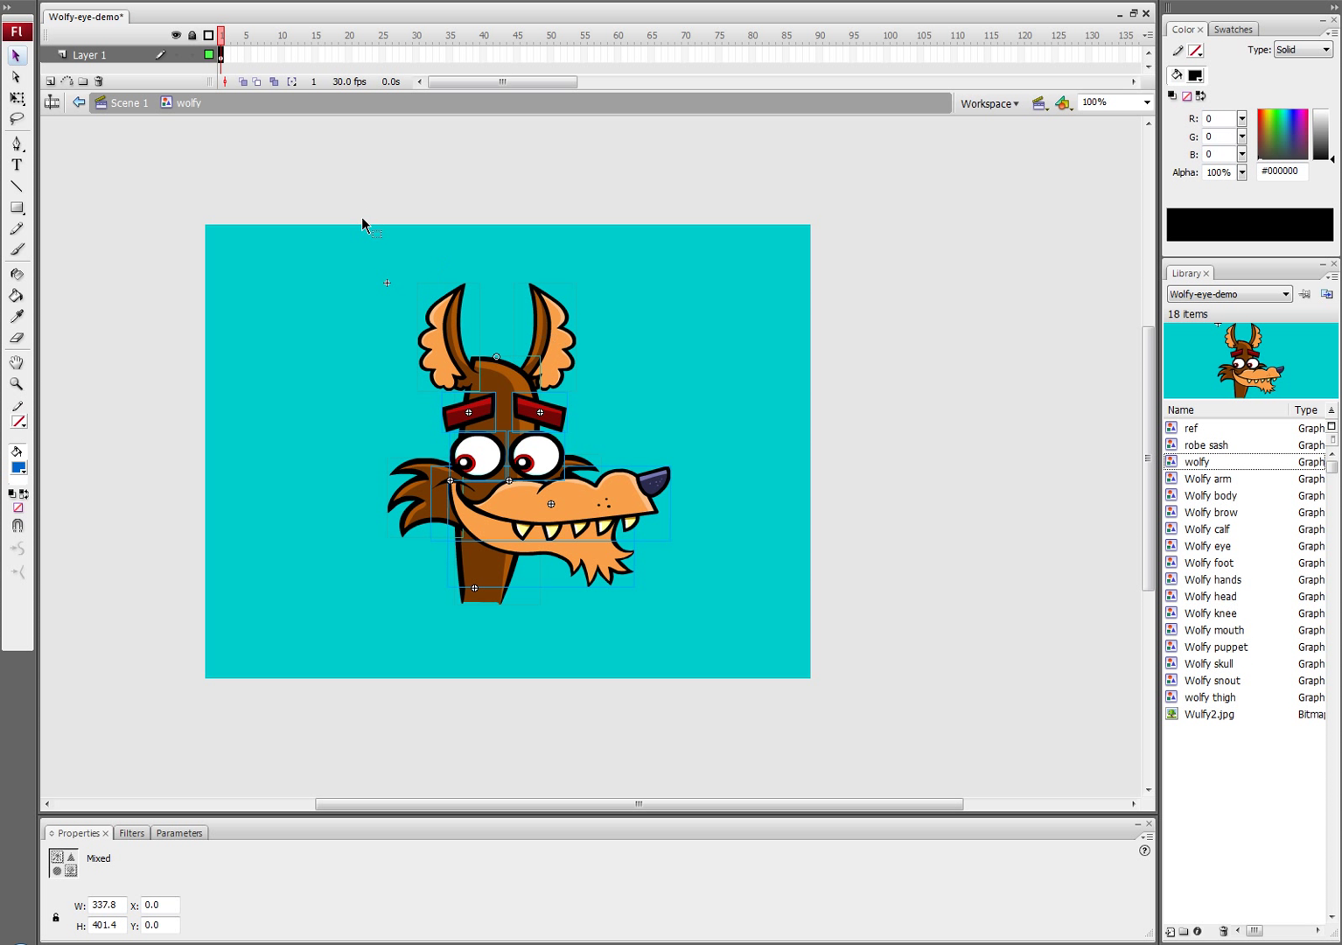
pyautogui.moveTo(429, 224)
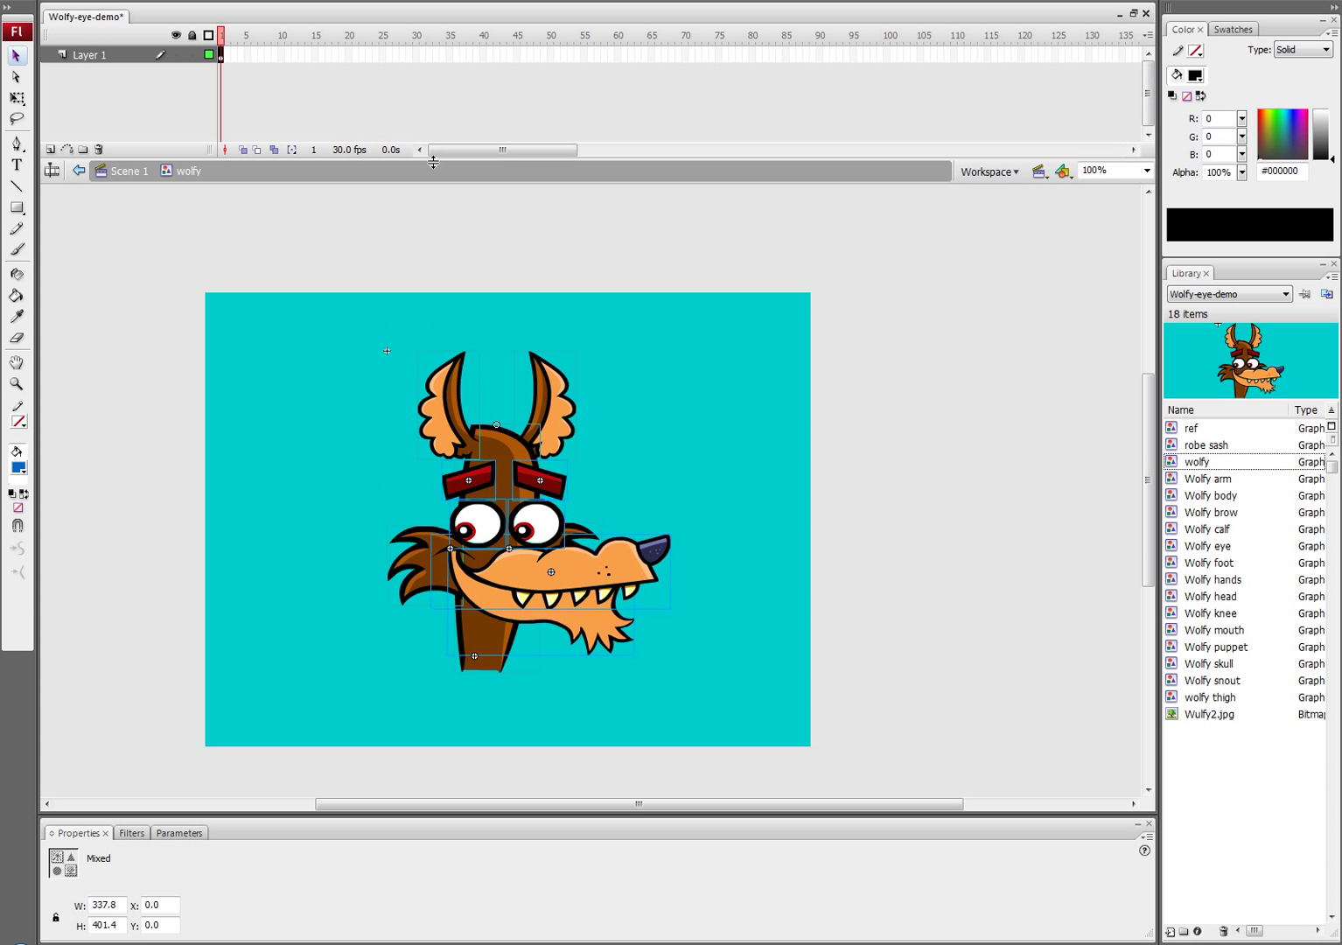
pyautogui.moveTo(456, 441)
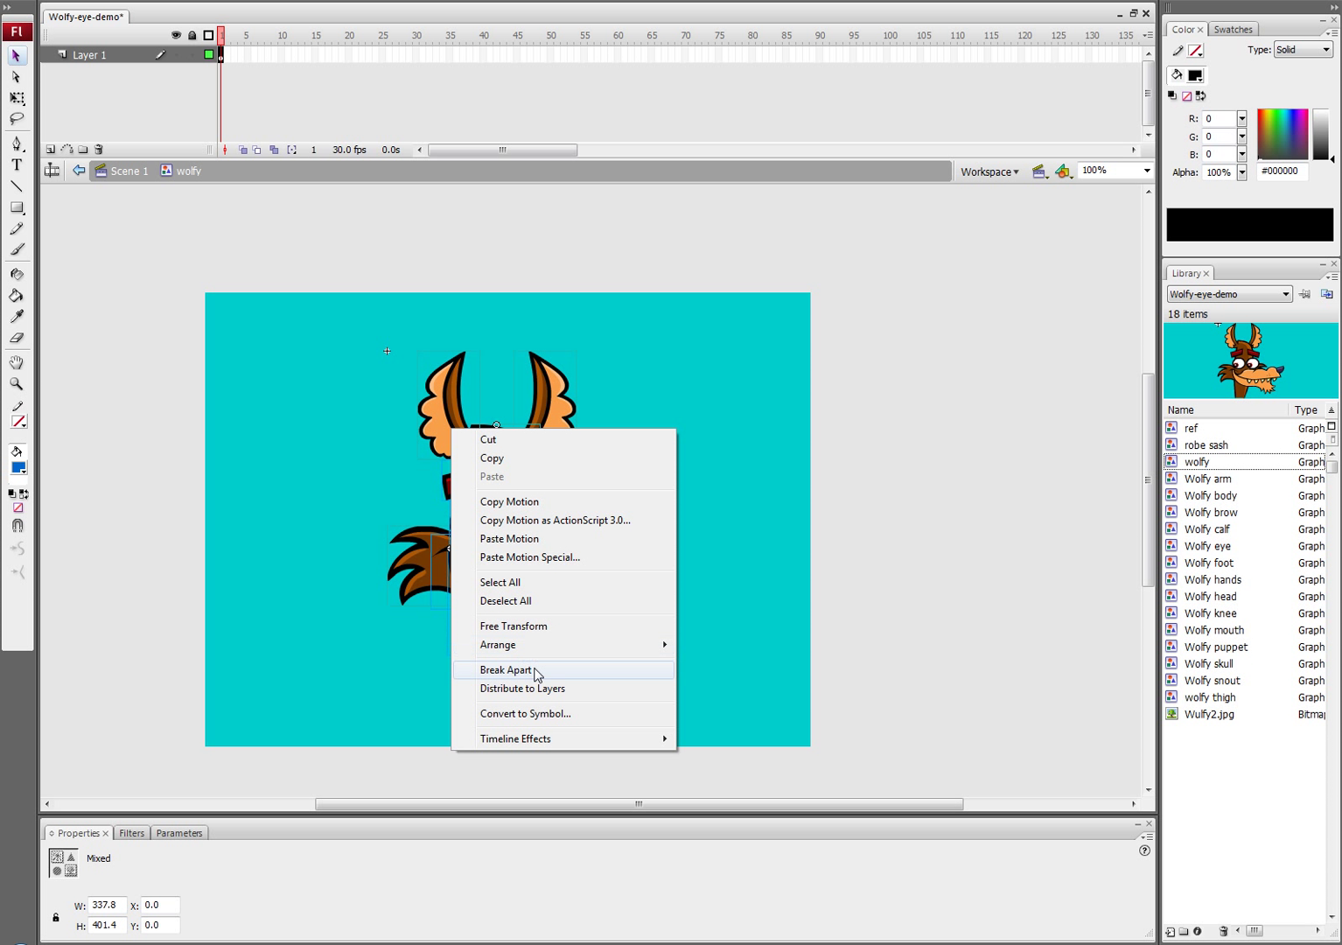
pyautogui.moveTo(551, 695)
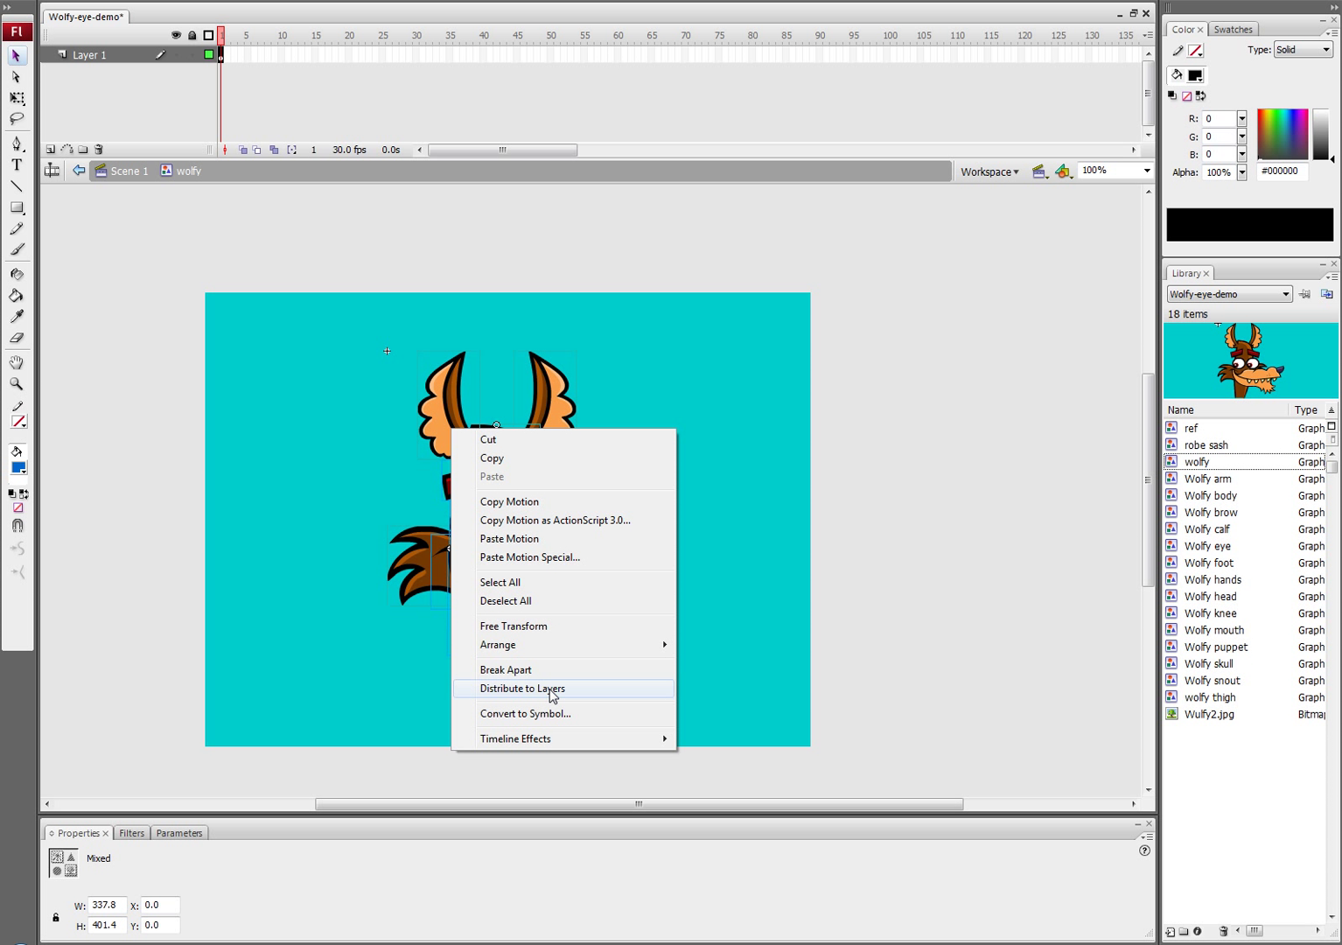
# - Distribute the wolfy head parts so each sits on its own layer
pyautogui.click(522, 688)
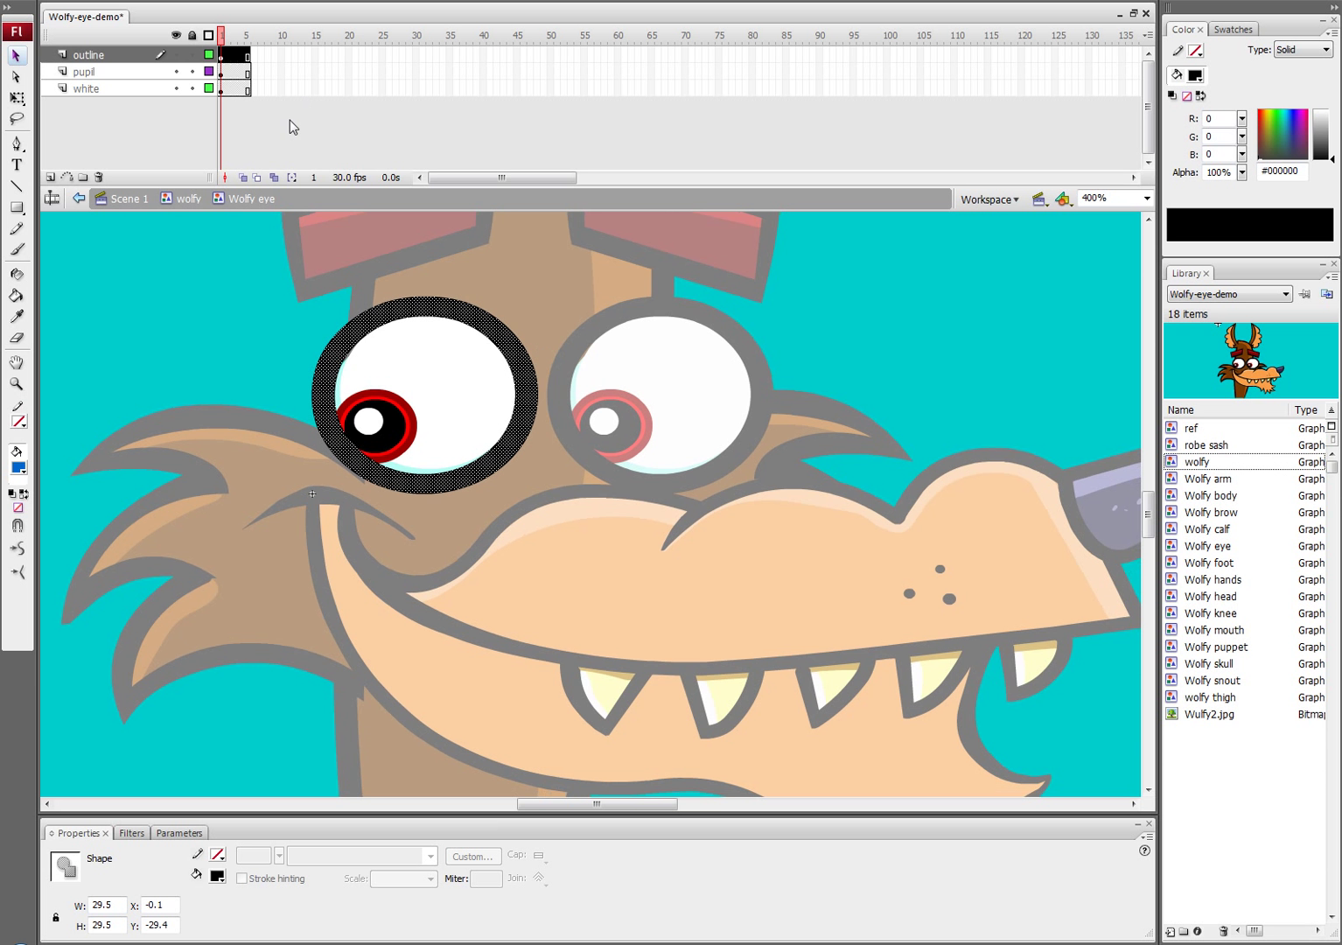
pyautogui.moveTo(101, 60)
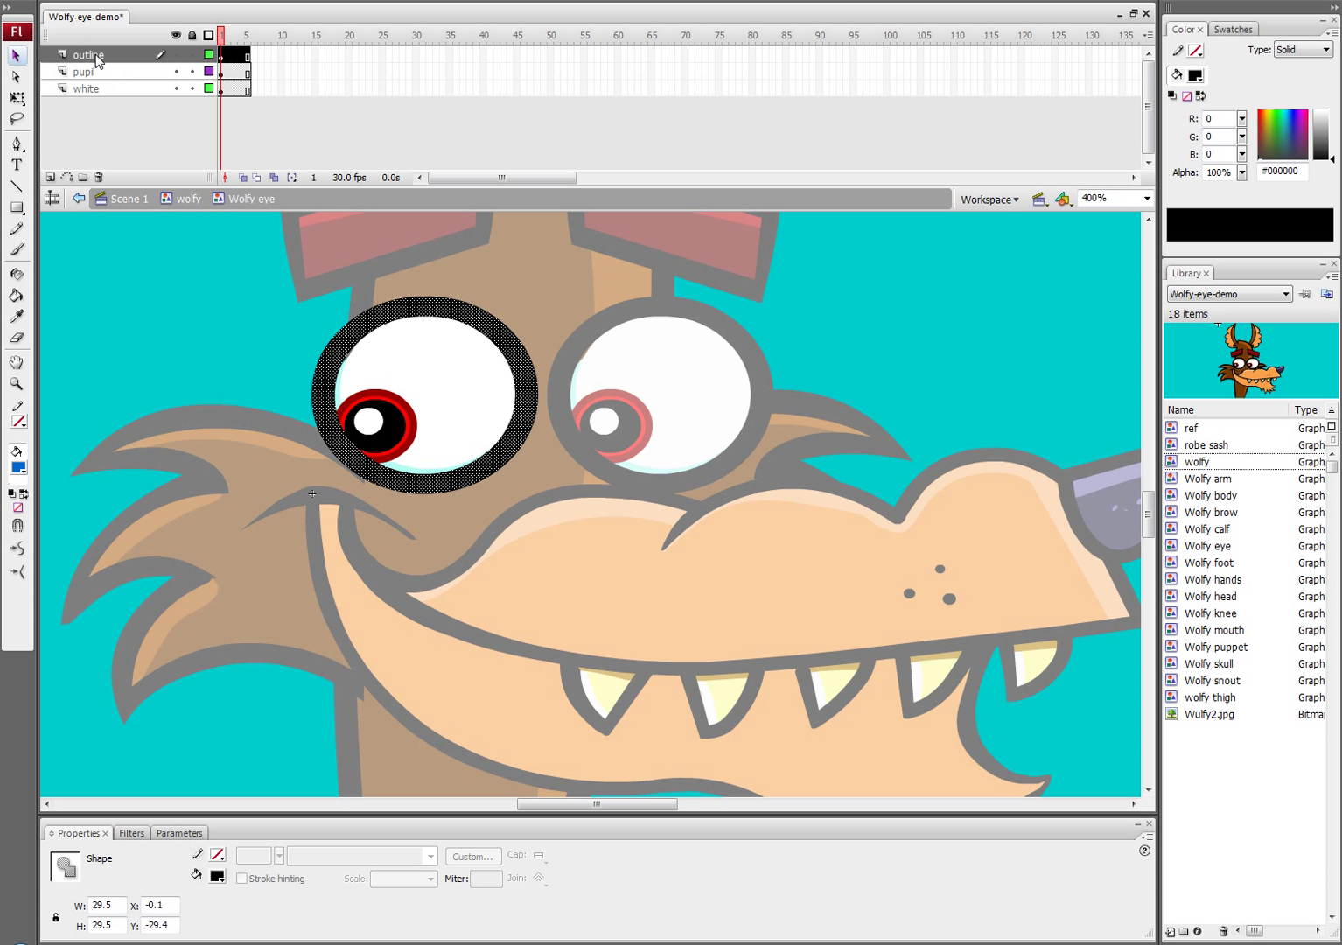
pyautogui.moveTo(105, 56)
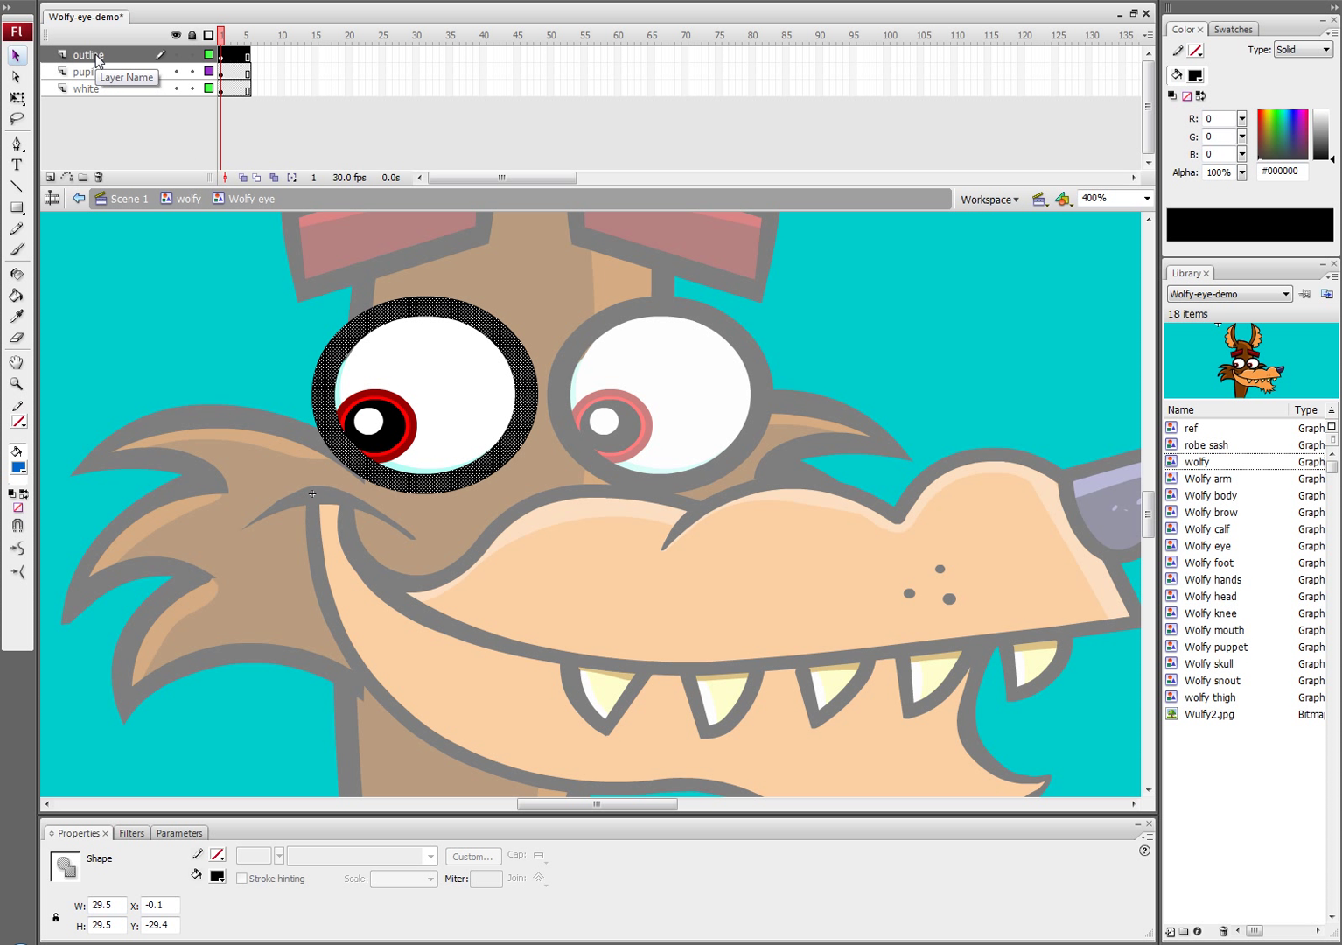
# - Select the pupil layer and drag the pupil around the eye, leaving it centred
pyautogui.click(87, 52)
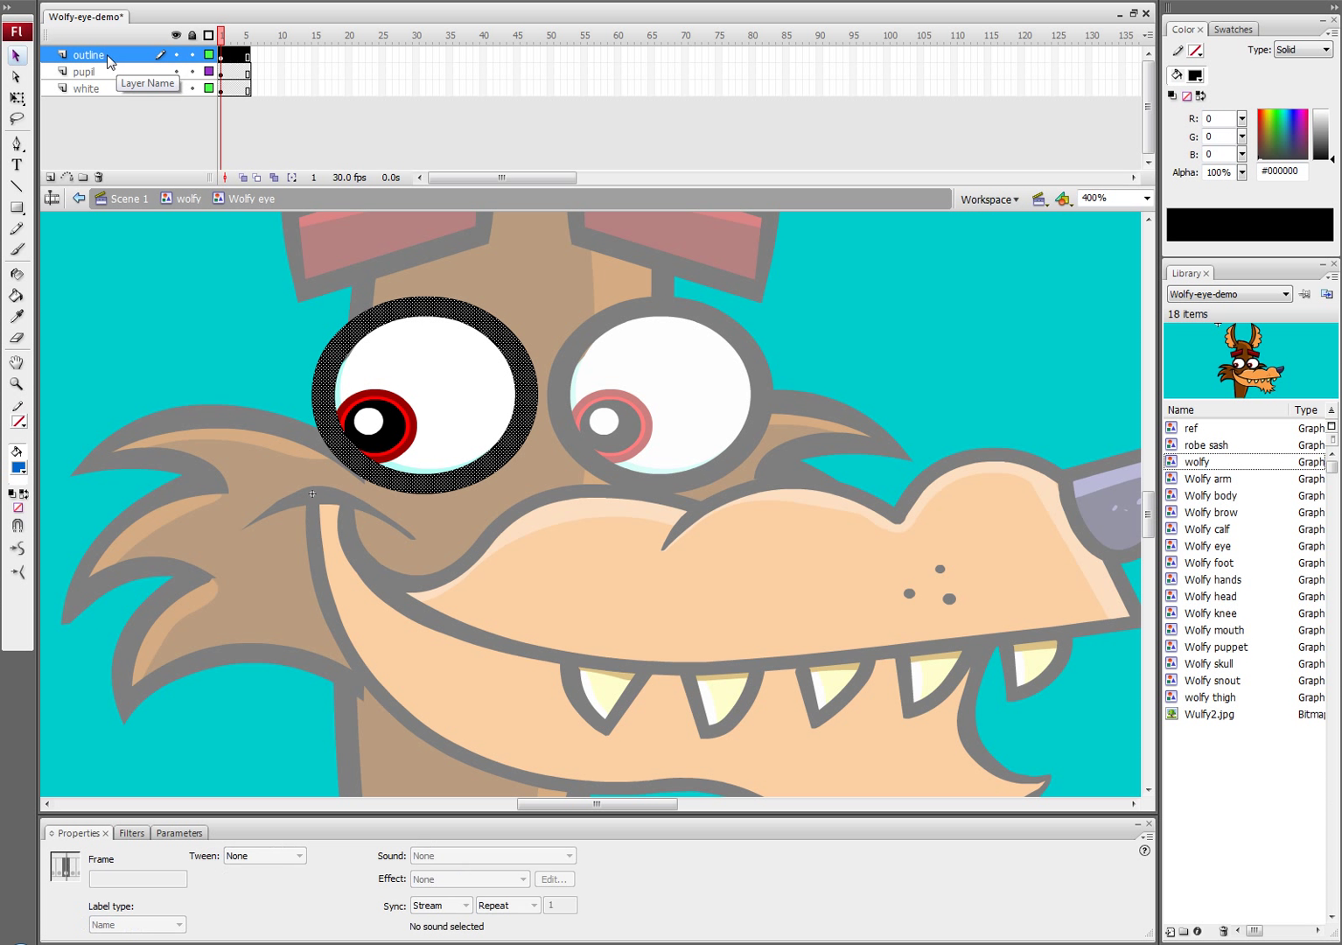
pyautogui.click(88, 70)
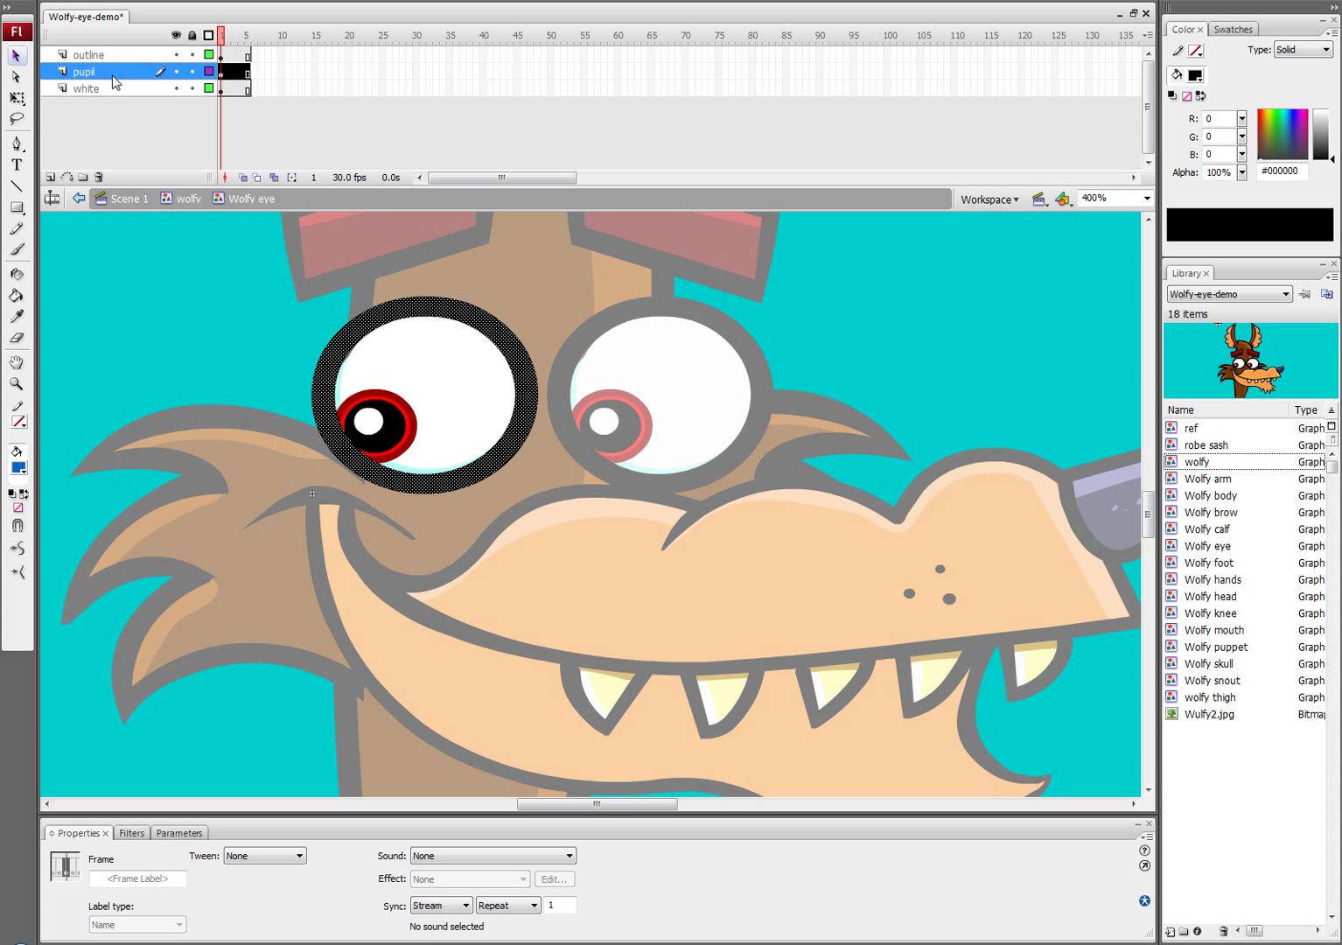
pyautogui.click(87, 91)
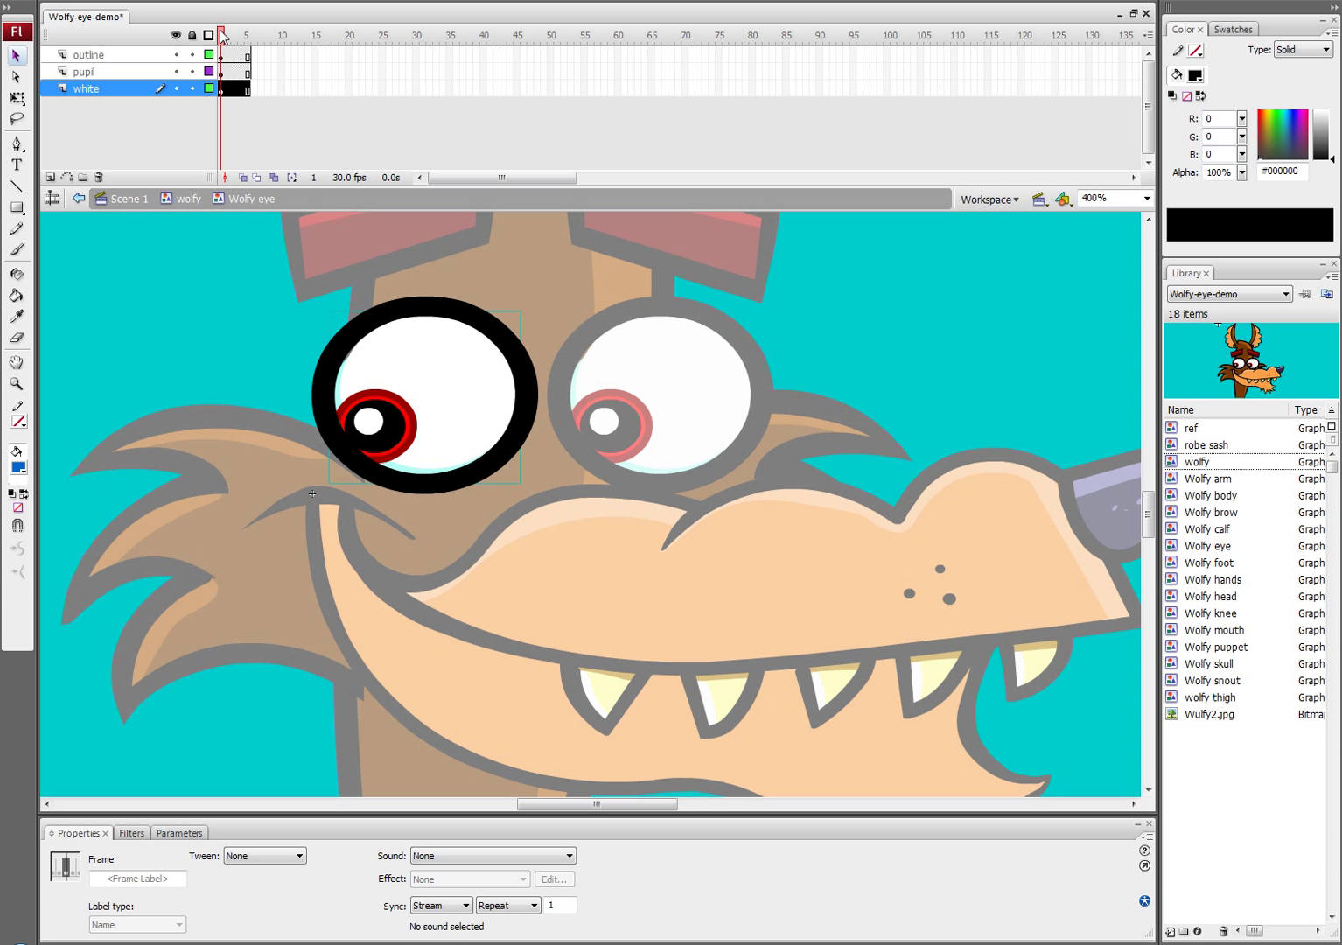
pyautogui.click(86, 70)
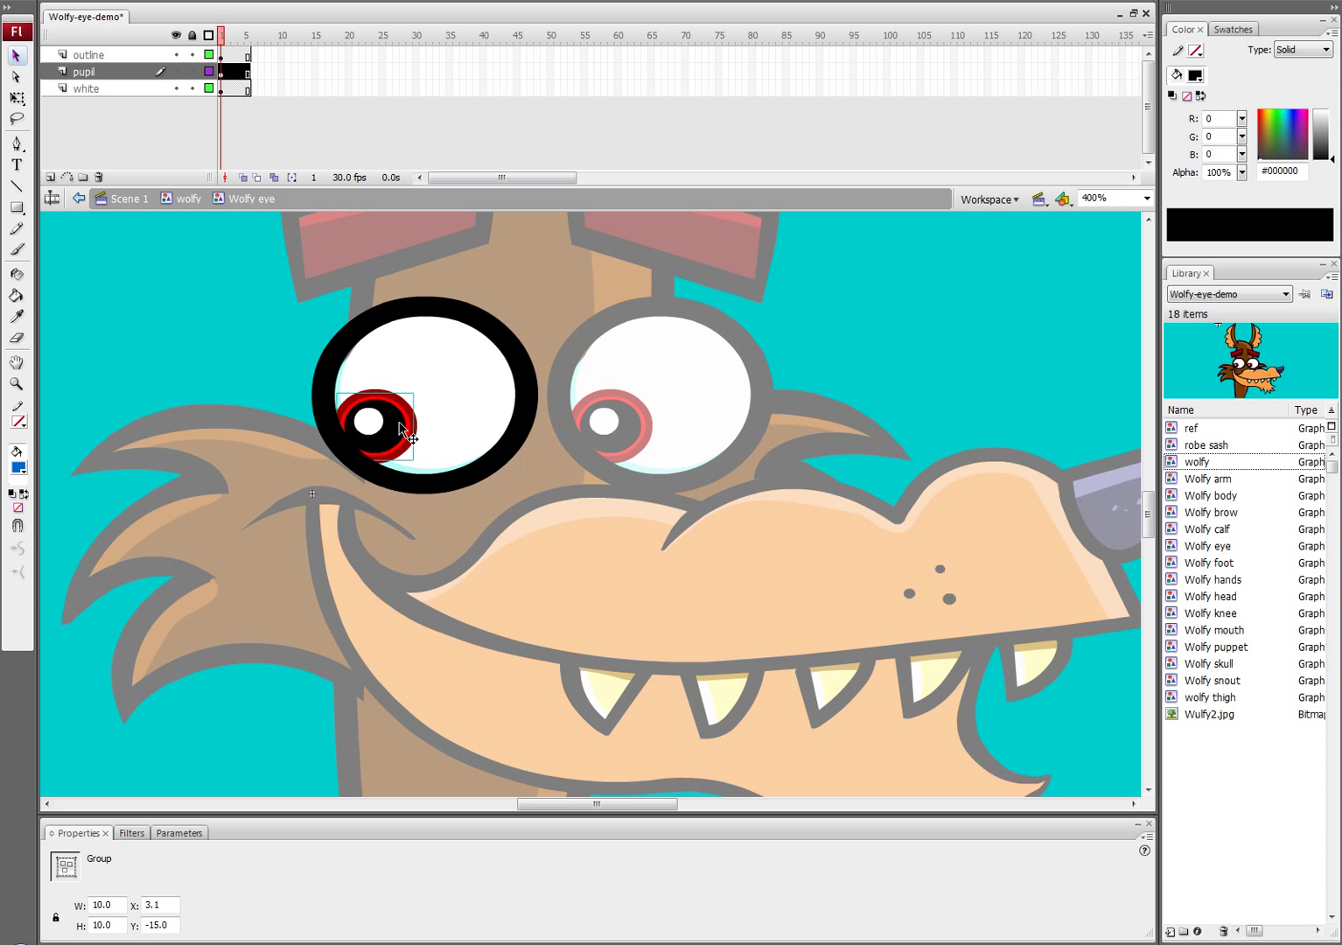
pyautogui.moveTo(399, 429); pyautogui.dragTo(376, 402)
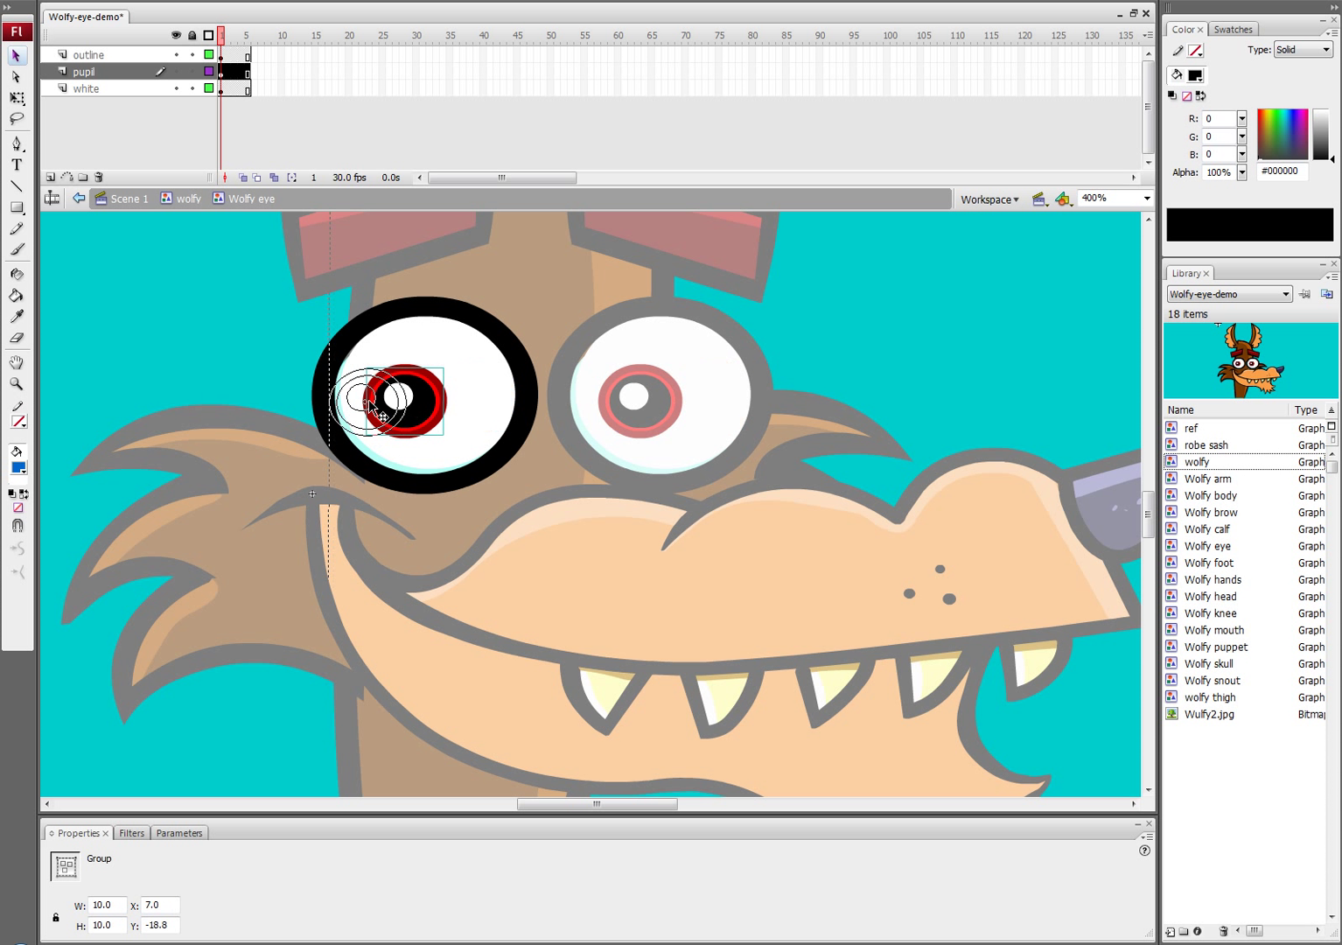
pyautogui.moveTo(385, 403); pyautogui.dragTo(371, 353)
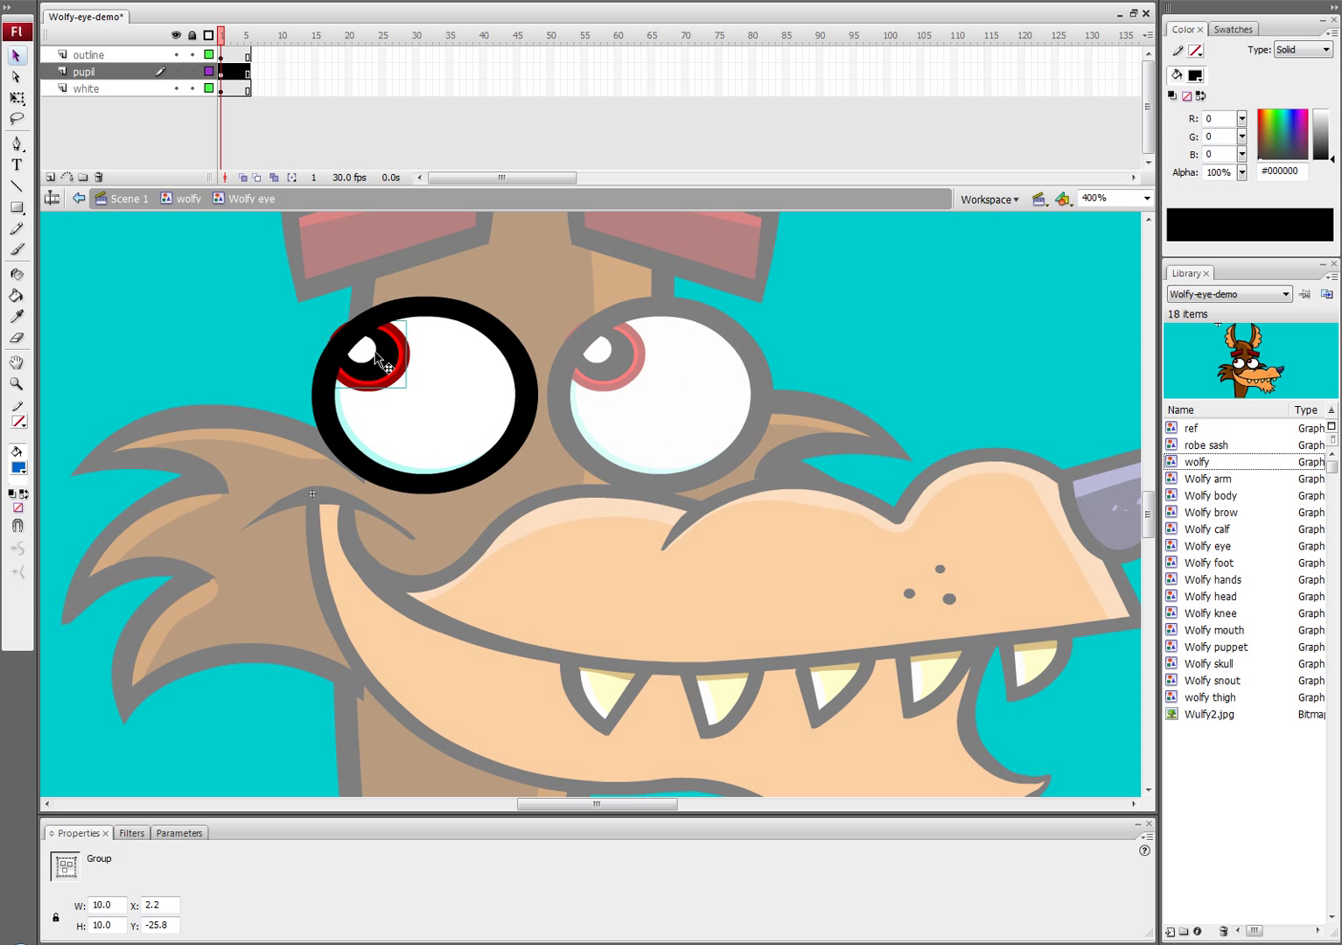
pyautogui.moveTo(376, 354); pyautogui.dragTo(490, 399)
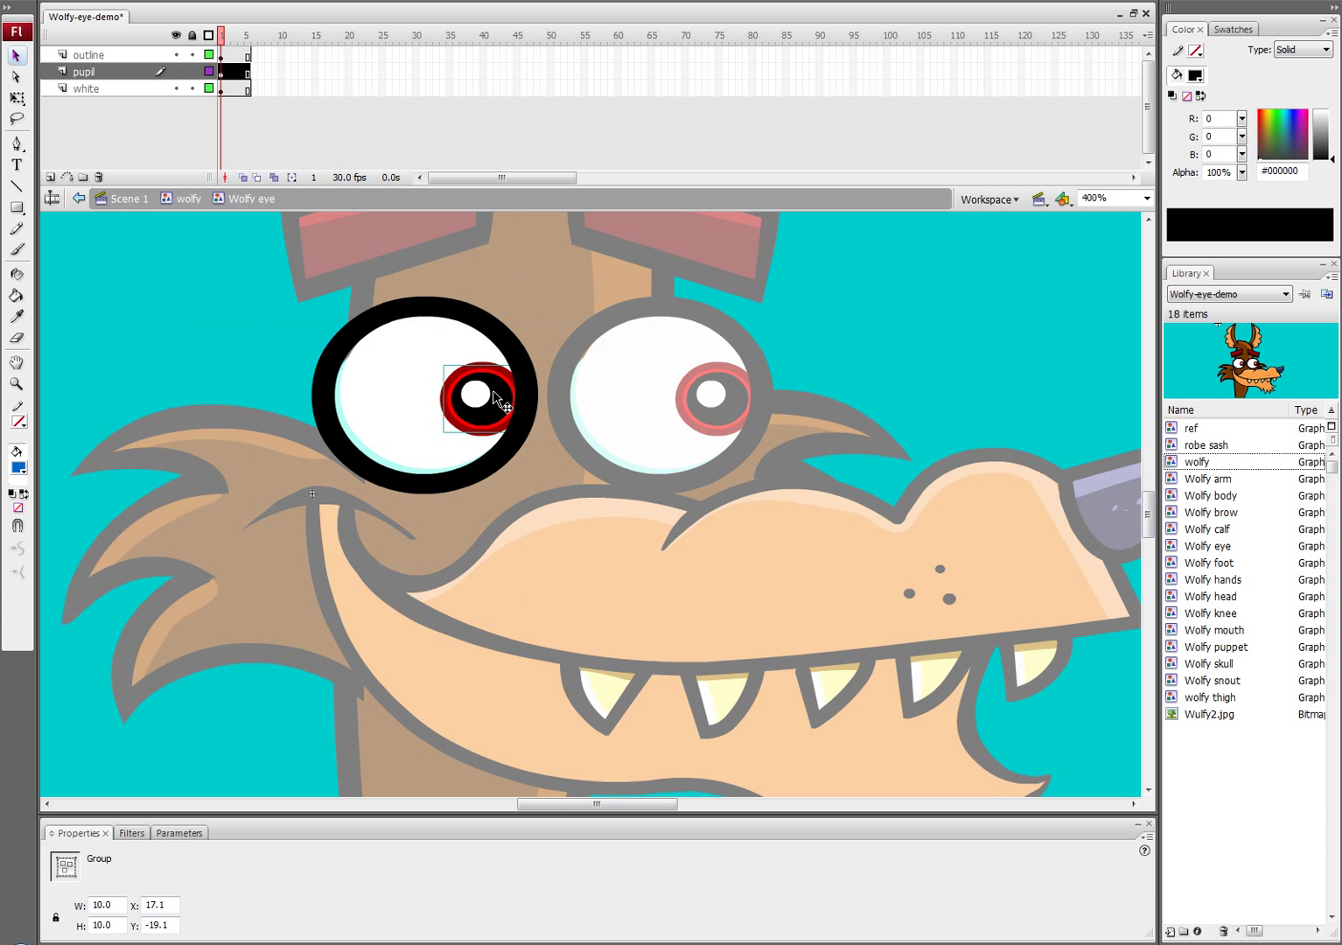
pyautogui.moveTo(476, 399); pyautogui.dragTo(381, 412)
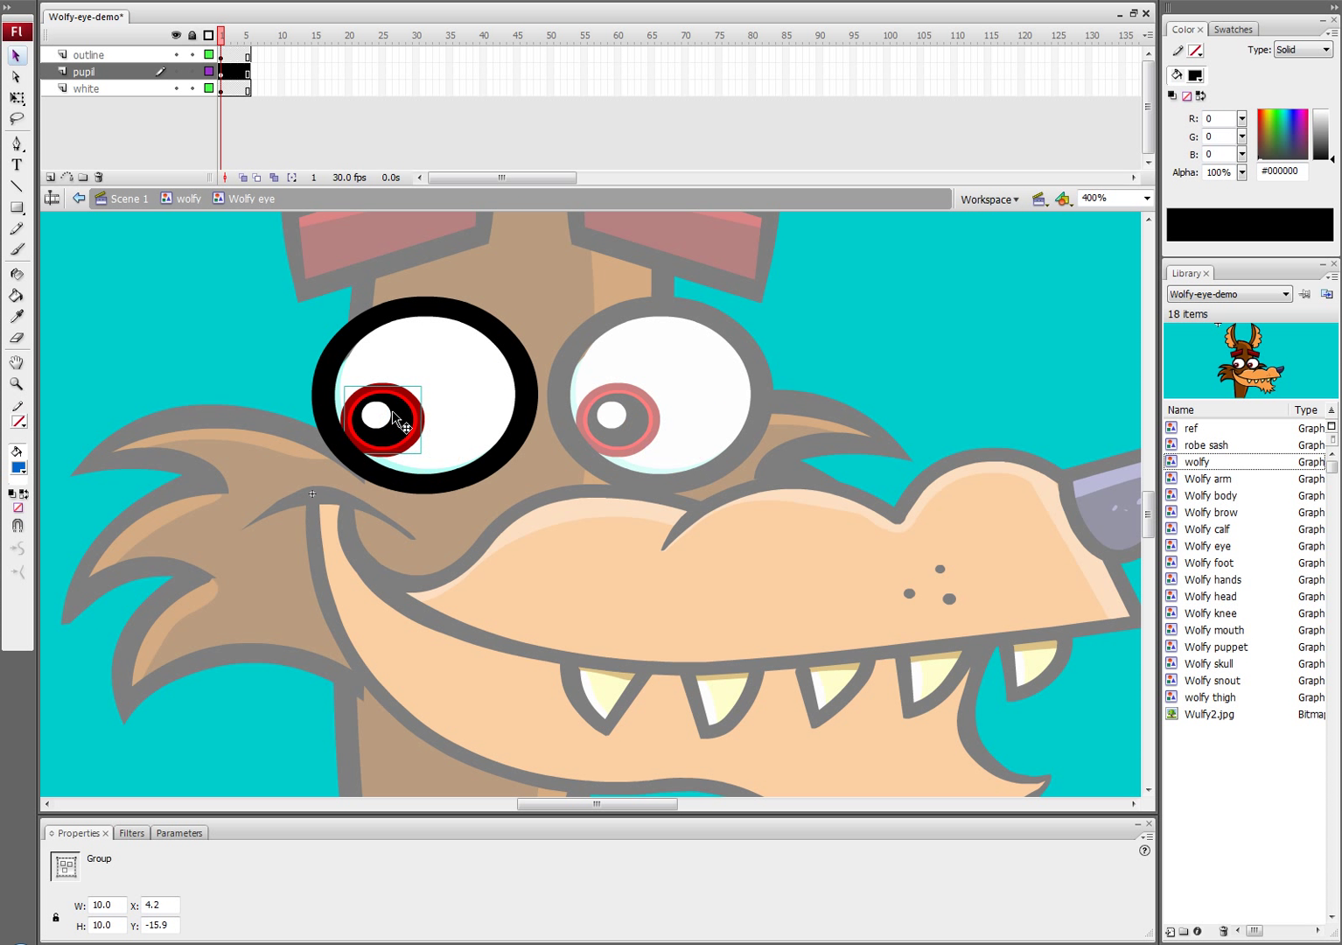
pyautogui.moveTo(392, 418); pyautogui.dragTo(371, 394)
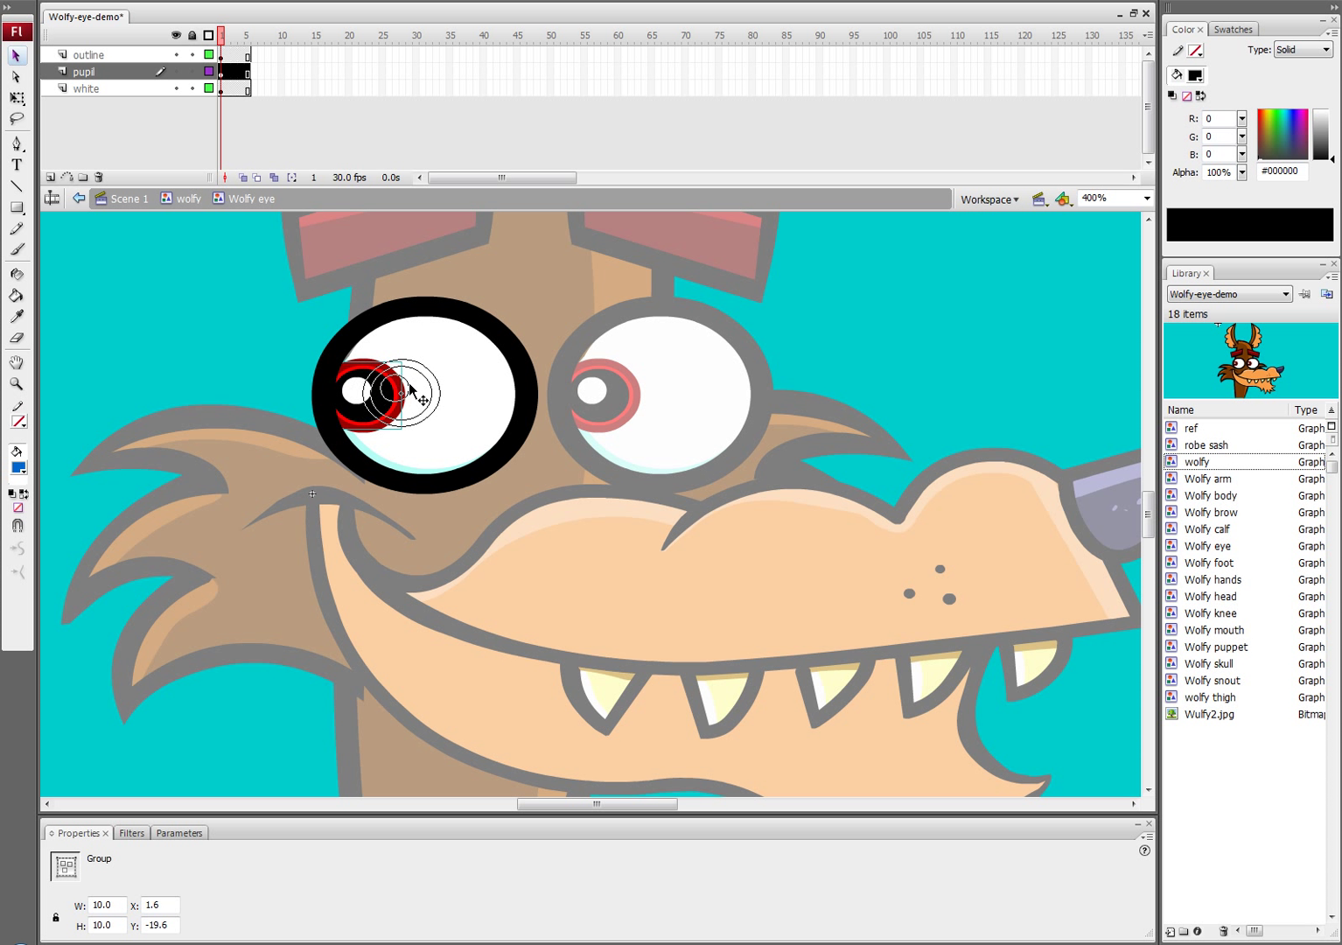
pyautogui.moveTo(402, 394); pyautogui.dragTo(438, 393)
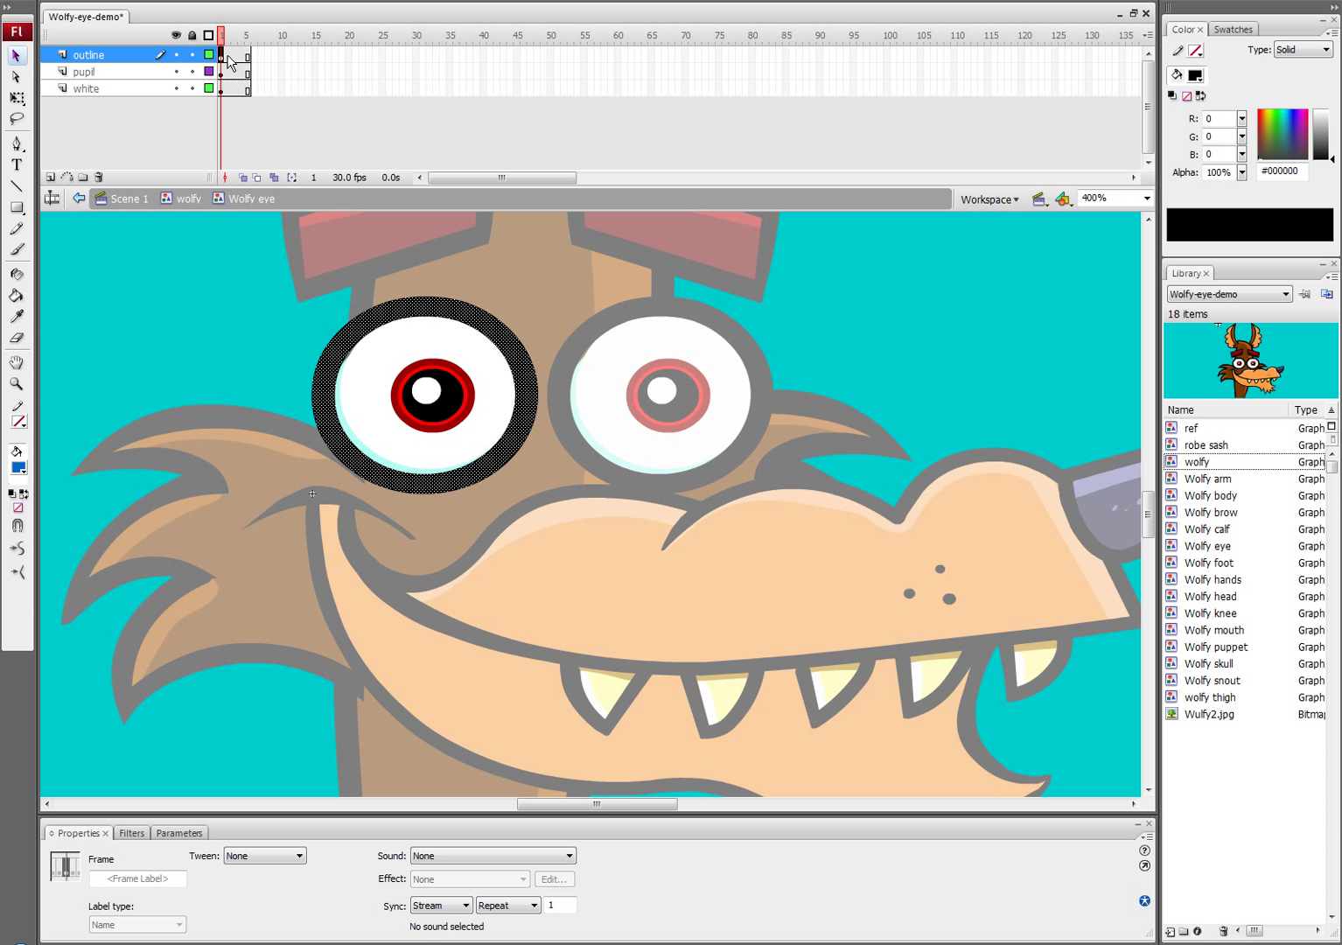
# - Add a keyframe at frame 2 on the outline layer and draw curved eyelid lines across the eye
pyautogui.click(233, 35)
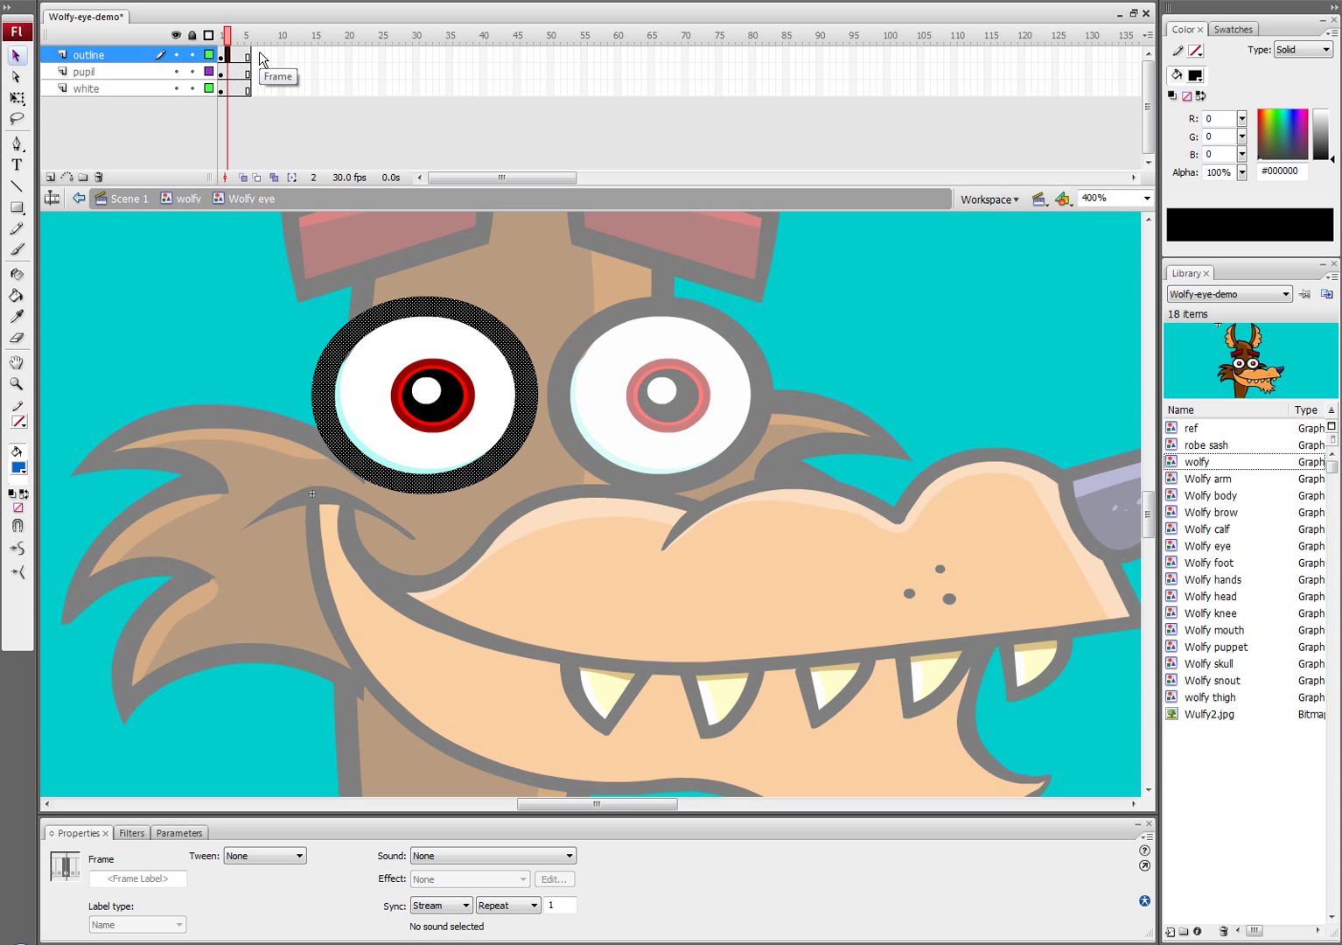
pyautogui.click(466, 929)
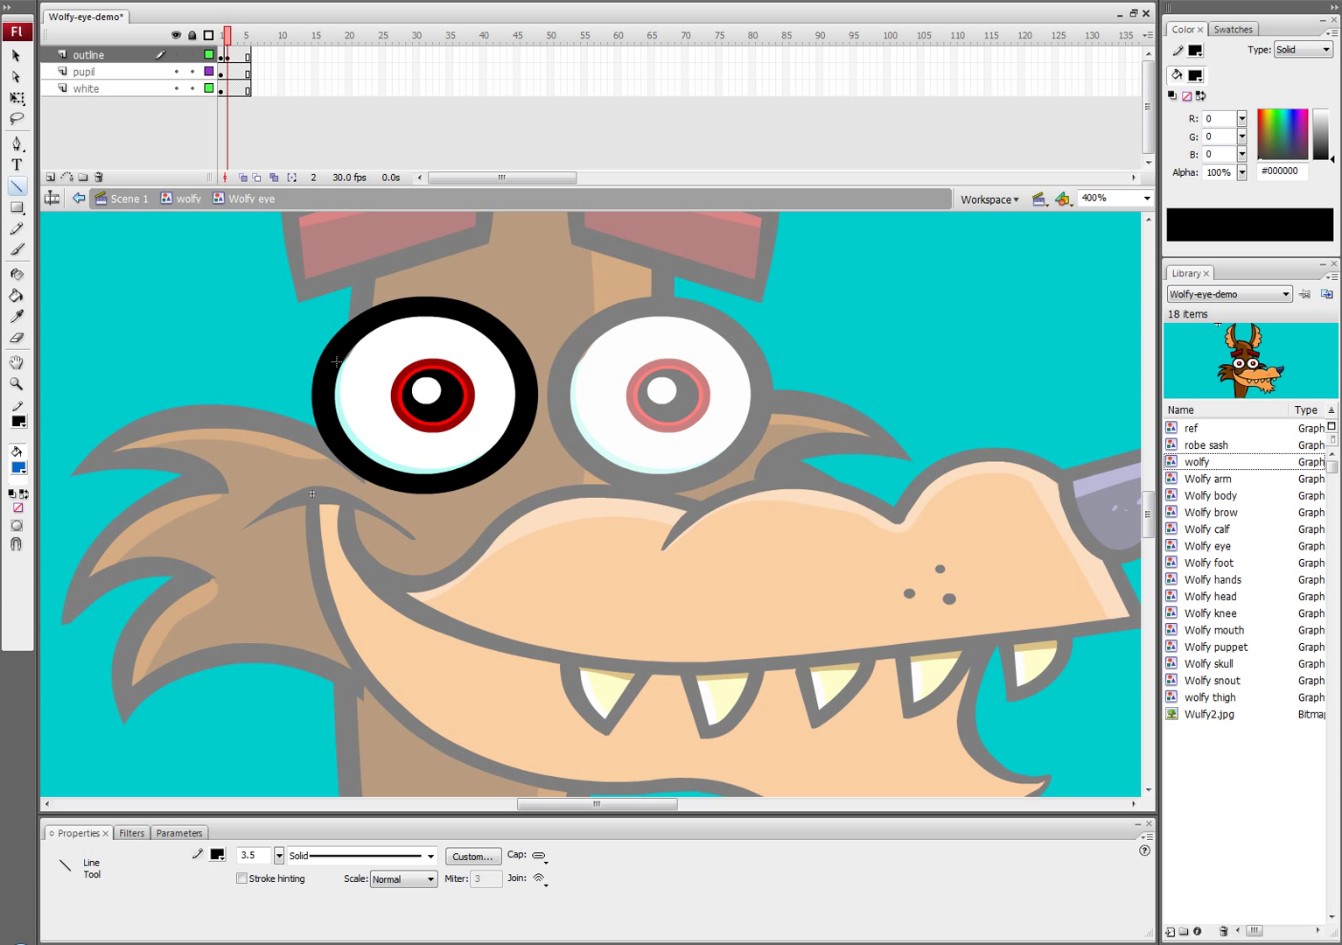
pyautogui.moveTo(336, 360); pyautogui.dragTo(518, 361)
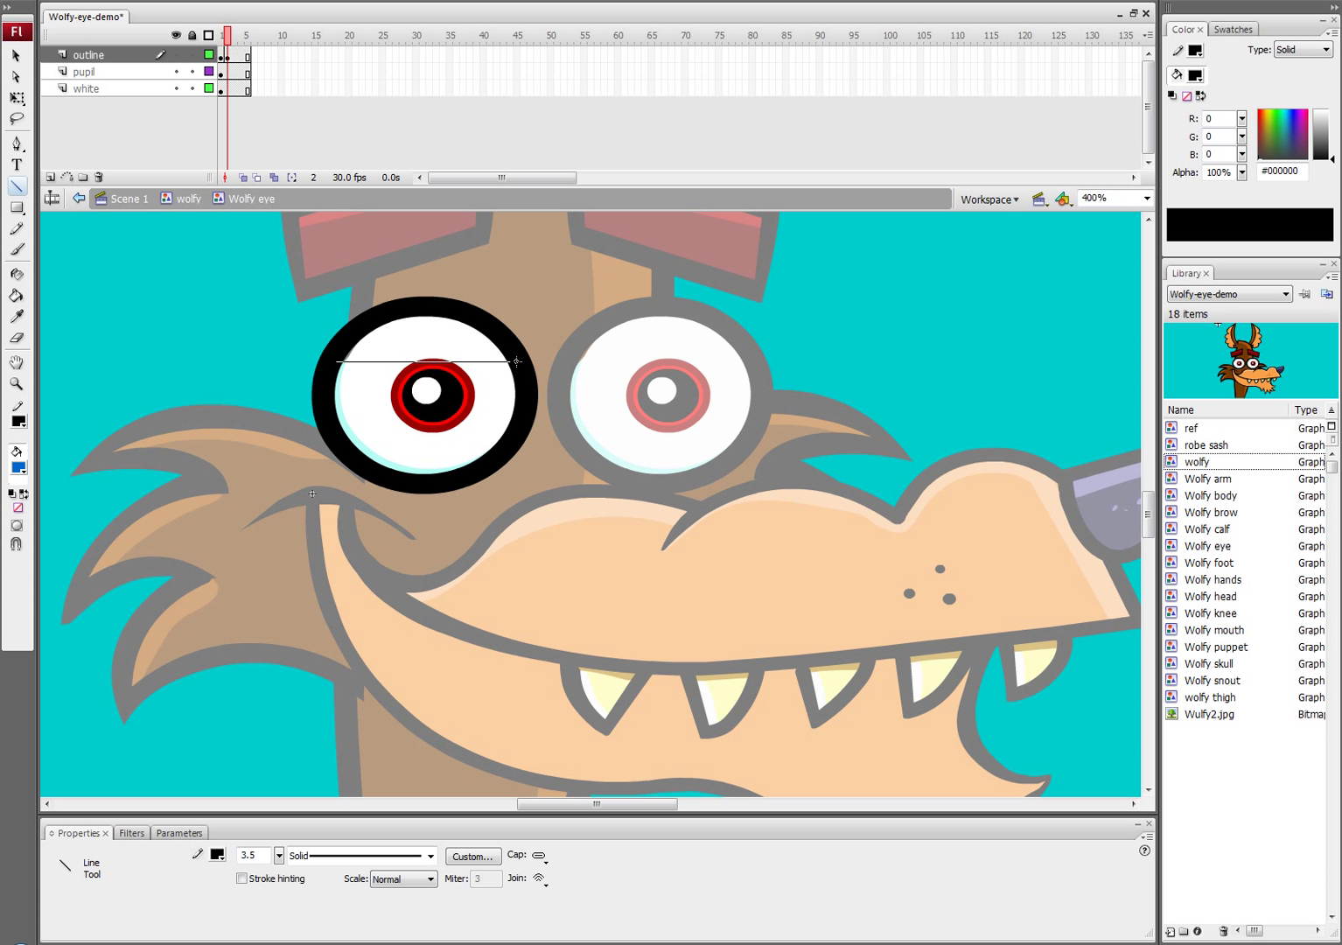
pyautogui.moveTo(341, 350); pyautogui.dragTo(516, 360)
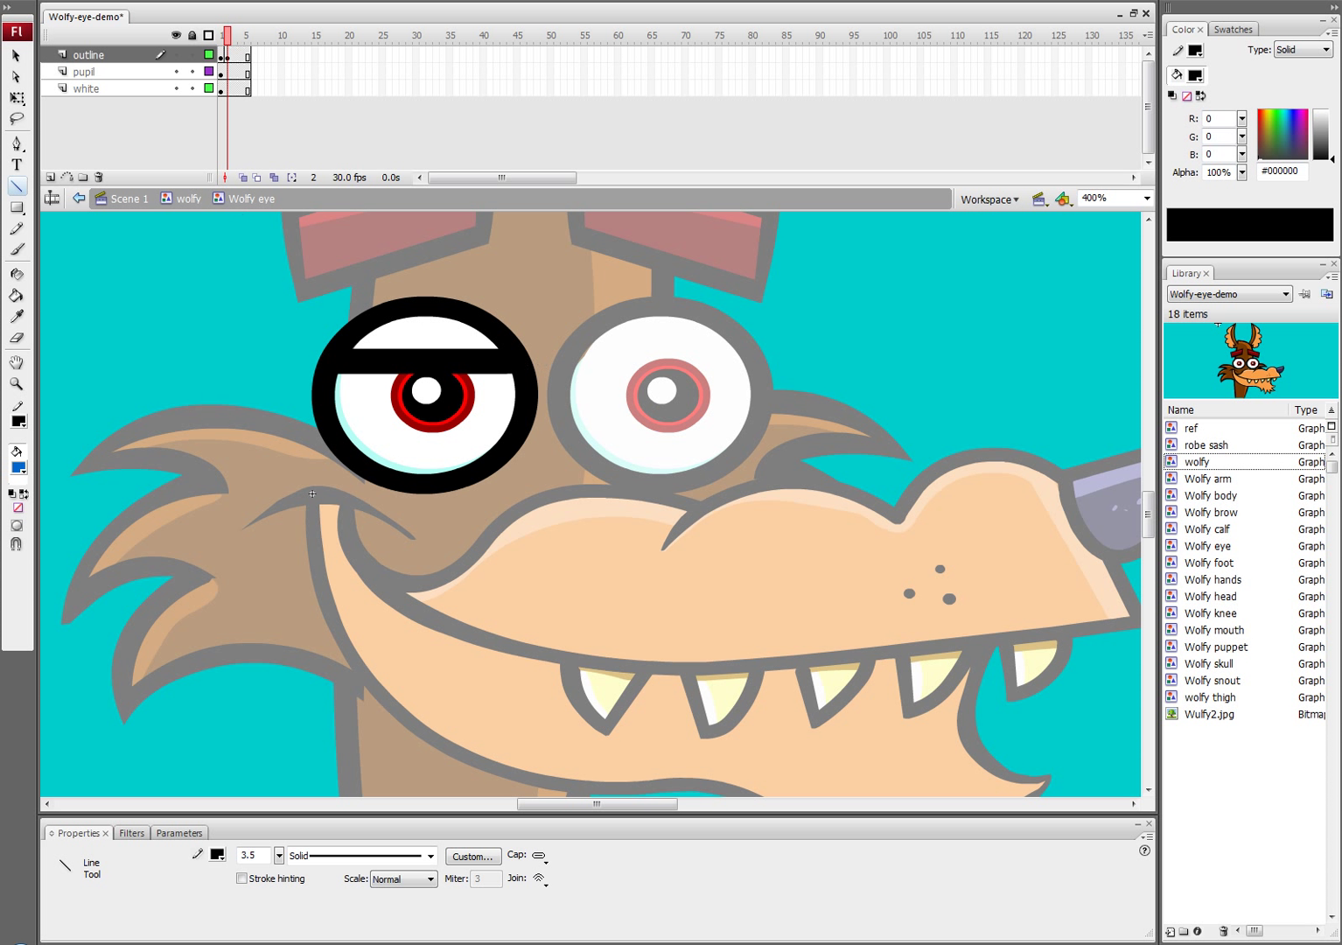
pyautogui.click(14, 56)
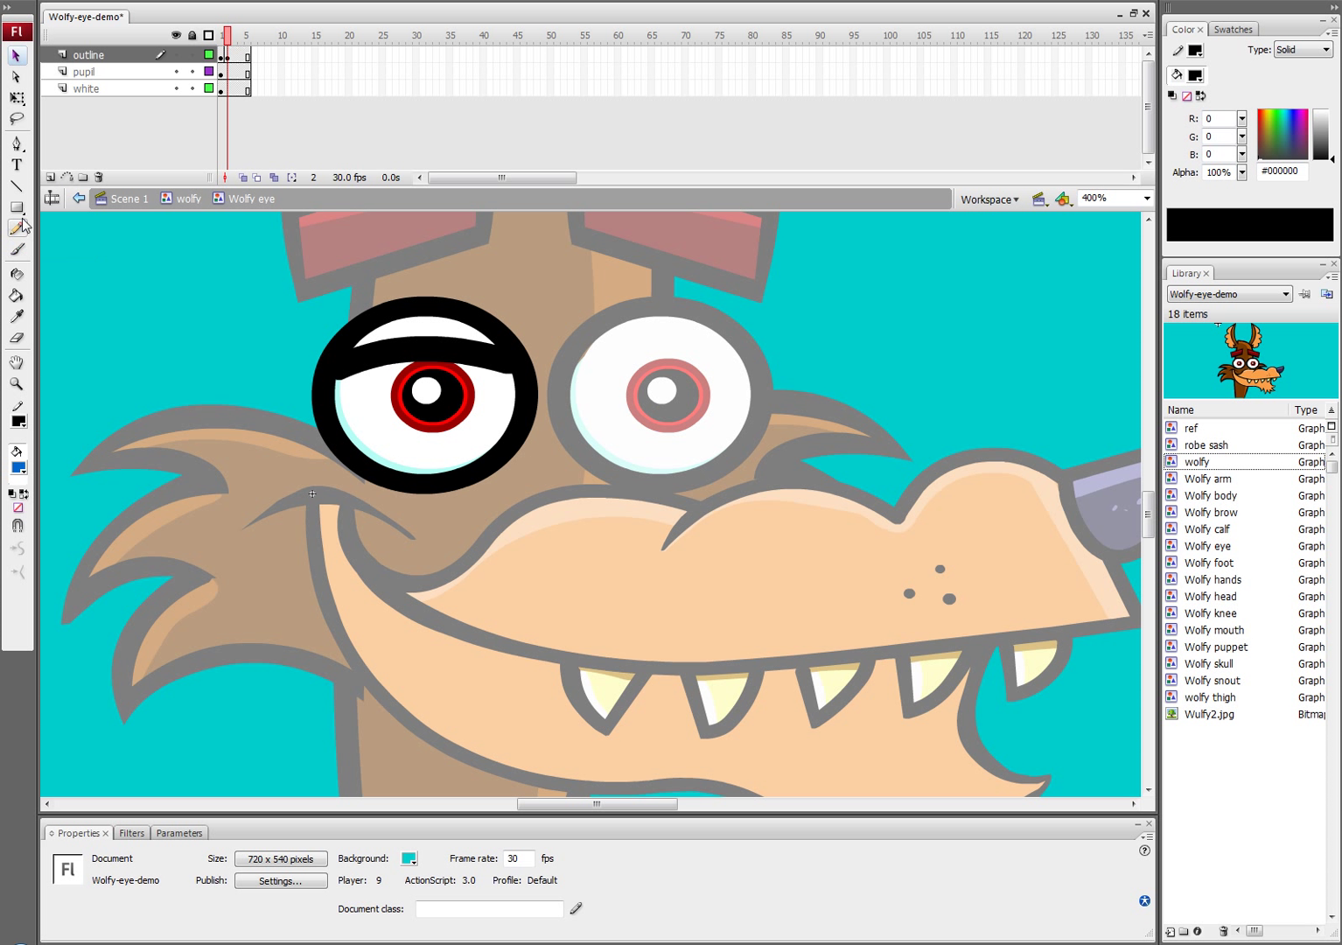
pyautogui.click(14, 185)
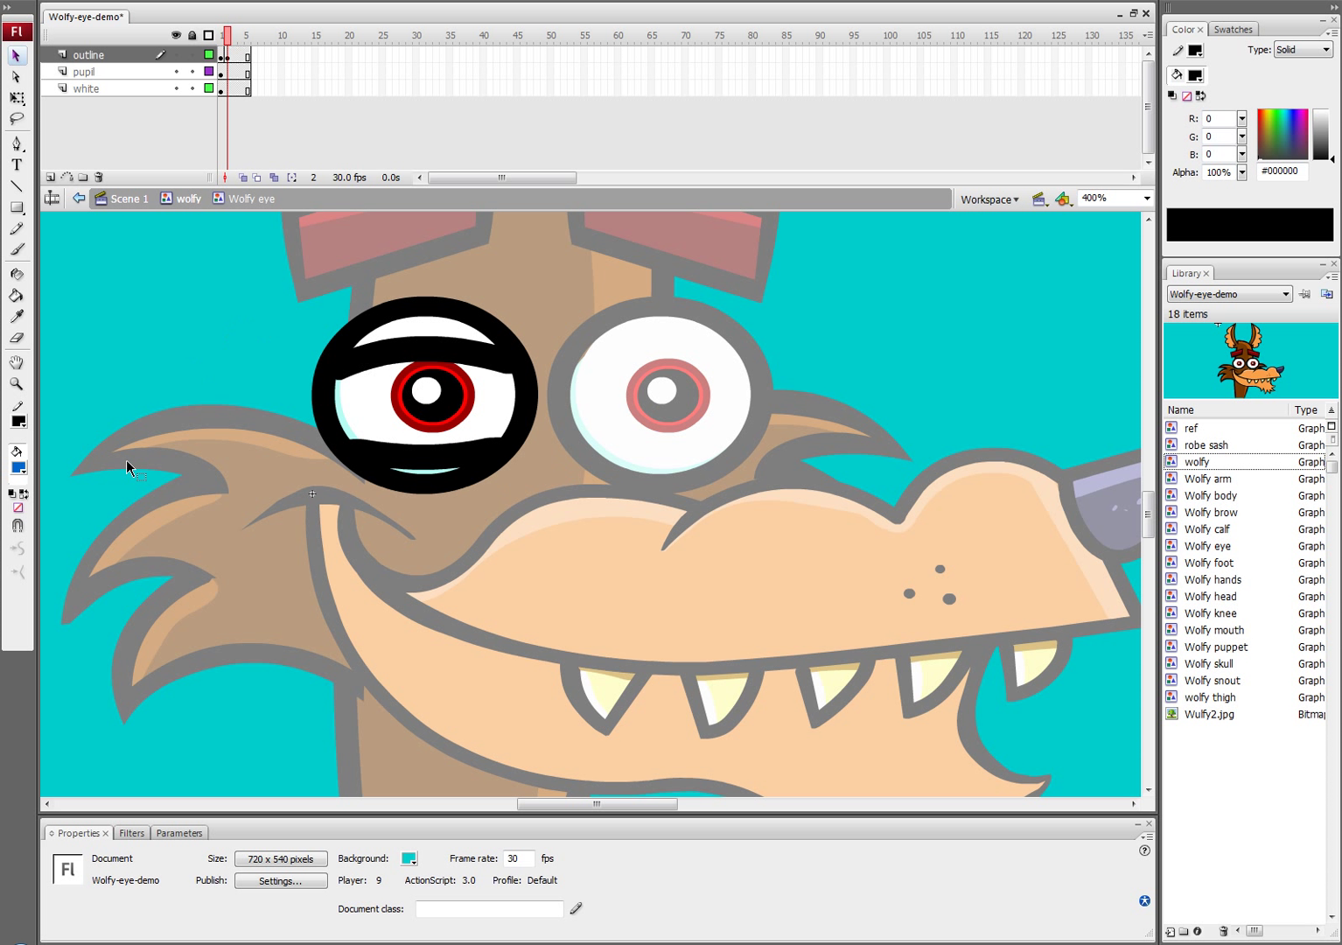
pyautogui.moveTo(557, 315)
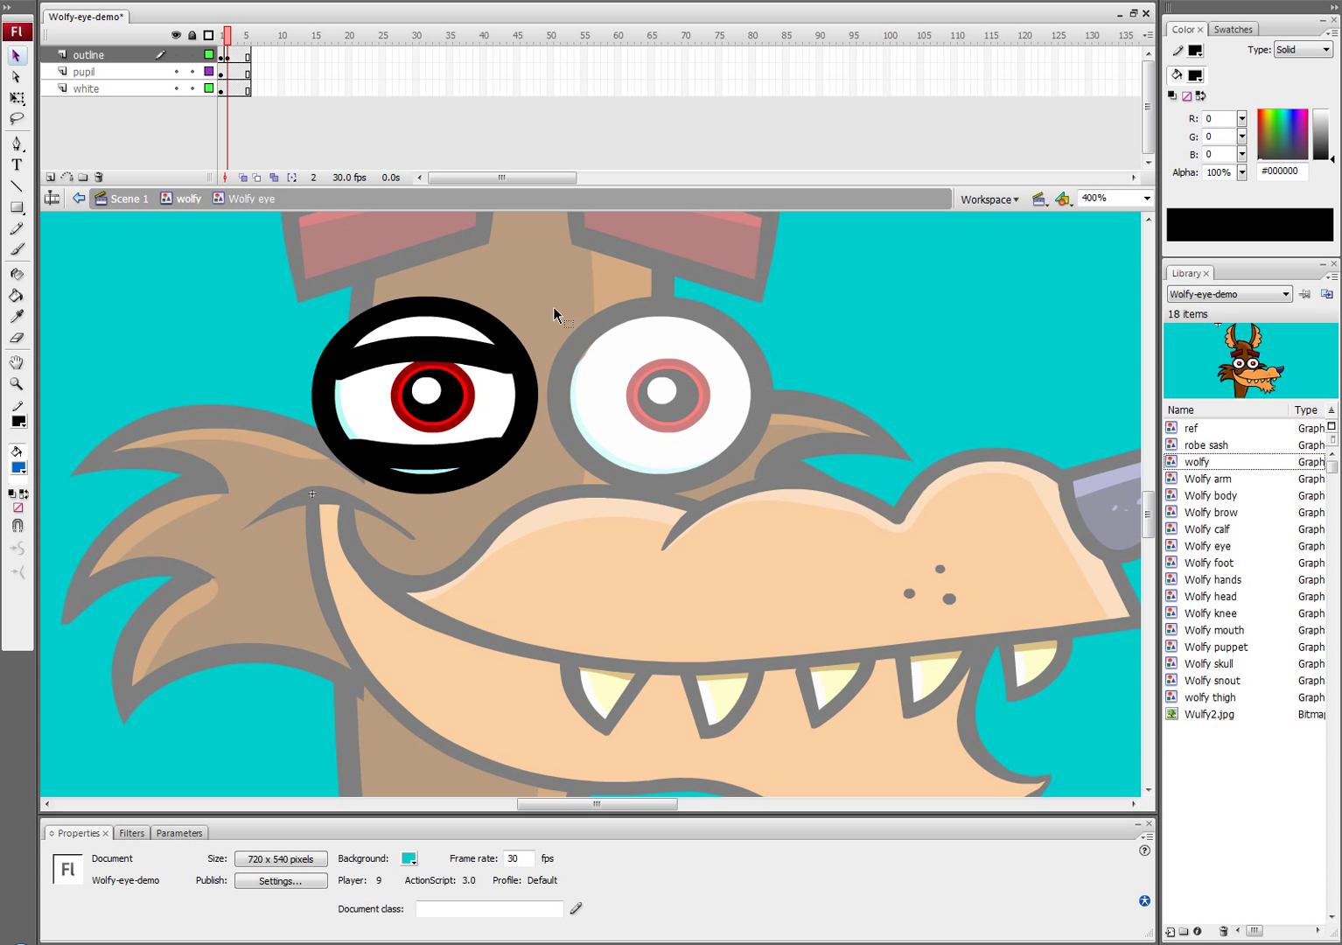
pyautogui.moveTo(203, 220)
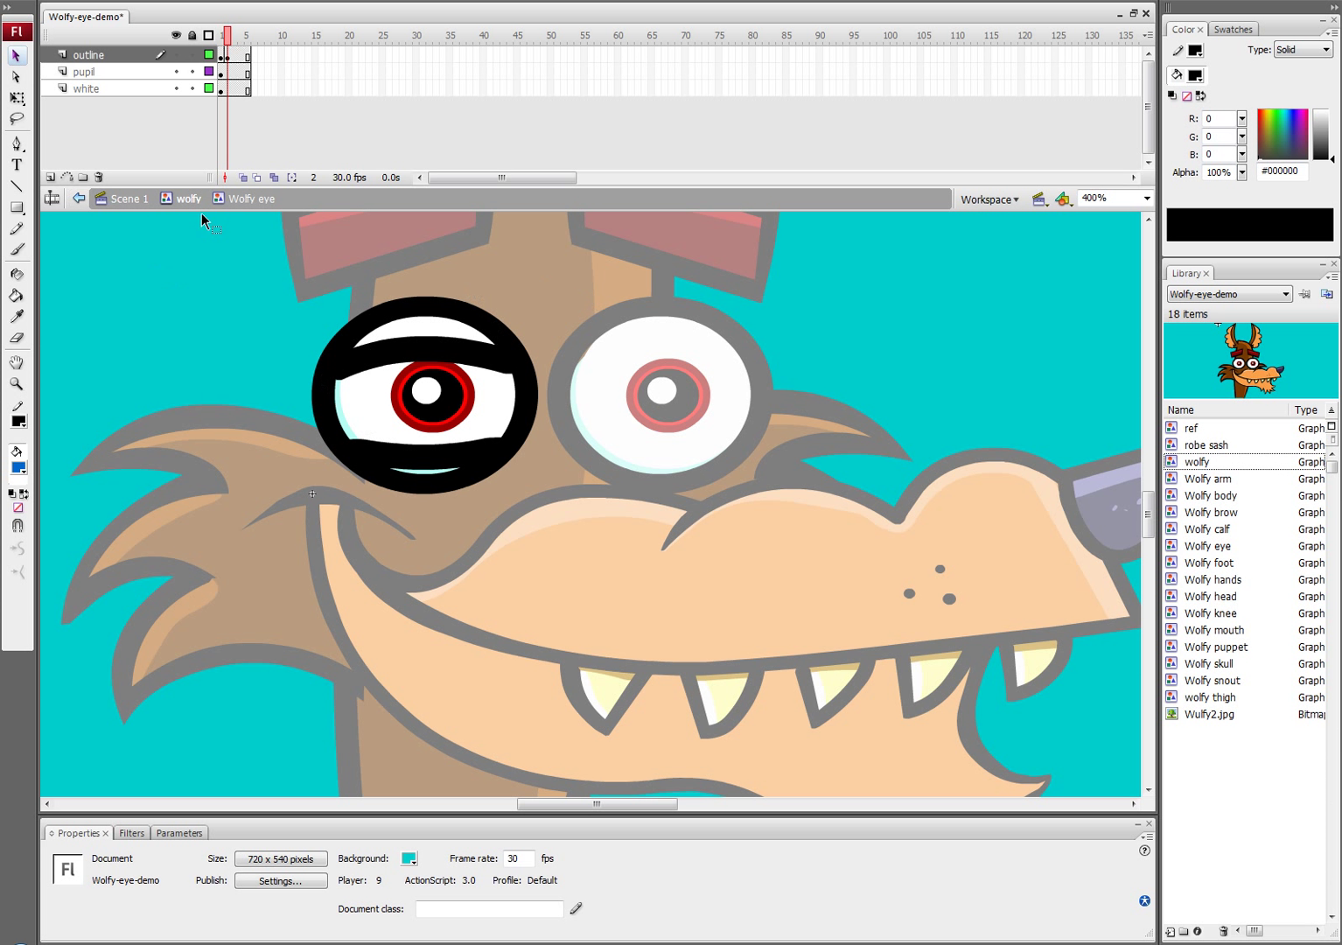
pyautogui.moveTo(245, 338)
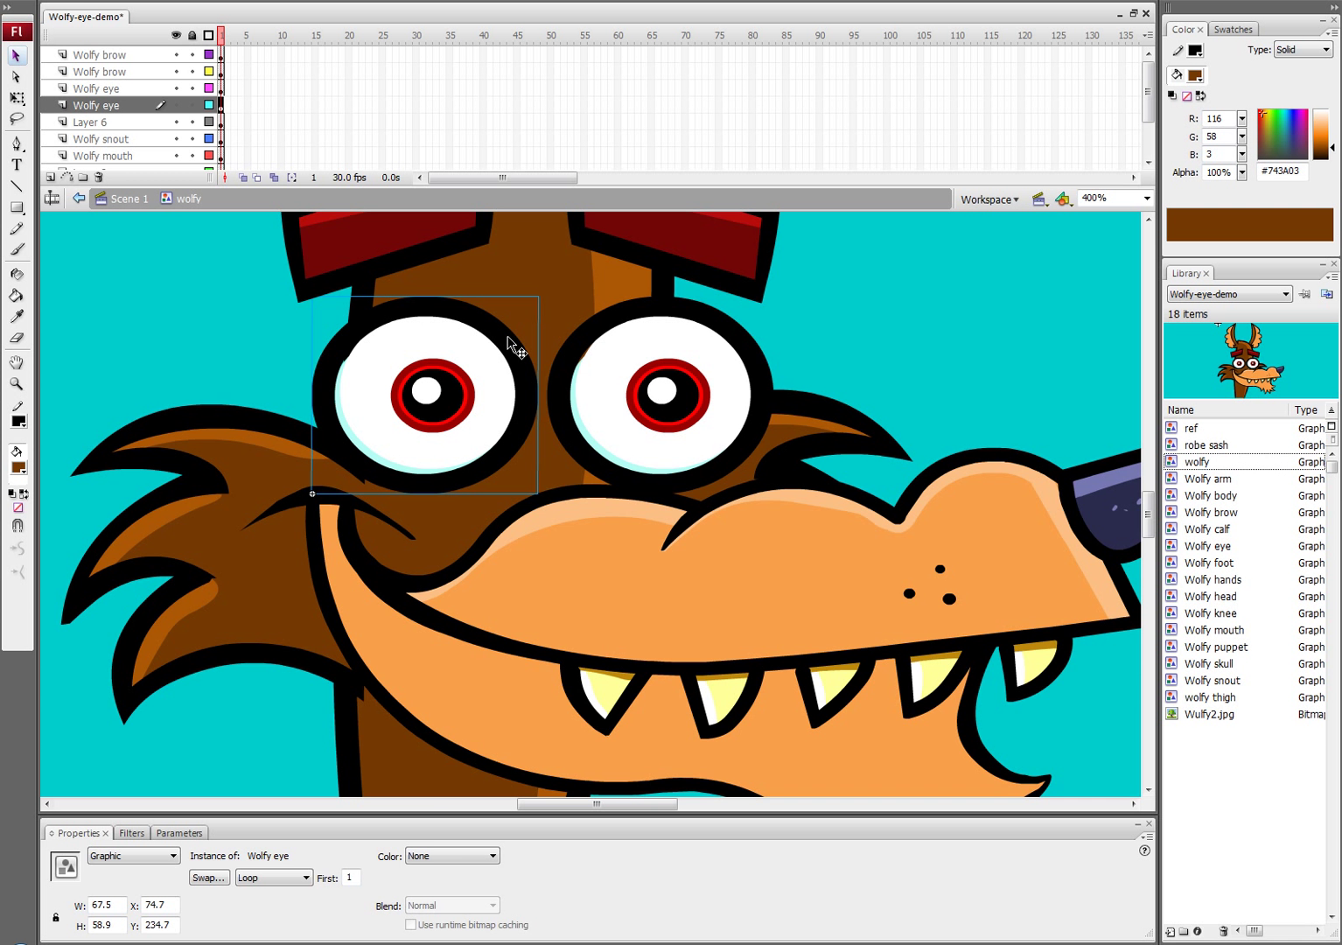
# - Re-enter the eye symbol and fill the upper eyelid area with the brown fur colour
pyautogui.doubleClick(423, 394)
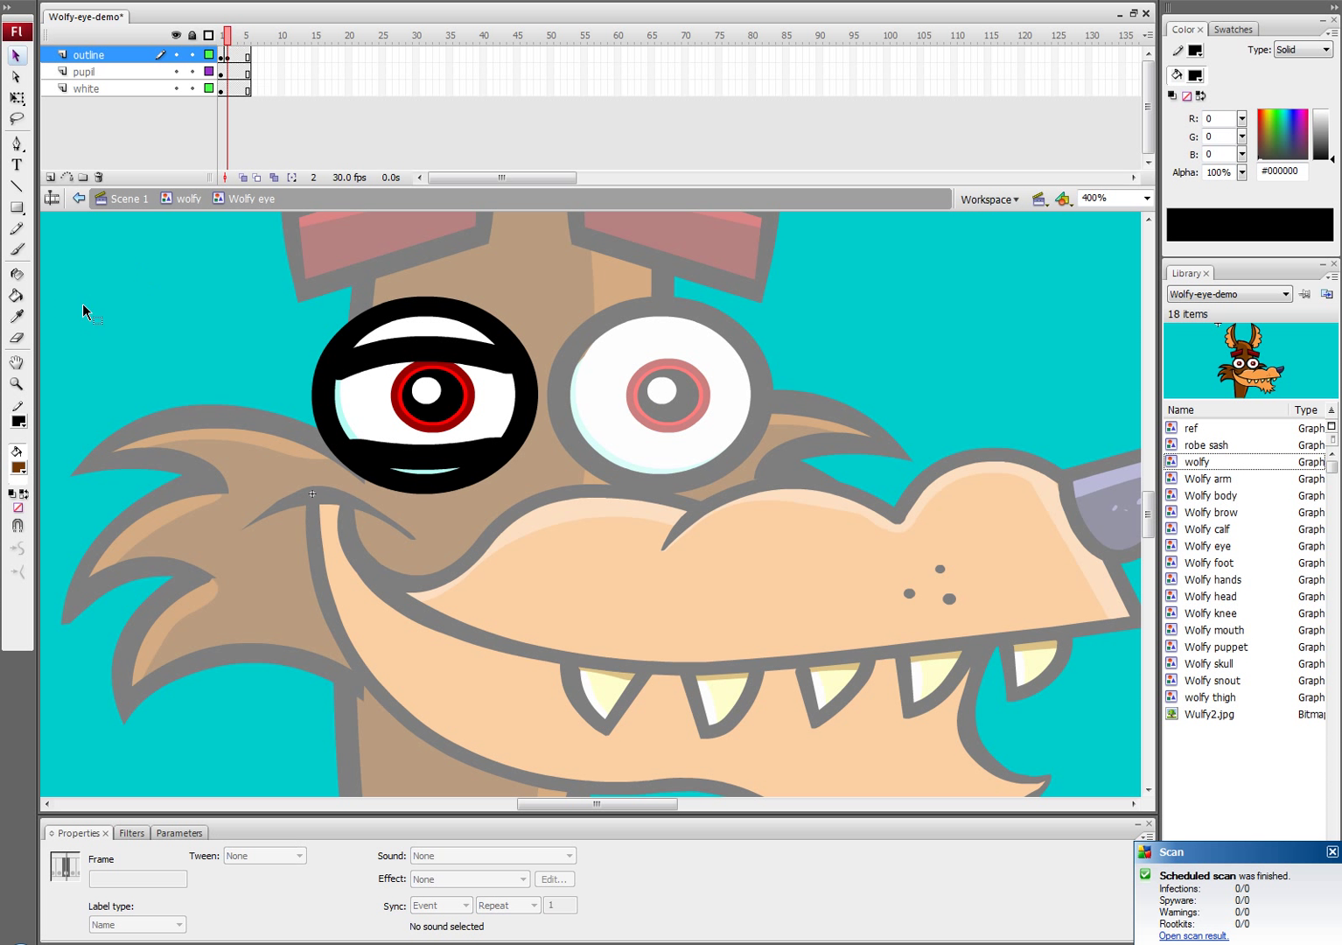
pyautogui.click(14, 294)
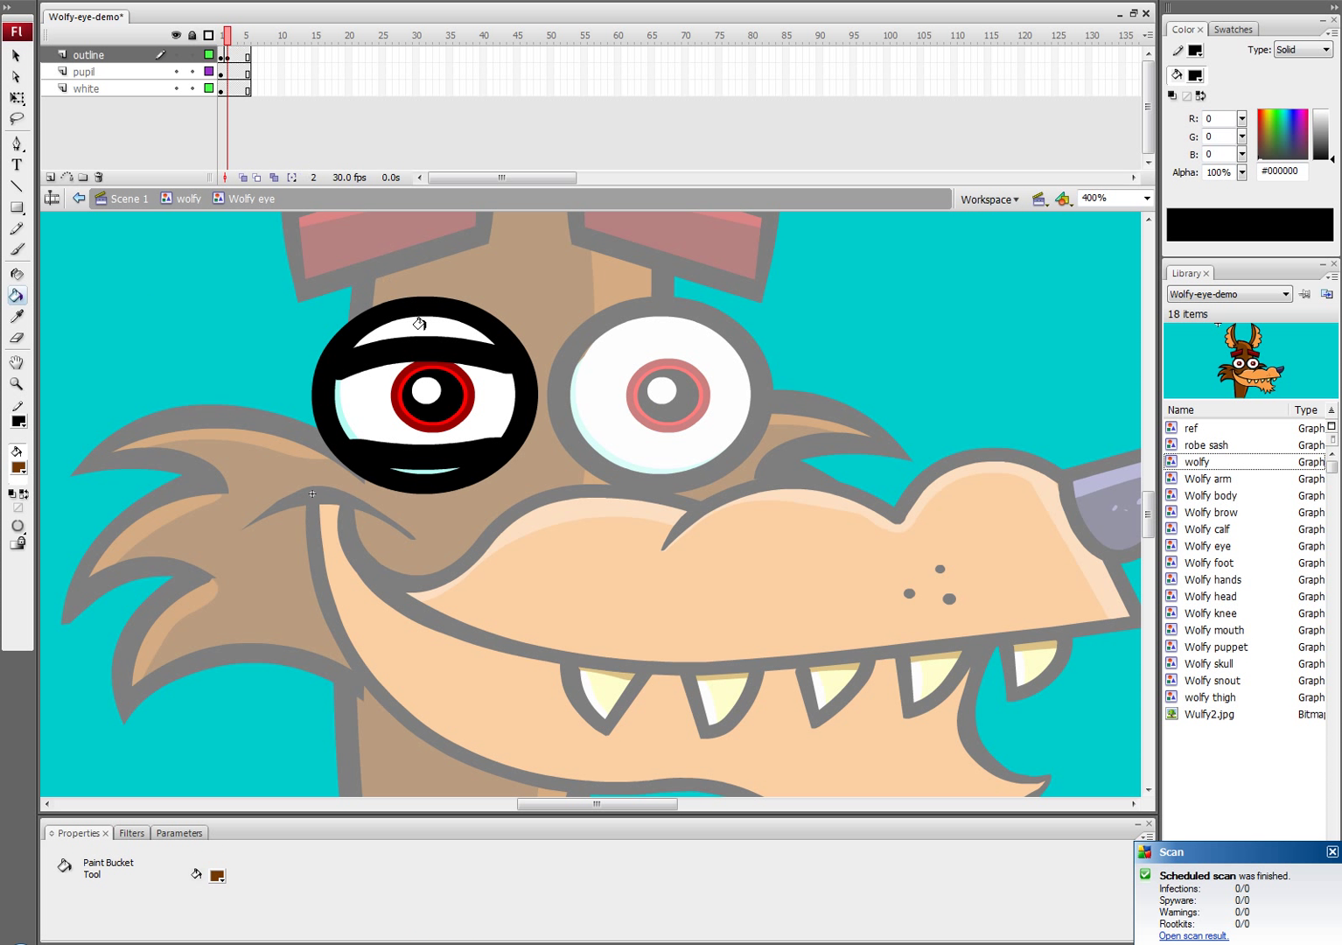
pyautogui.click(420, 326)
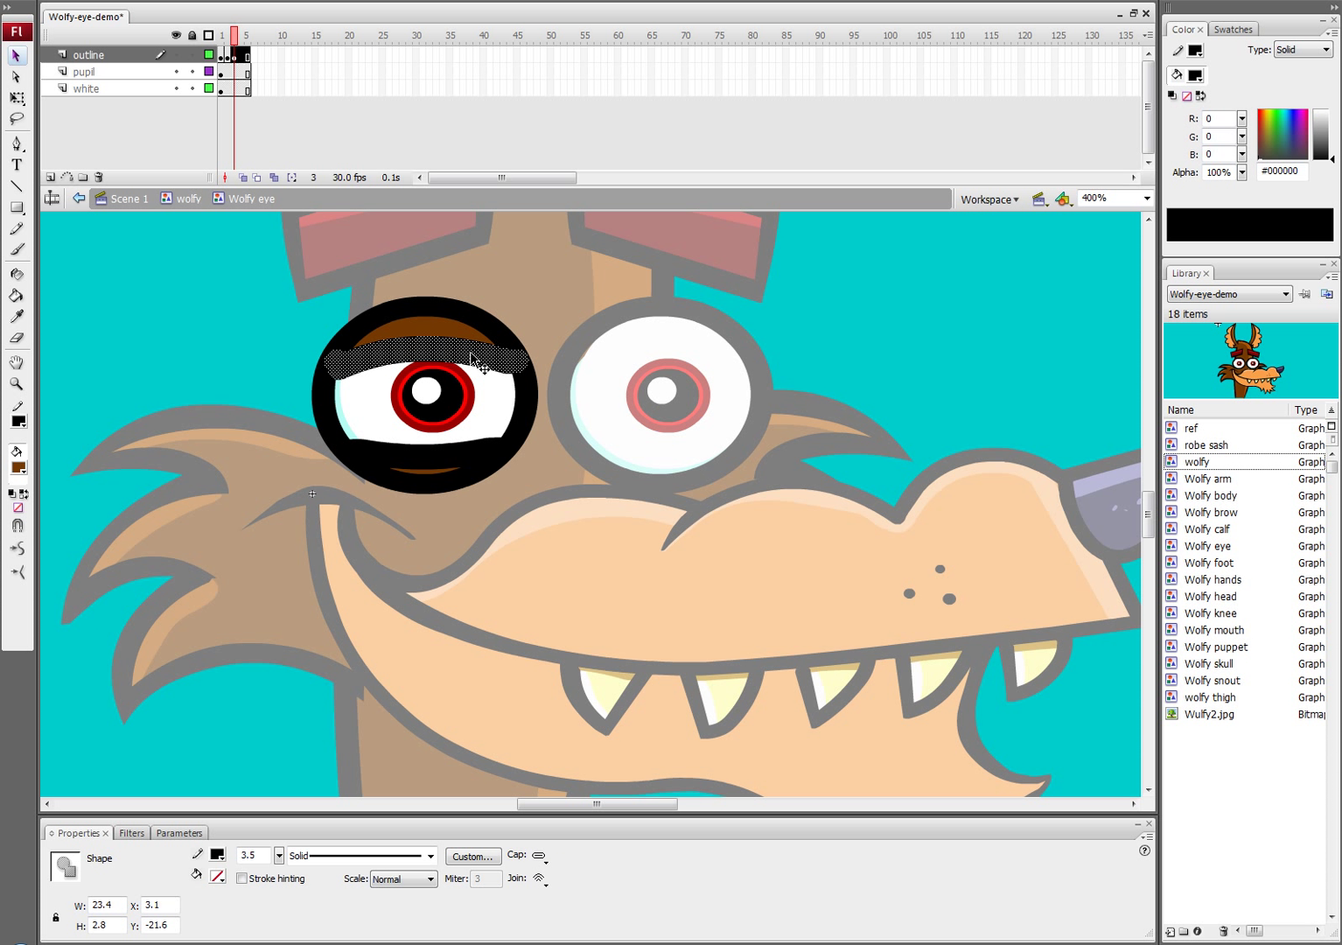
pyautogui.moveTo(509, 326)
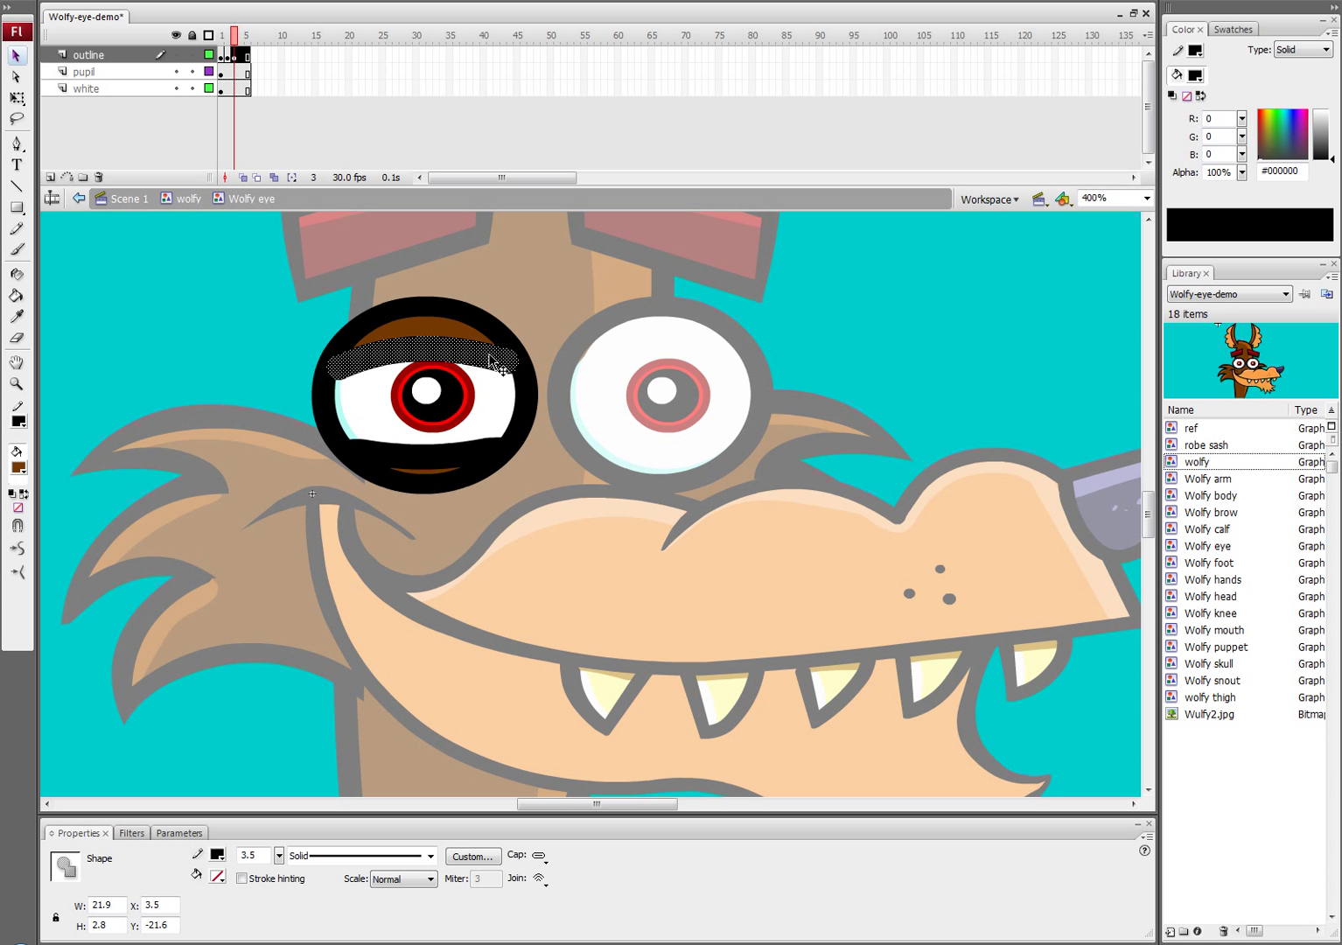
pyautogui.moveTo(515, 374)
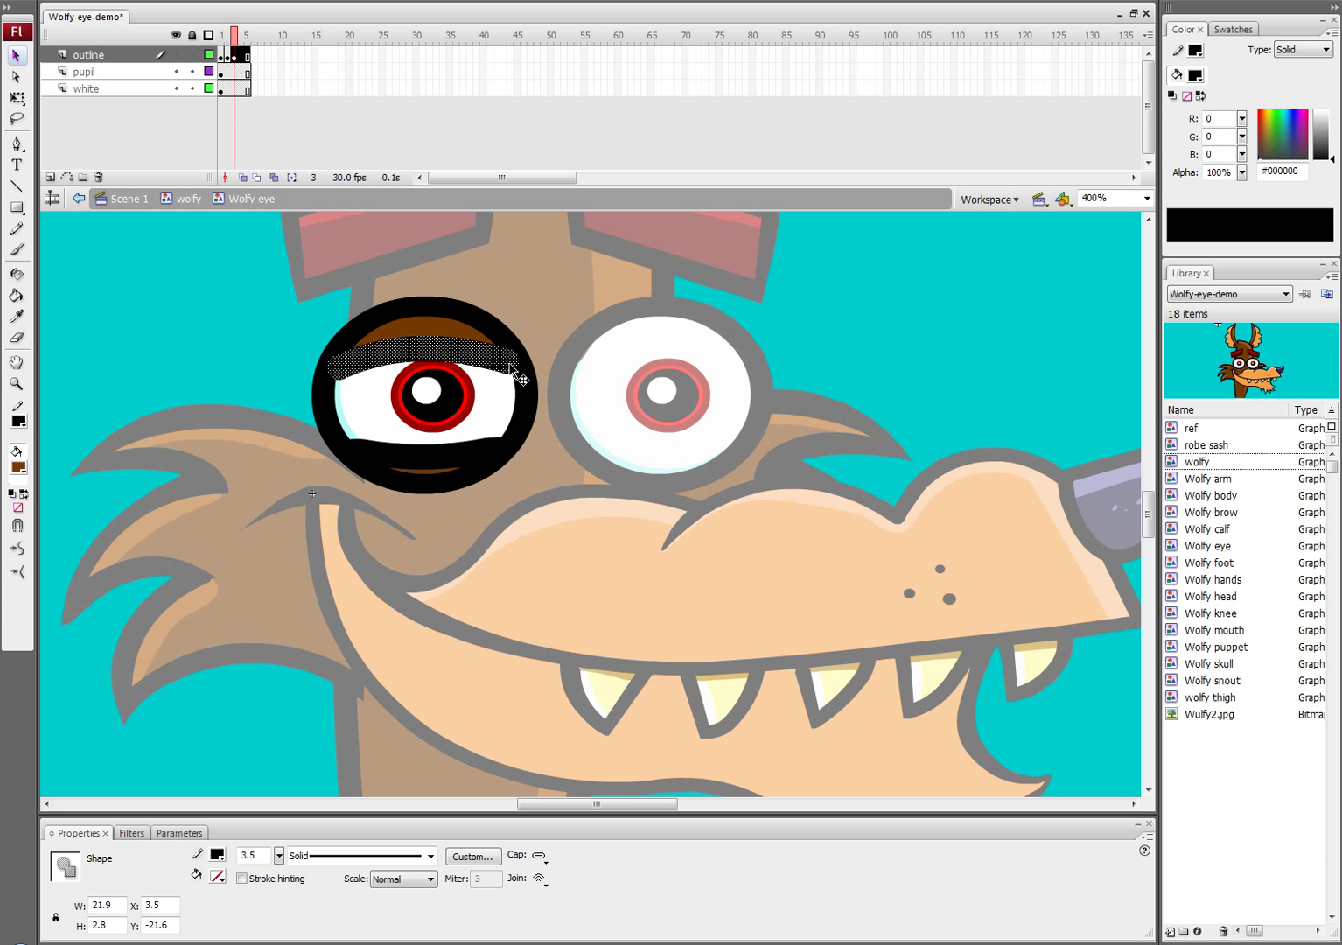
pyautogui.moveTo(470, 373)
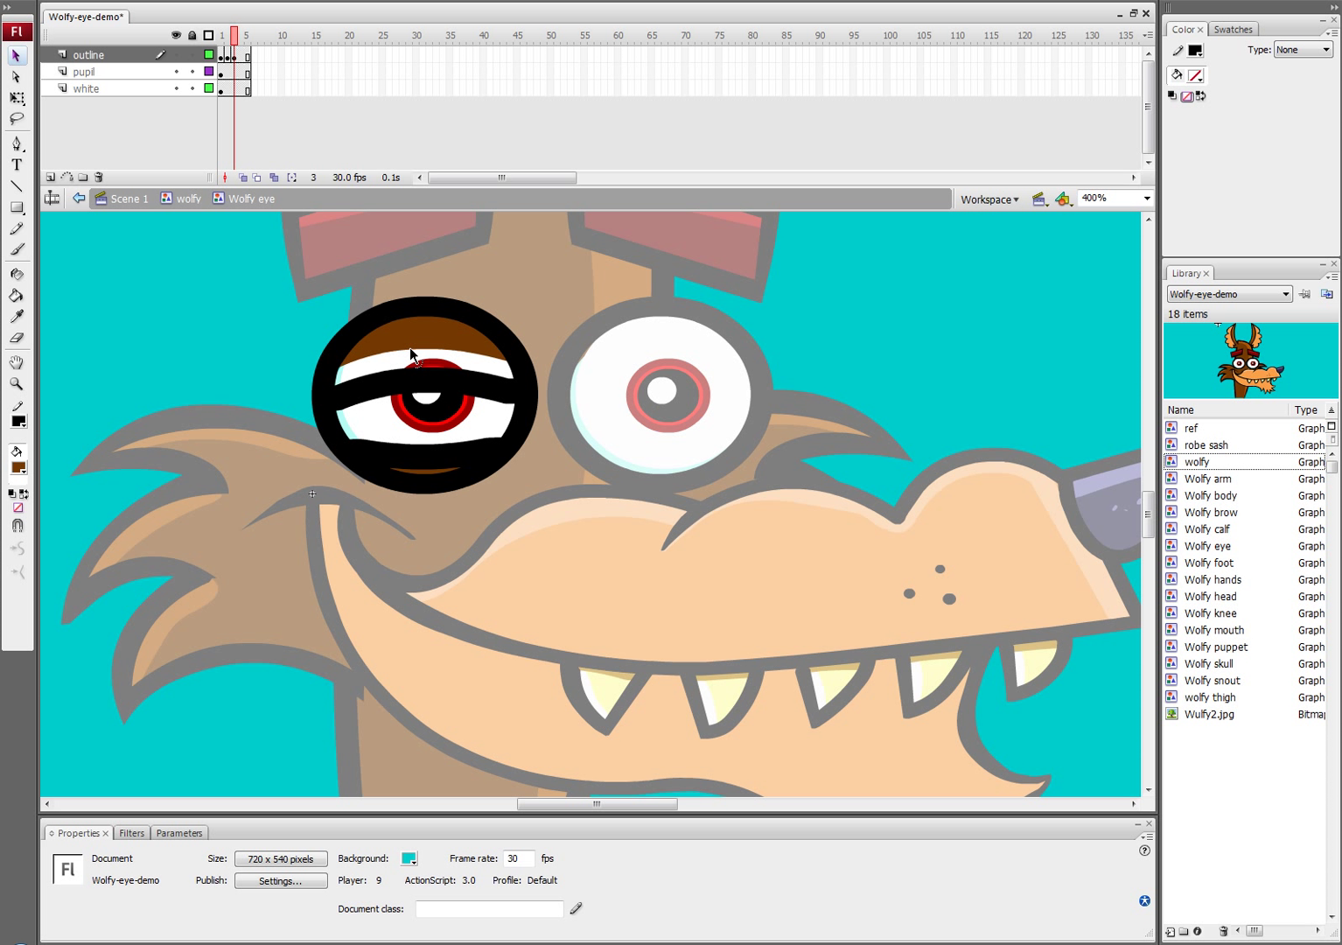
# - Reshape the lower lid band on frame 3 with Free Transform so the lid droops halfway
pyautogui.click(16, 294)
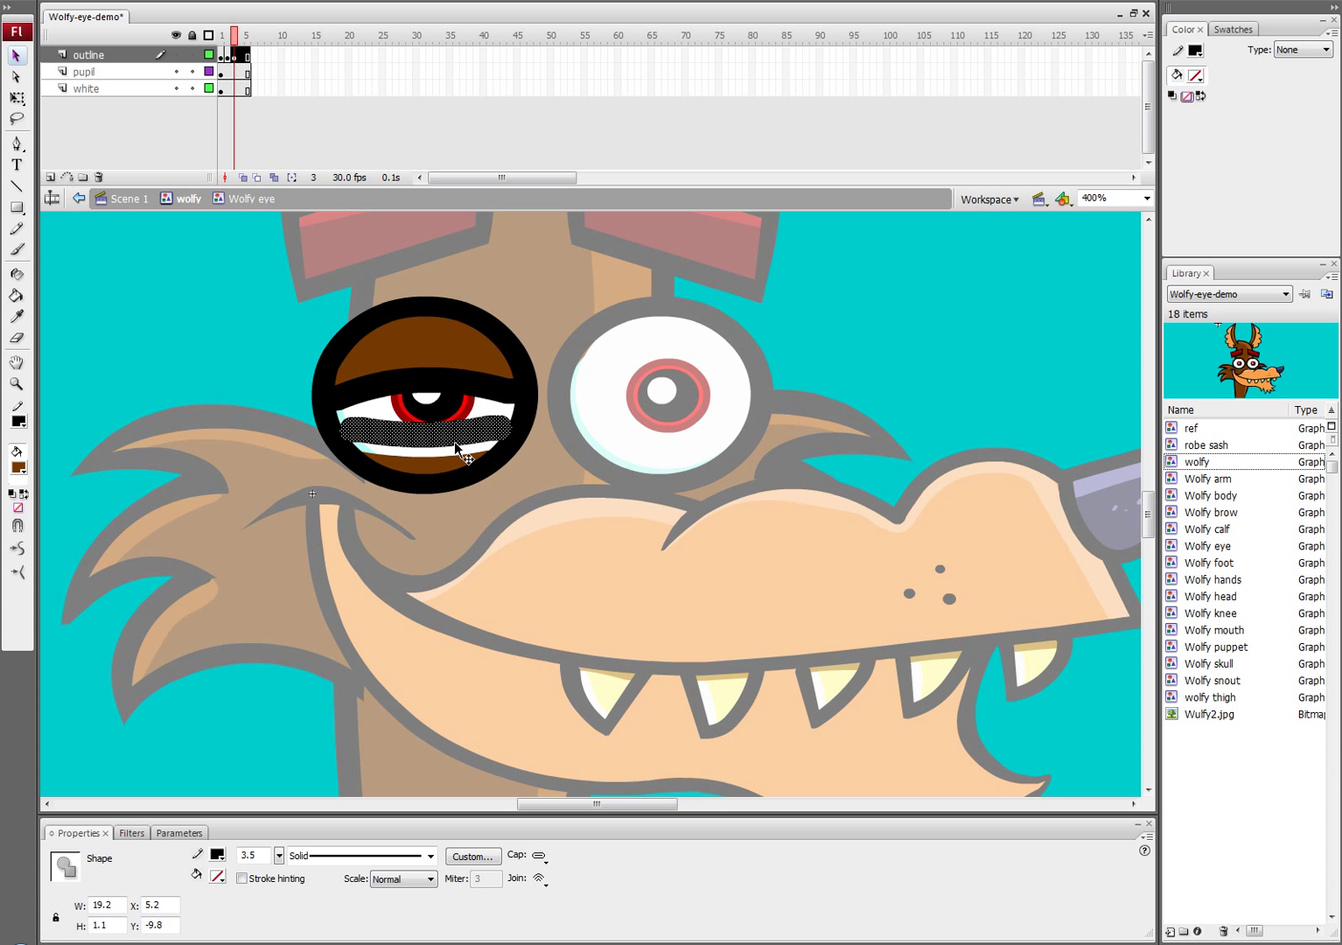
pyautogui.rightClick(459, 451)
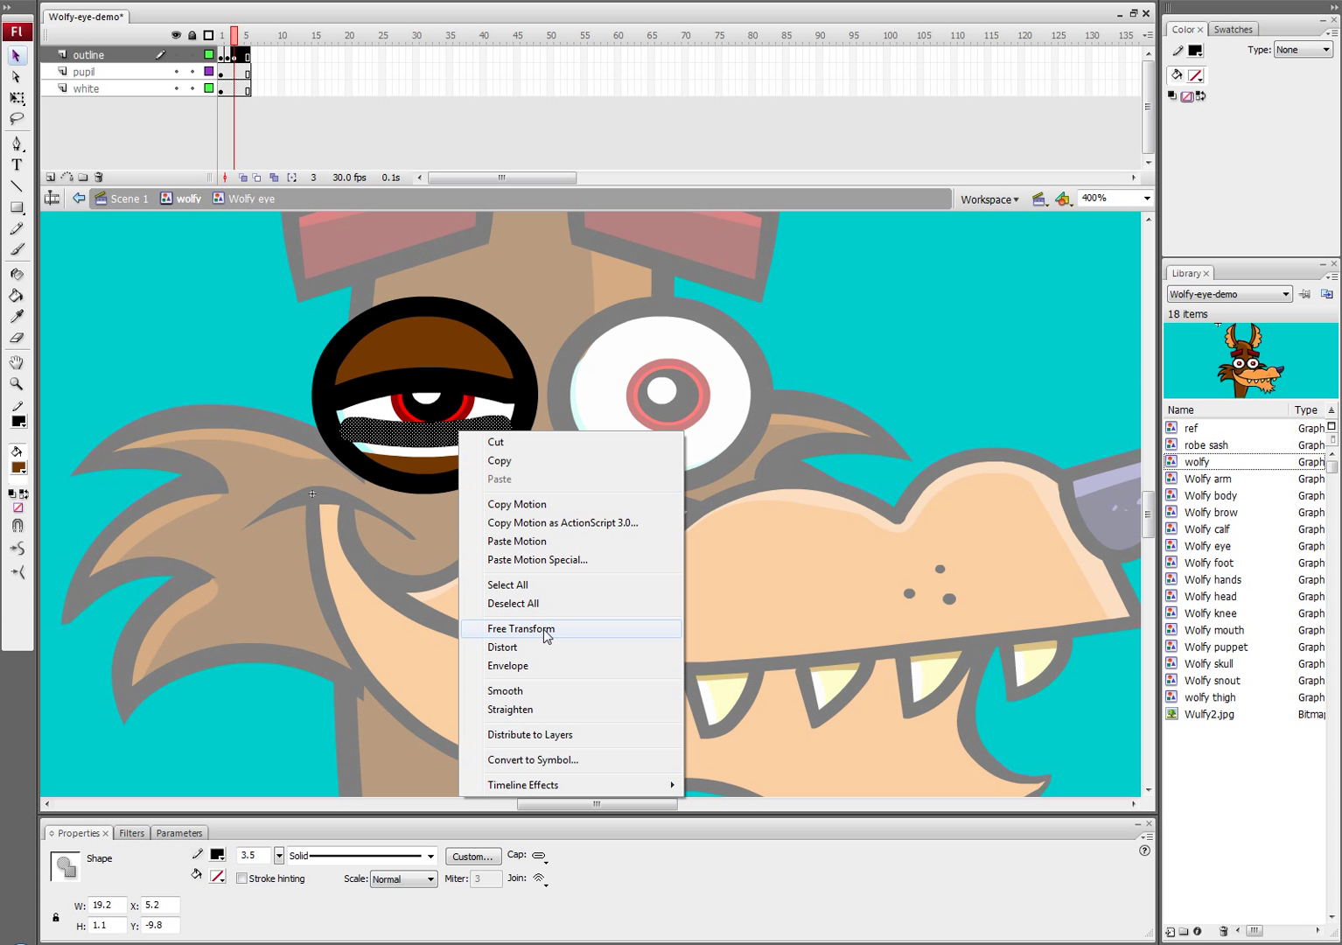
pyautogui.click(522, 628)
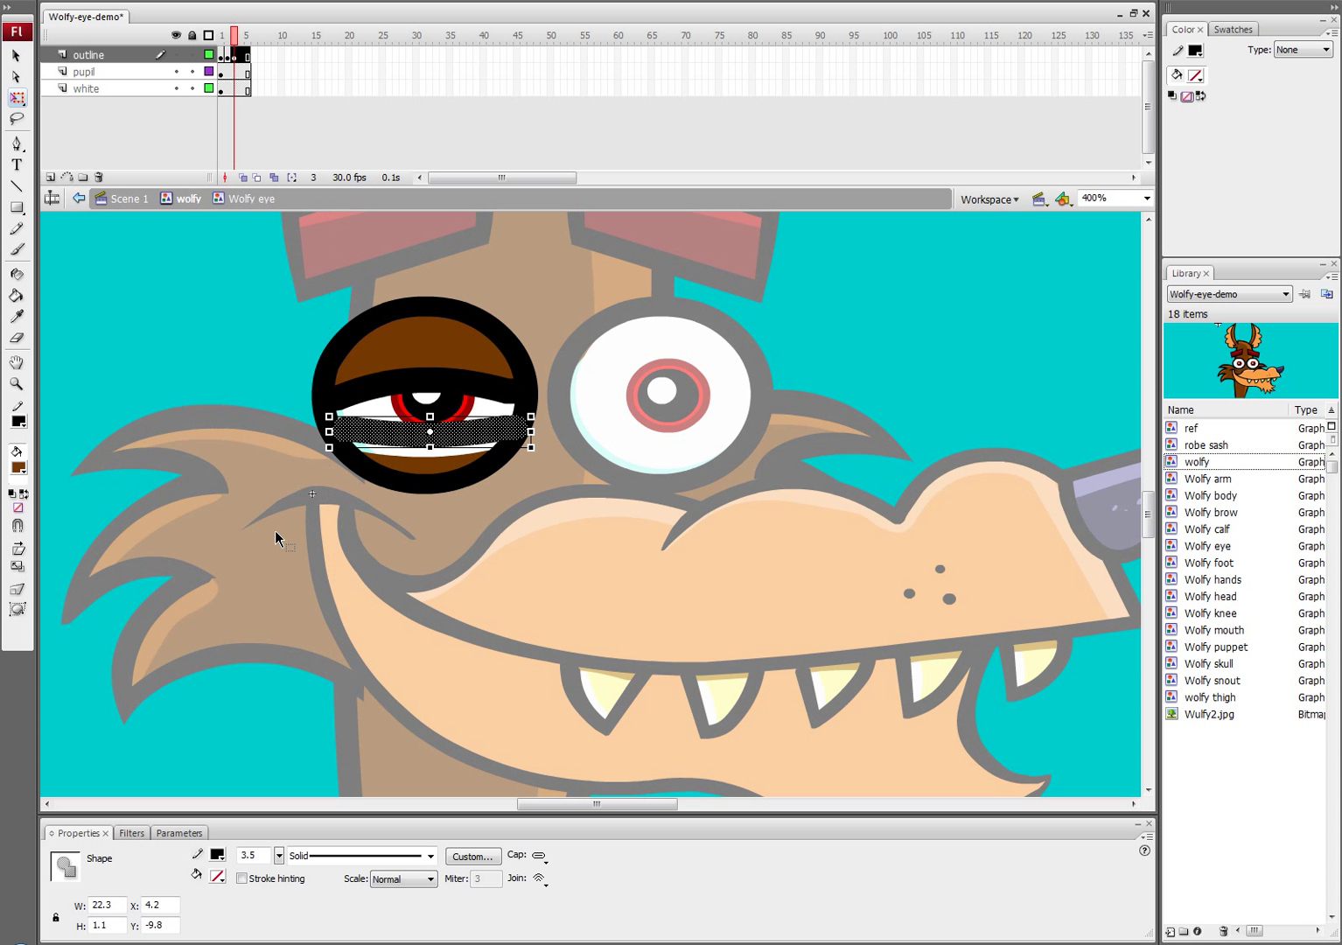
pyautogui.click(16, 294)
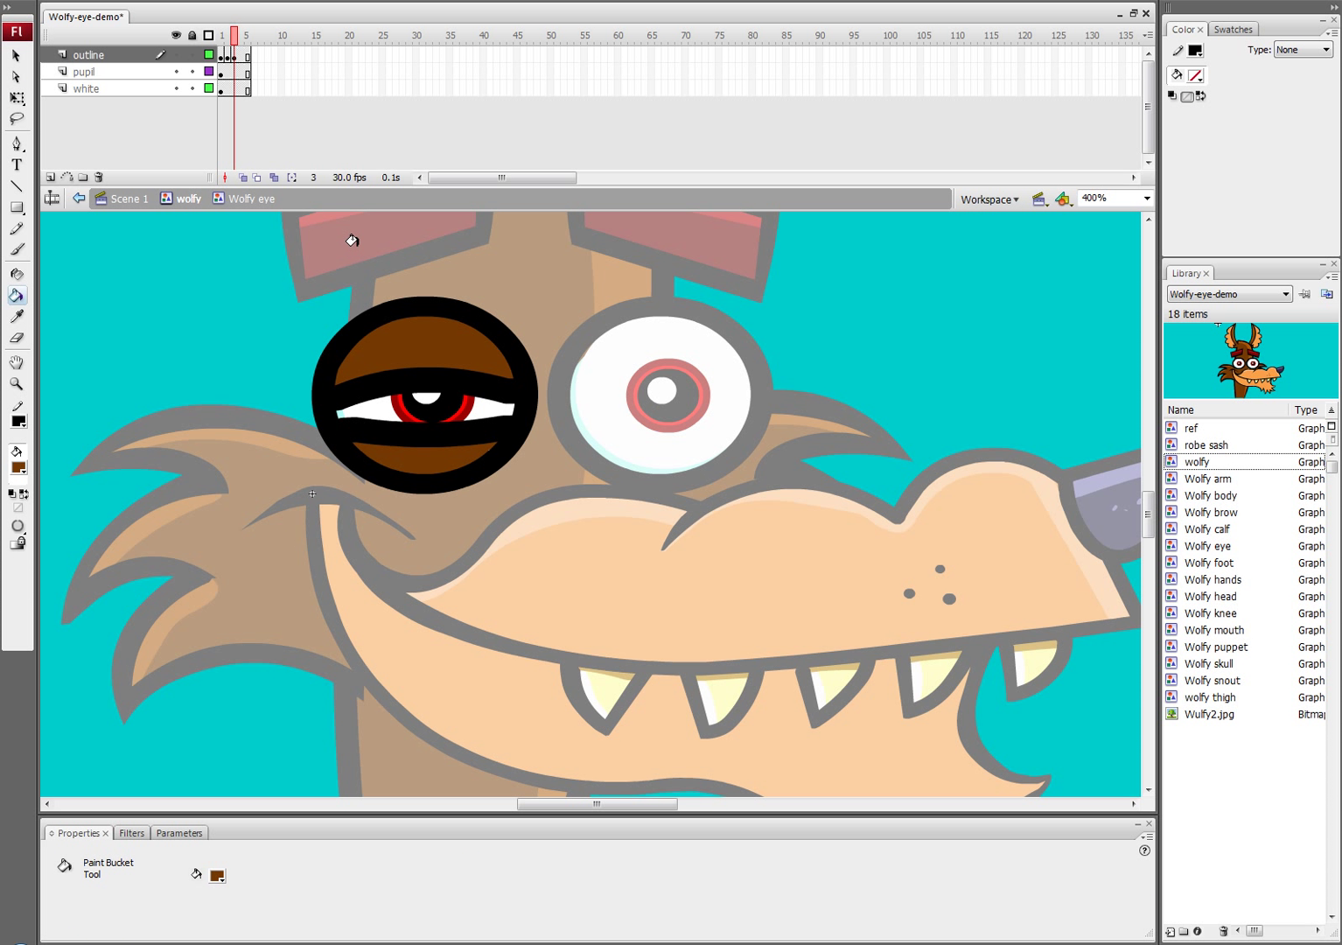
pyautogui.moveTo(359, 254)
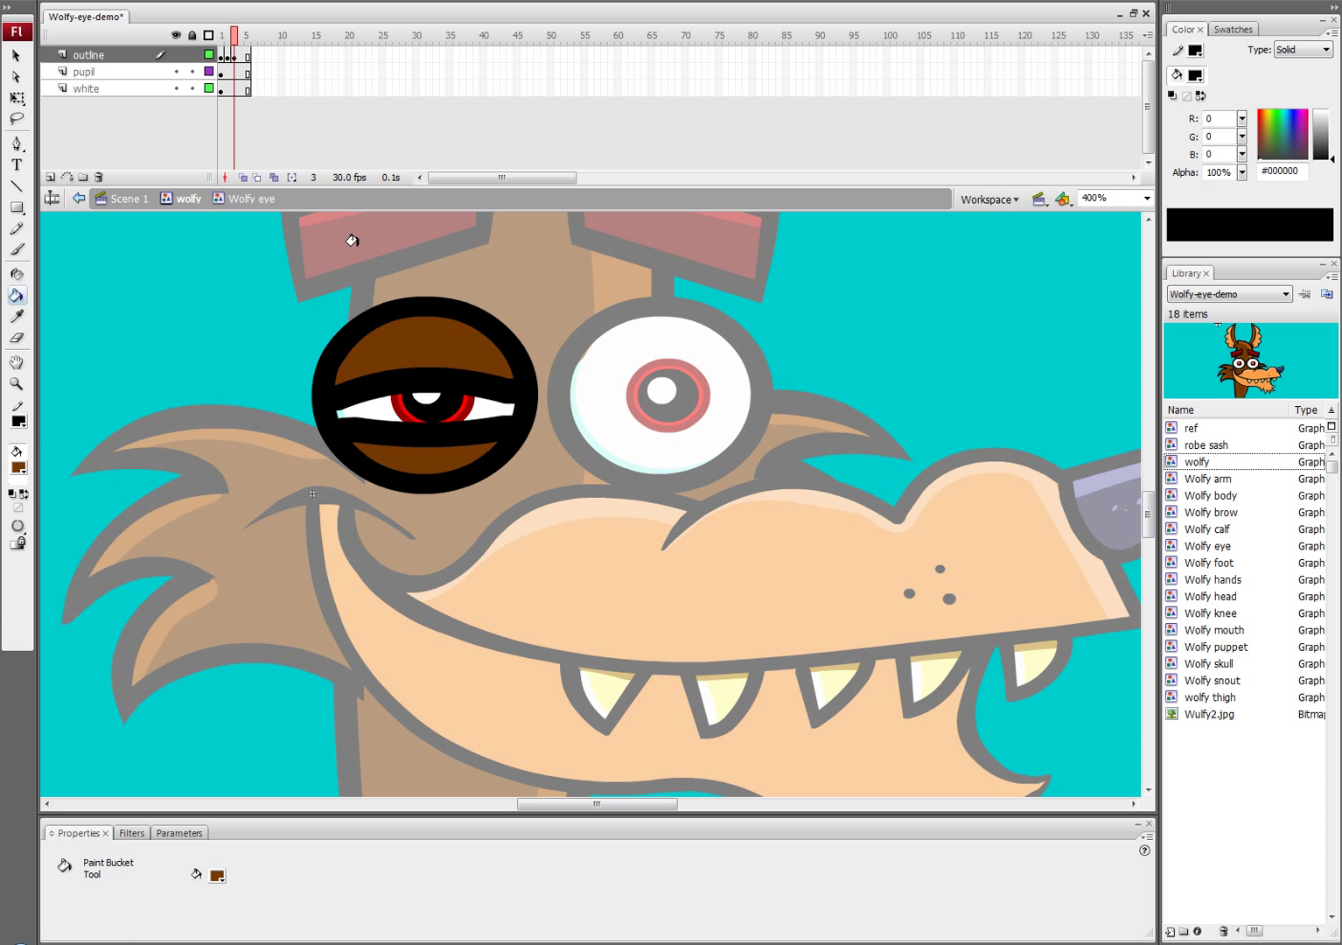
# - Scrub between the open eye on frame 1 and the half-closed frame 3, then move to frame 4
pyautogui.click(224, 35)
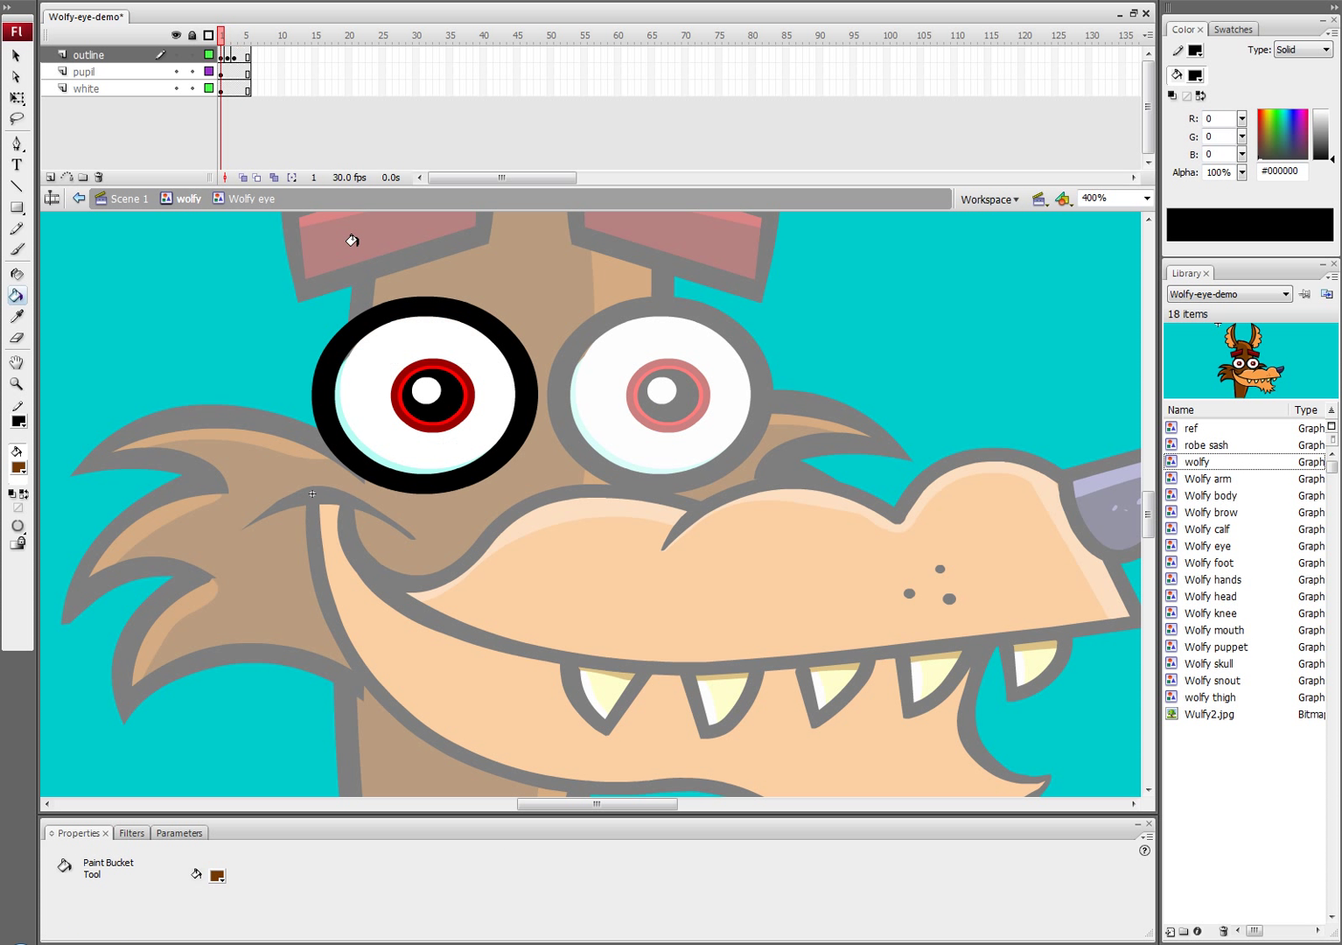
pyautogui.click(242, 35)
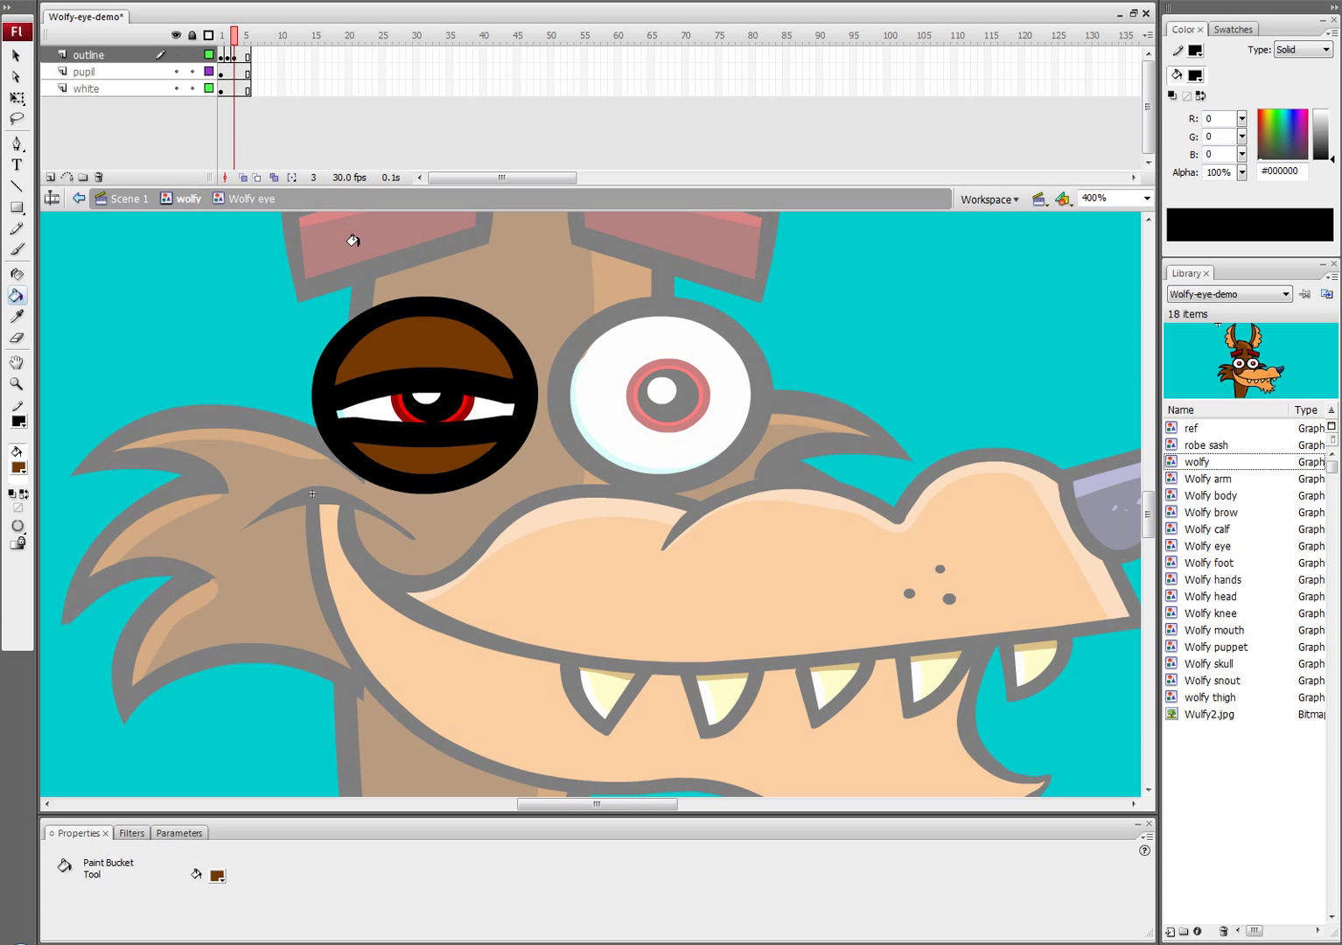
pyautogui.click(245, 56)
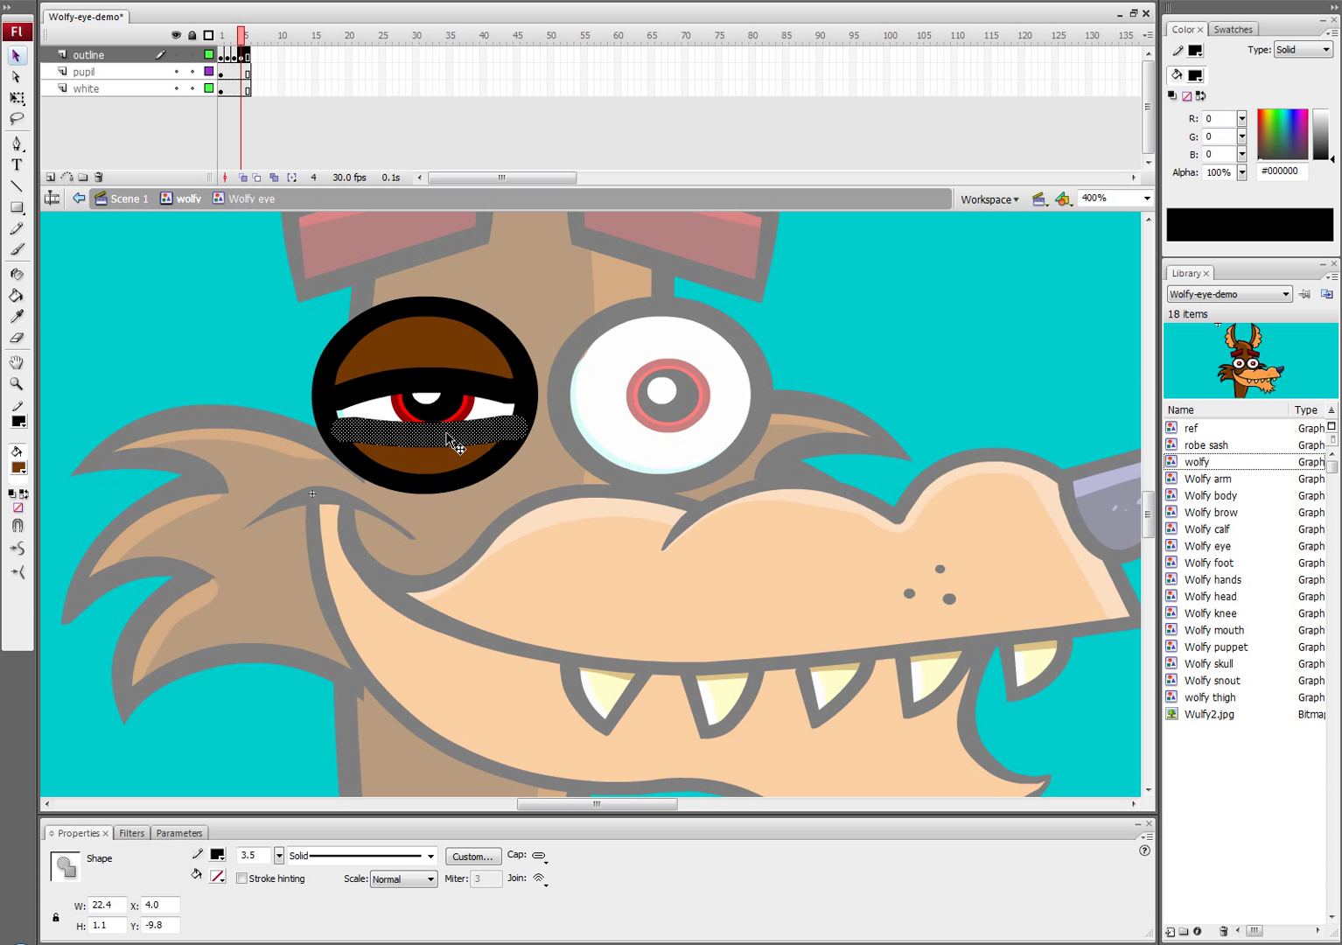
# - Pull the lower lid up on frame 4 and fill the leftover gap with brown, leaving a thin white sliver
pyautogui.moveTo(446, 441); pyautogui.dragTo(446, 391)
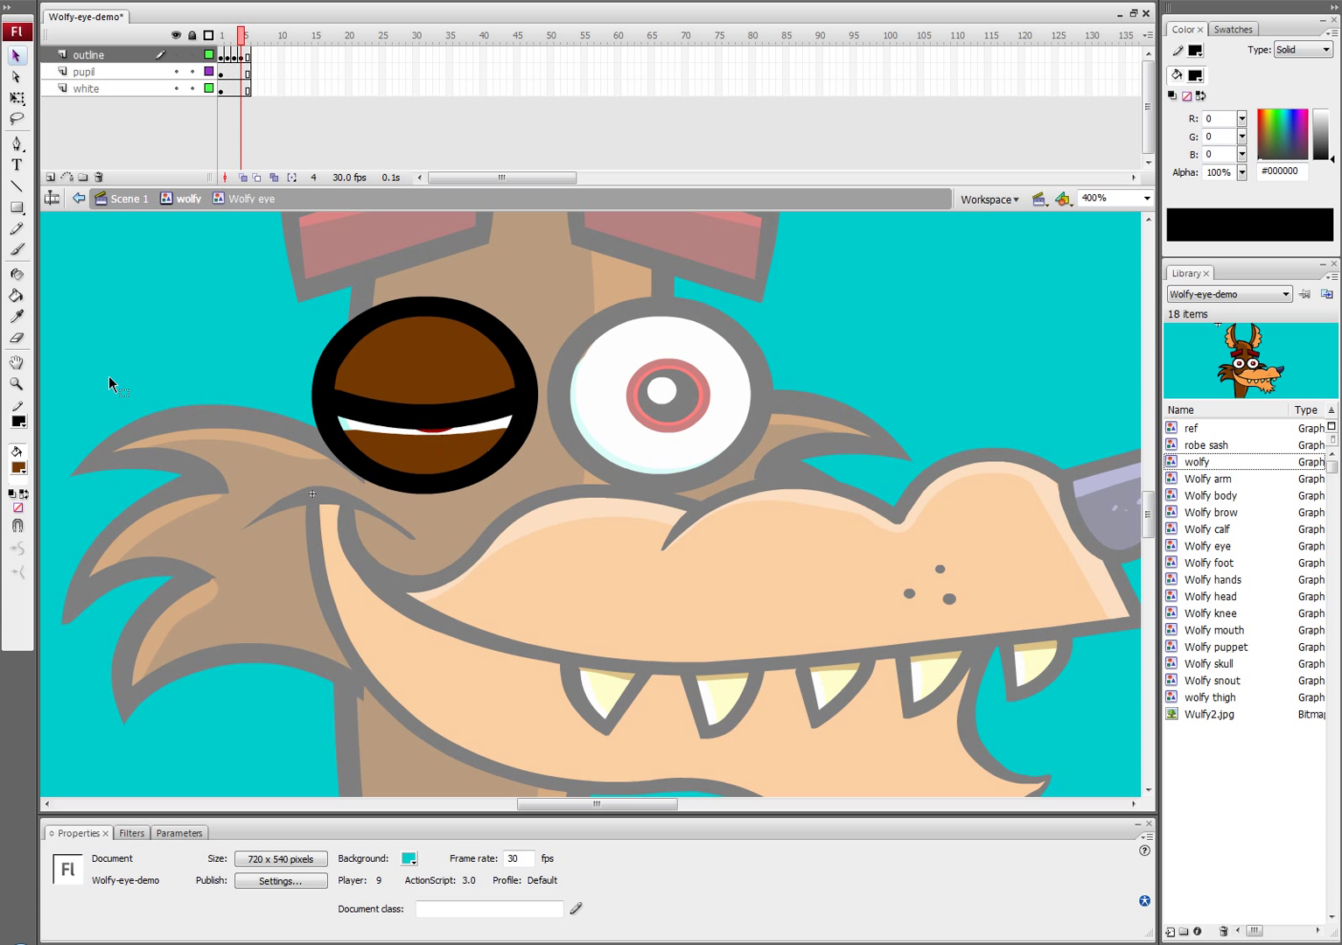
pyautogui.click(14, 294)
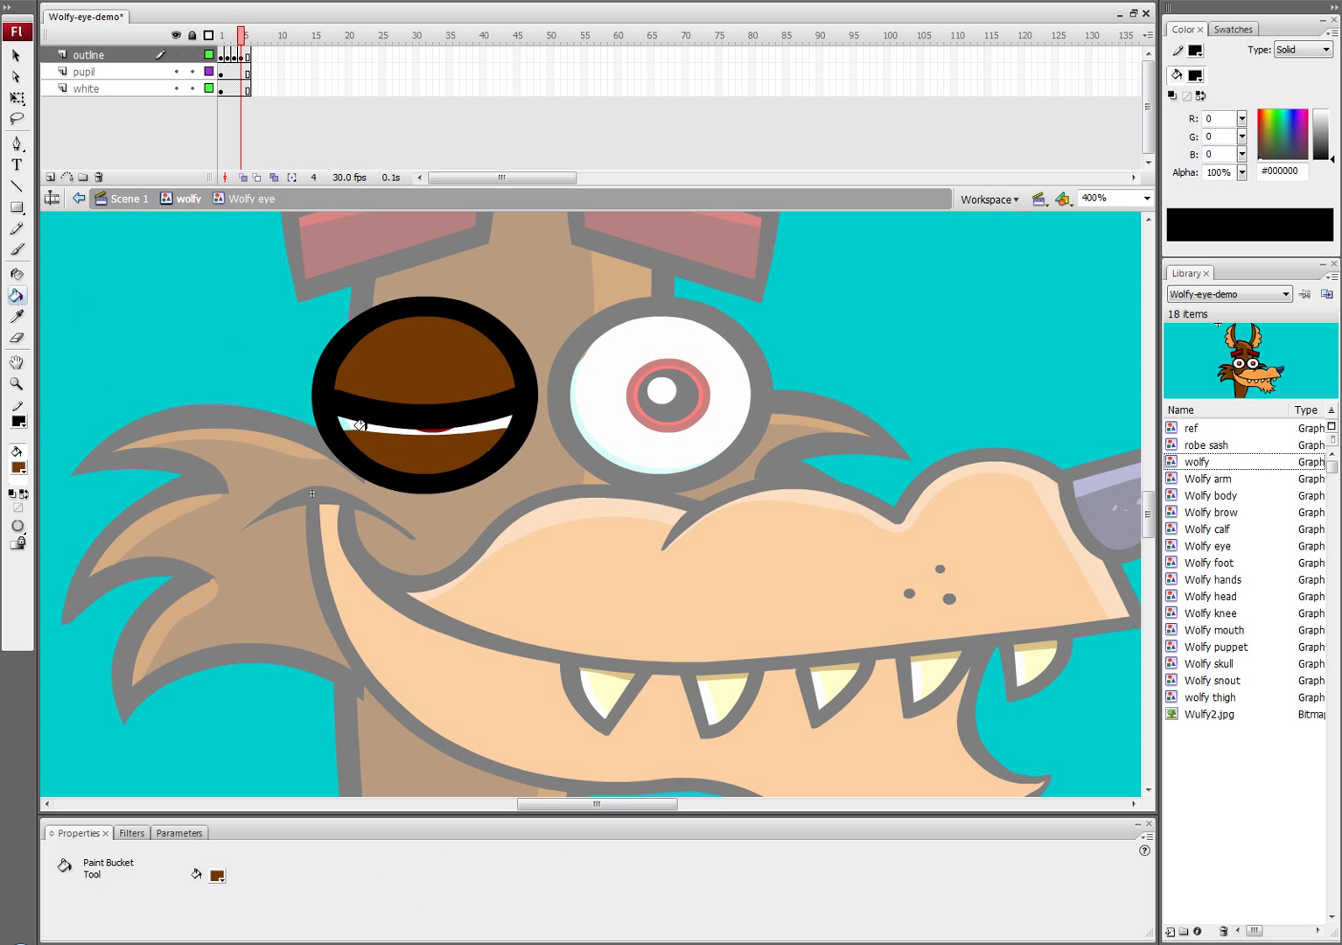
pyautogui.click(361, 427)
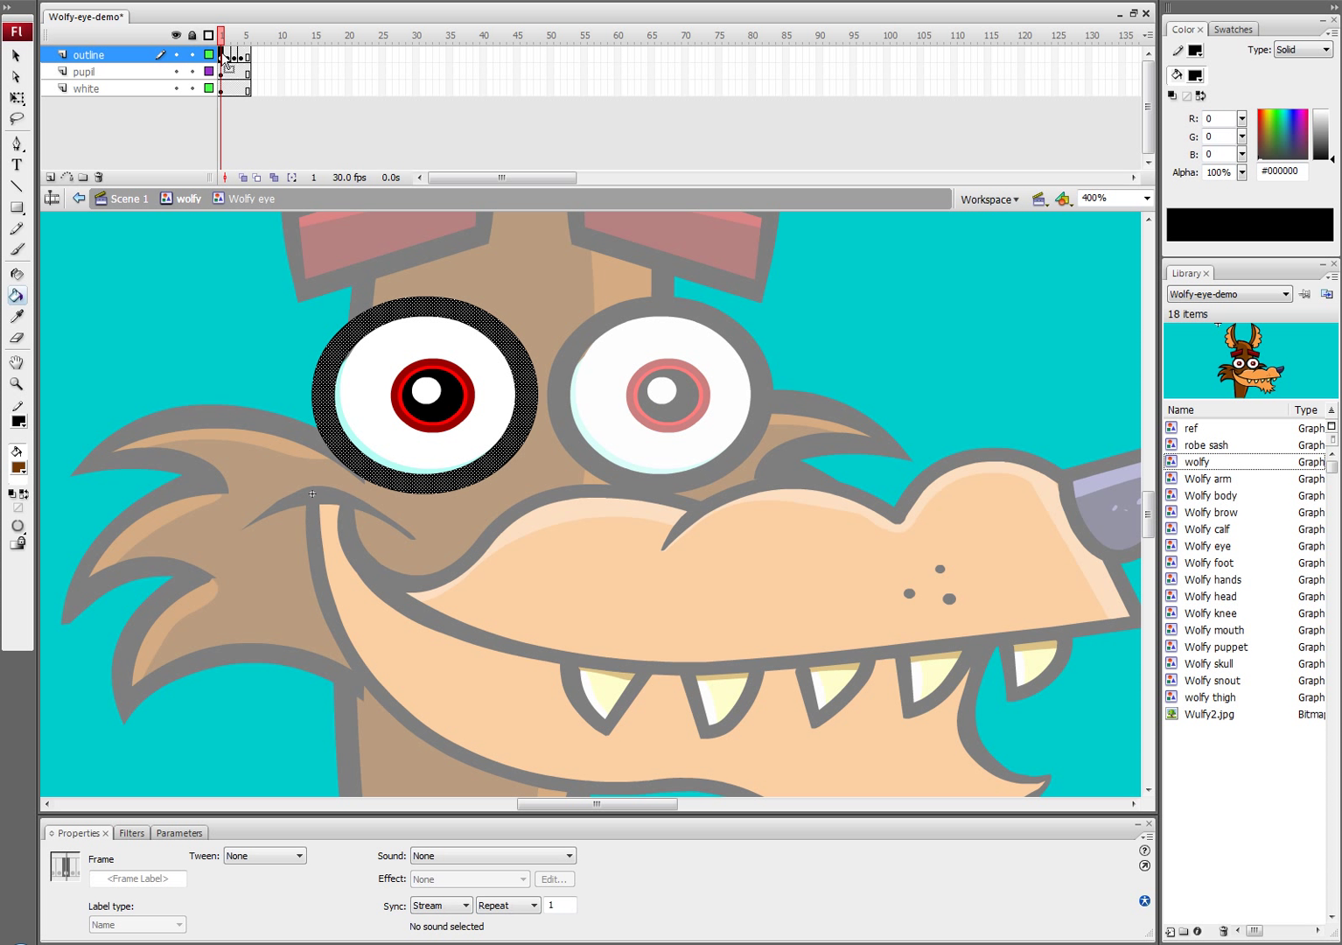
# - Copy the open-eye outline frames and paste them at frame 5 so the eye reopens after closing
pyautogui.rightClick(231, 54)
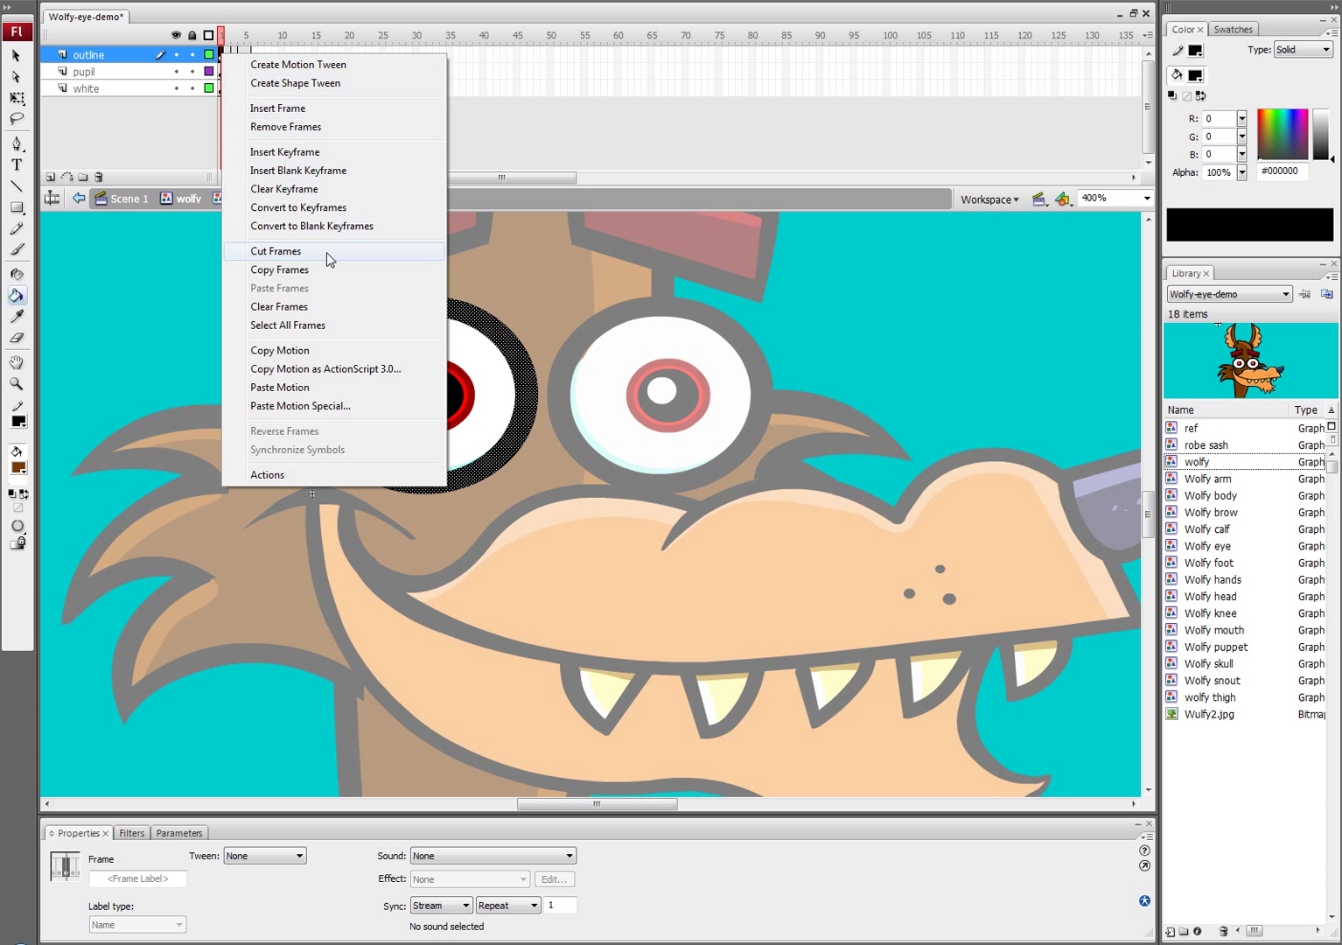
pyautogui.click(274, 252)
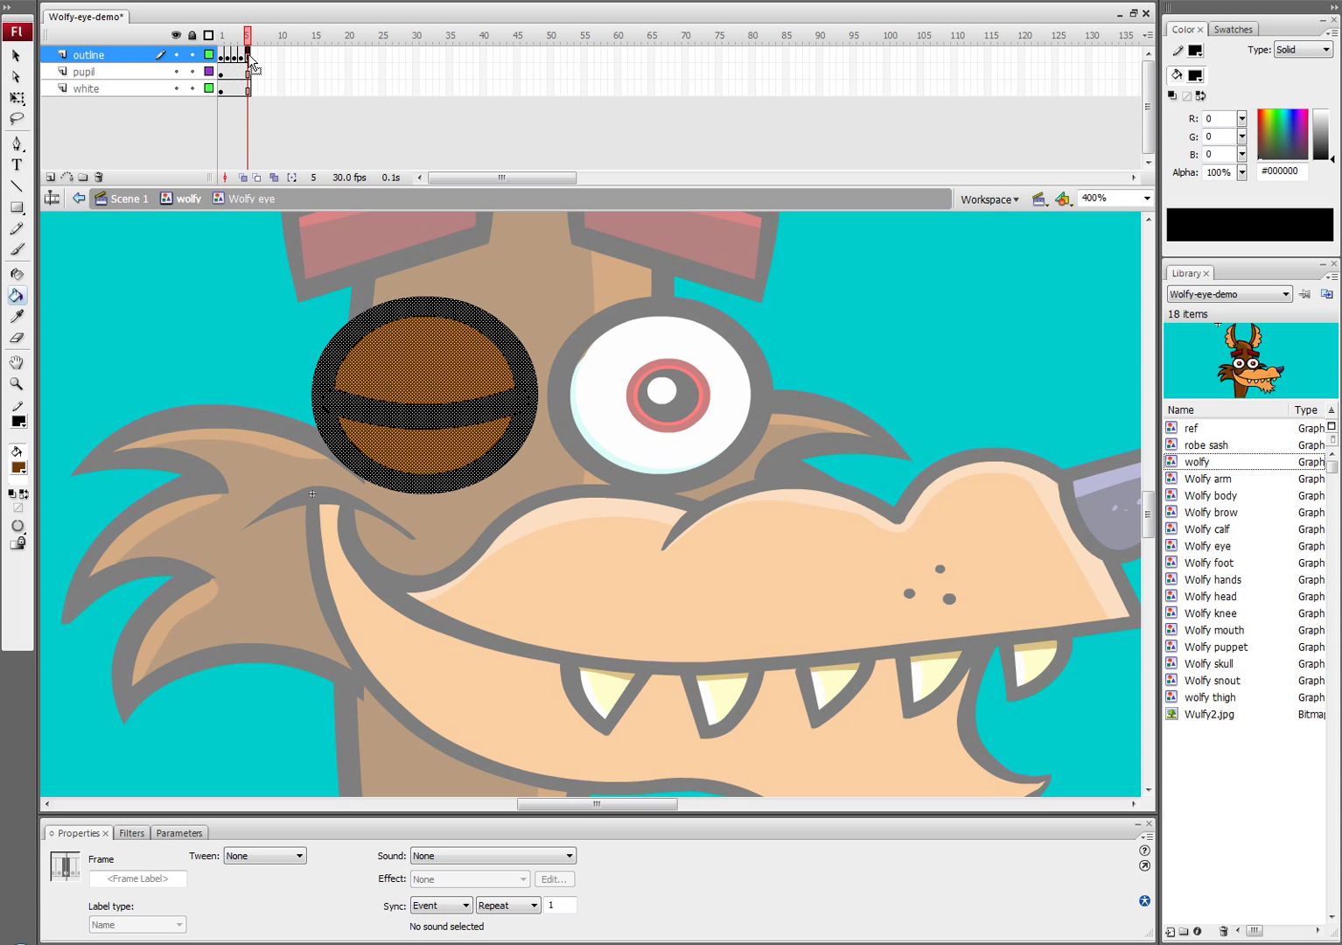
pyautogui.rightClick(248, 55)
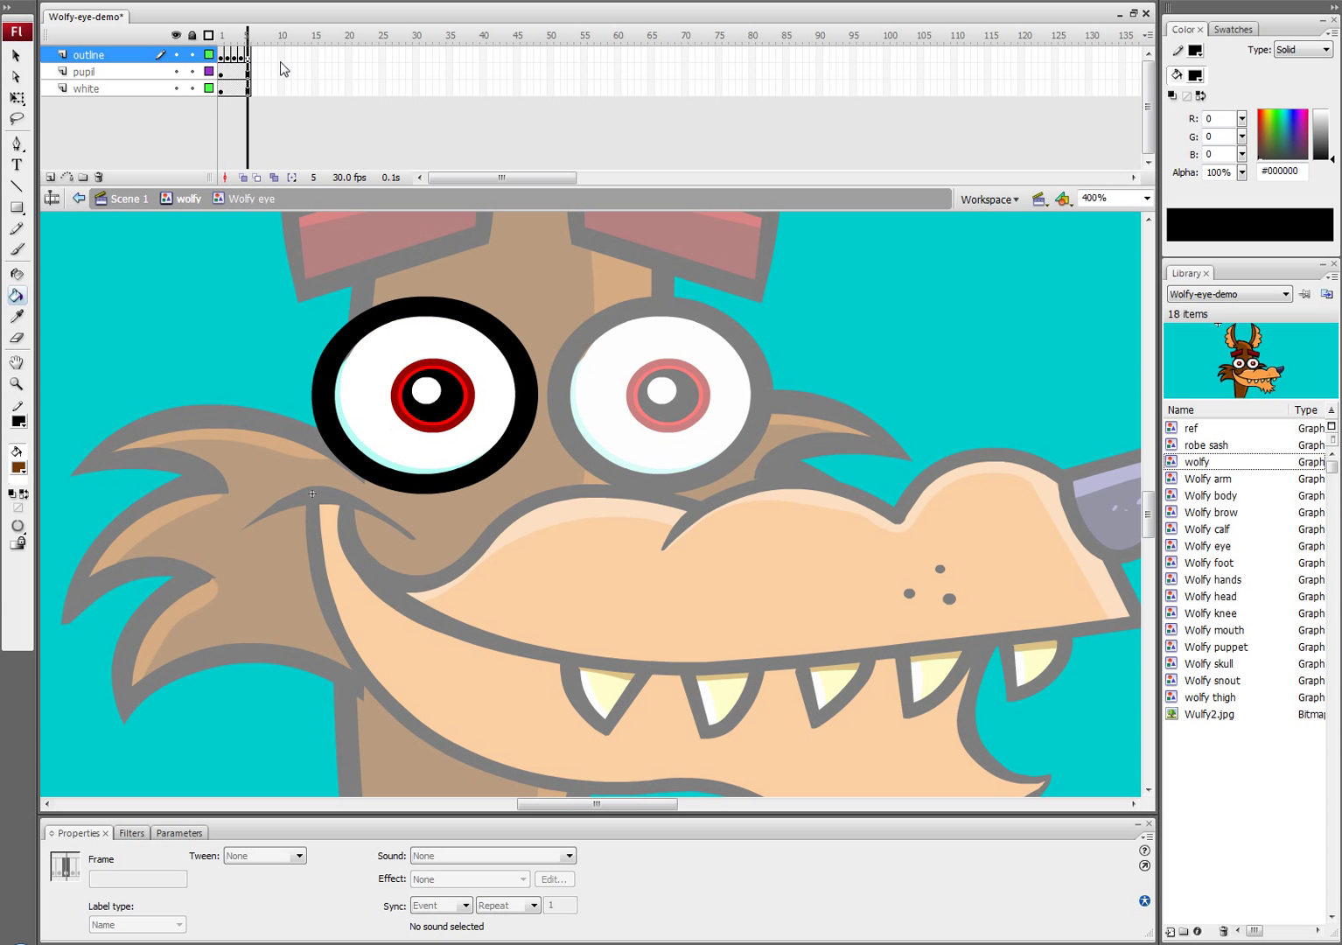
pyautogui.click(243, 31)
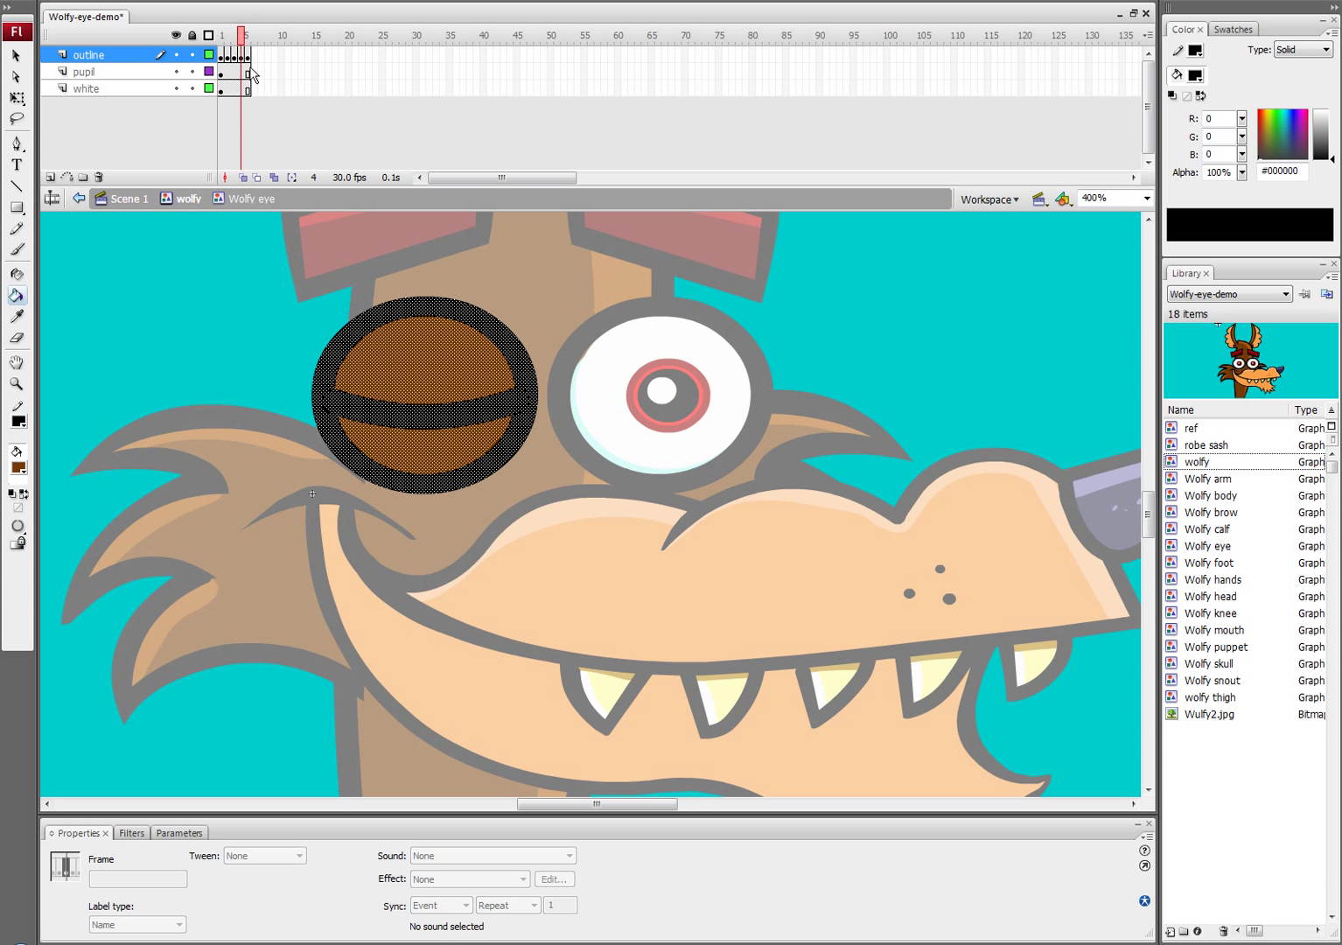
# - Scrub frames 2, 4 and 5 to preview the eye closing and reopening
pyautogui.click(224, 35)
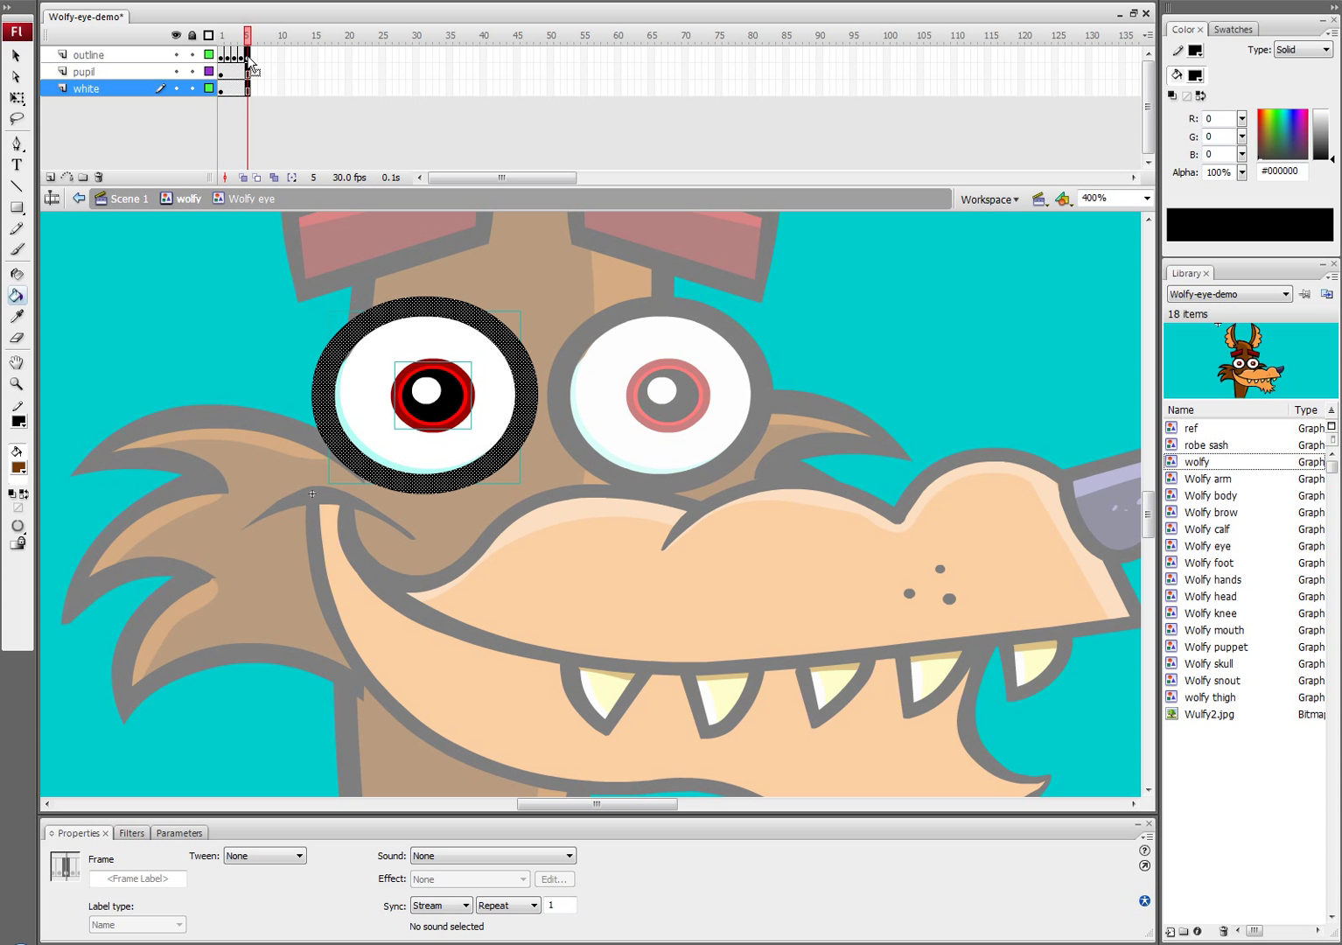
pyautogui.click(250, 32)
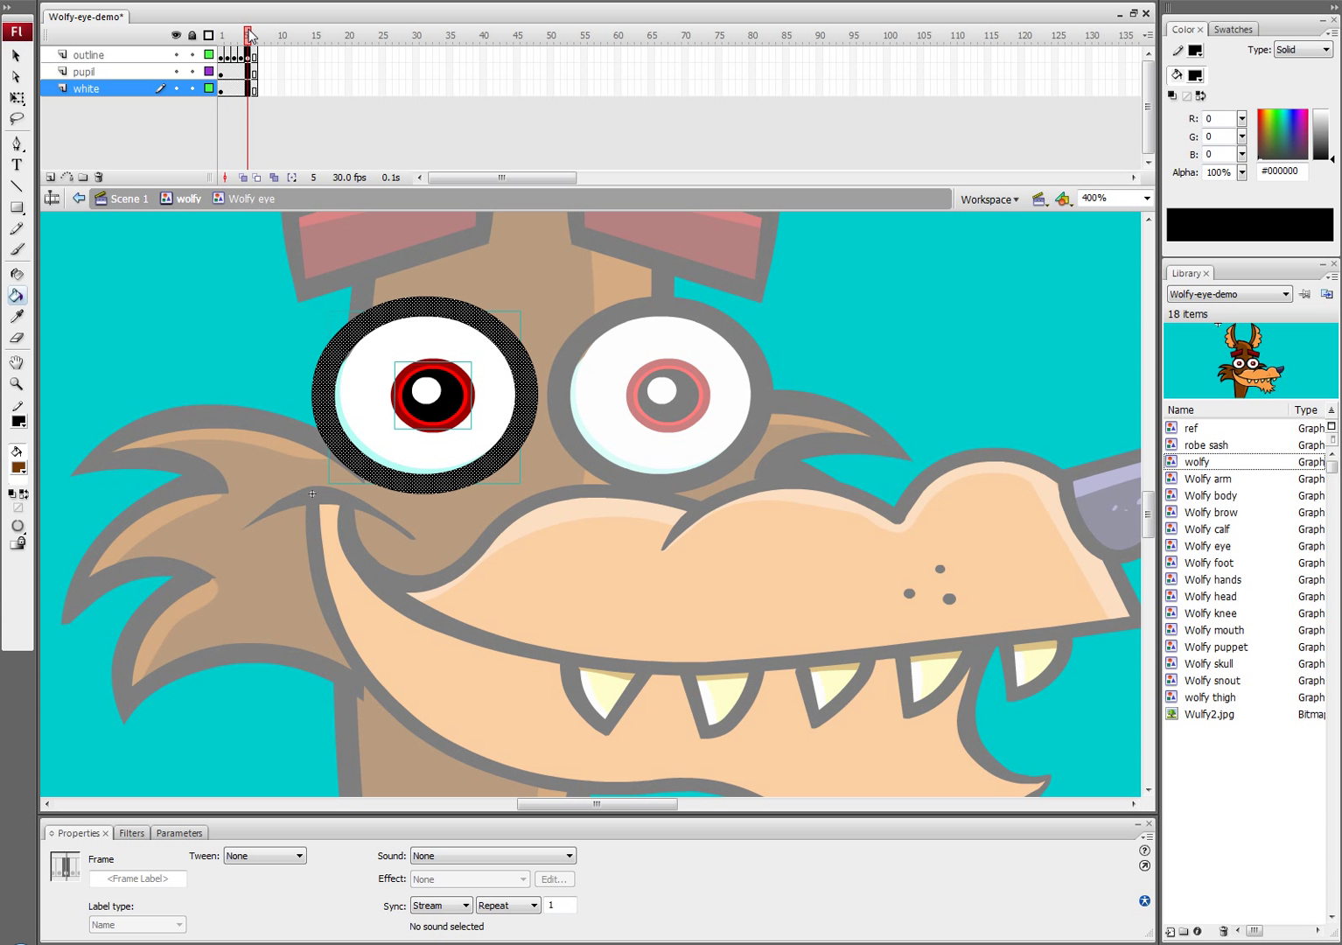
pyautogui.click(227, 28)
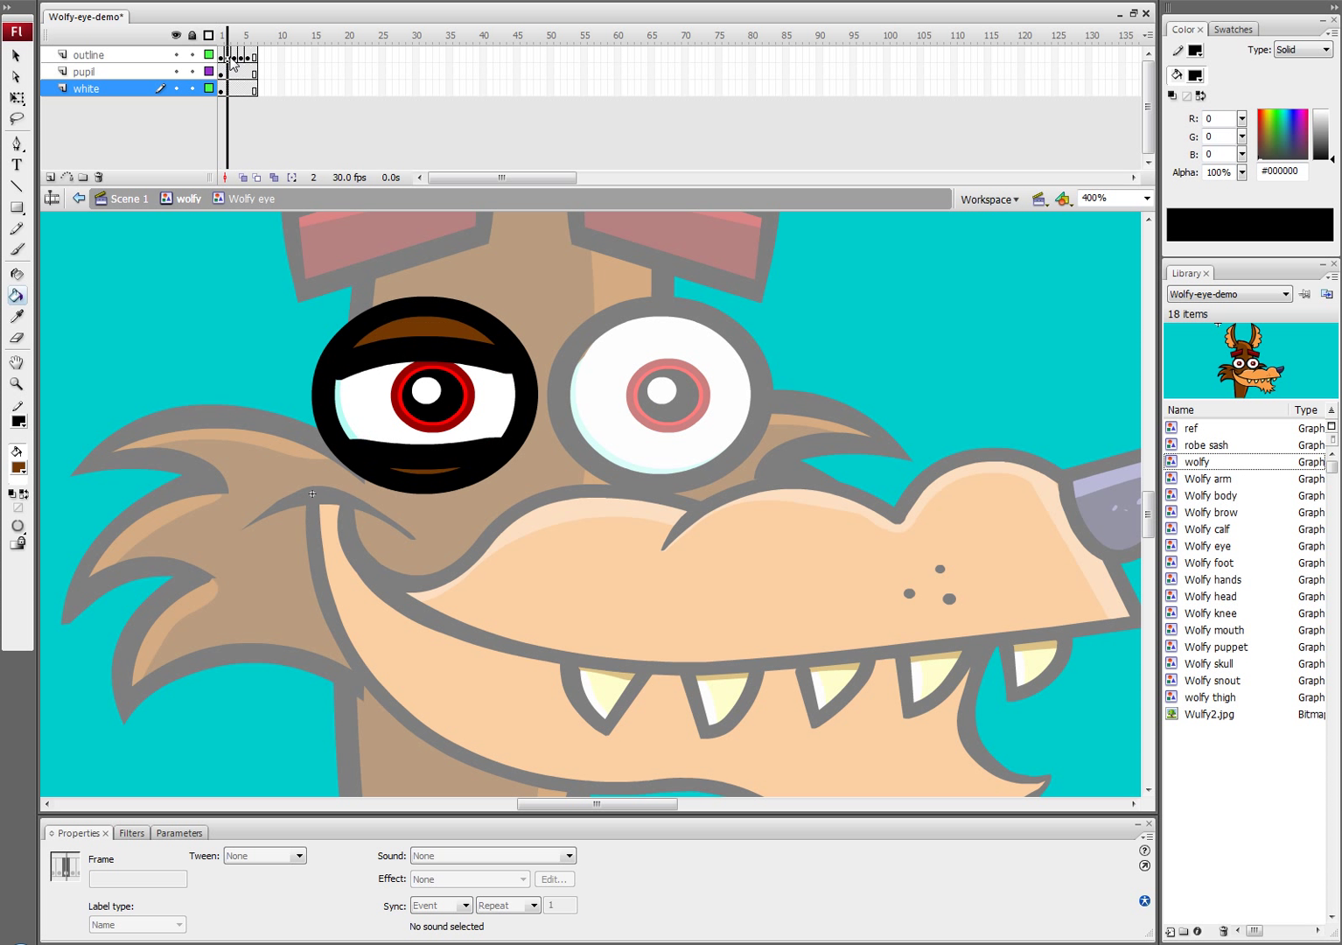
pyautogui.click(247, 35)
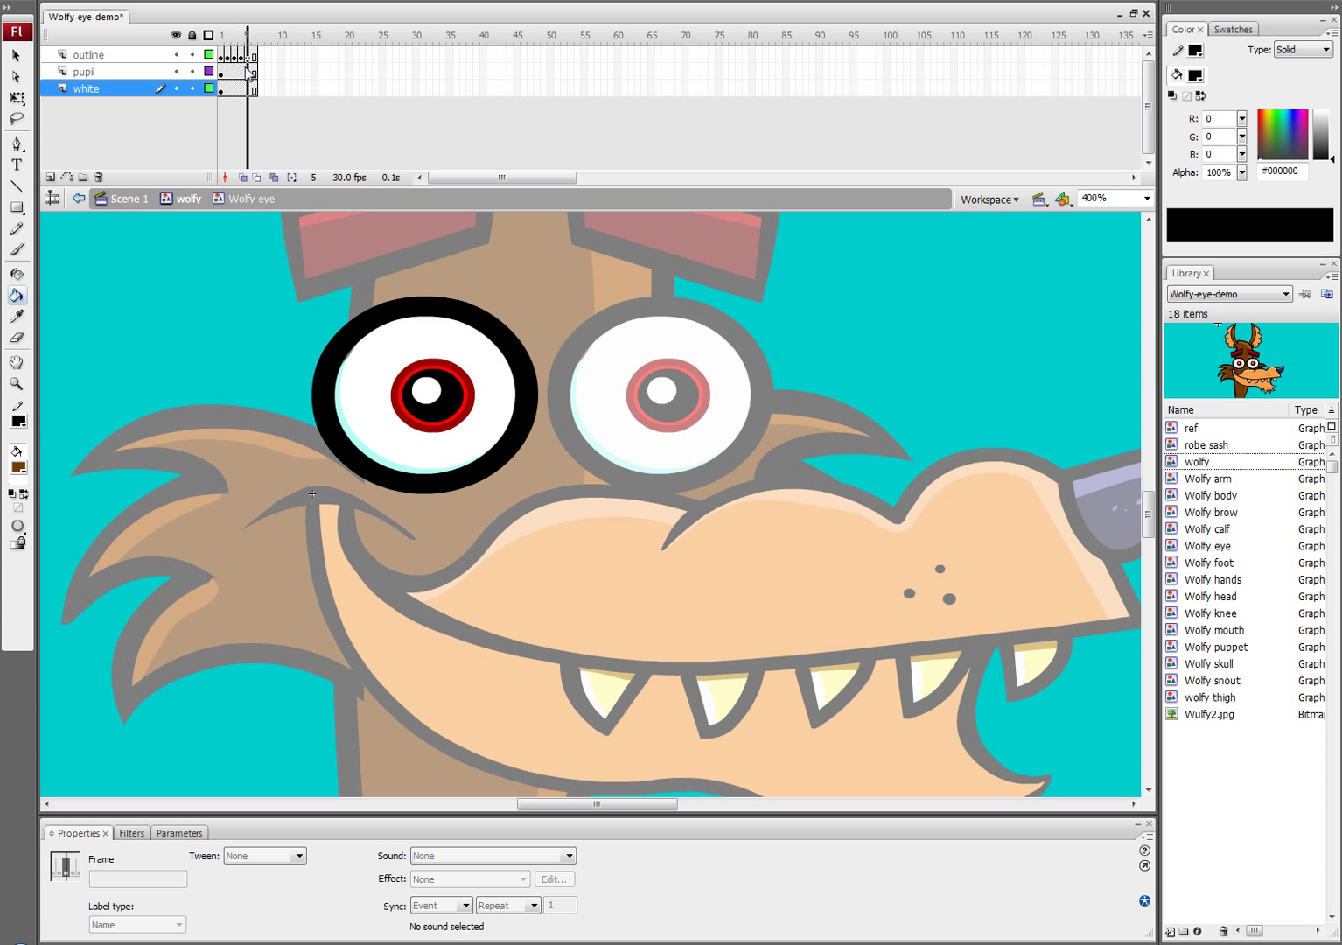
pyautogui.click(95, 55)
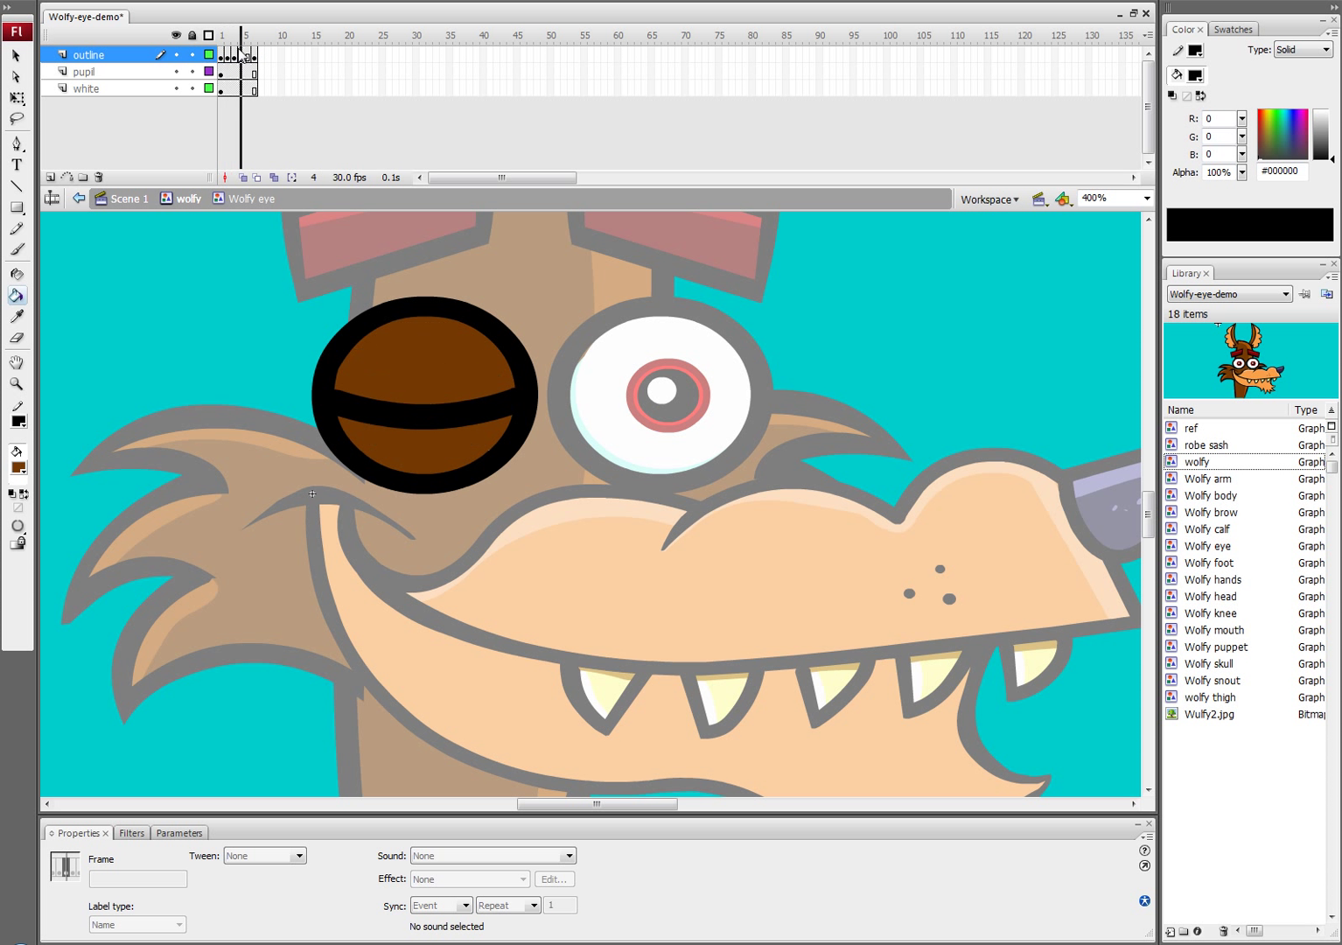
pyautogui.click(242, 56)
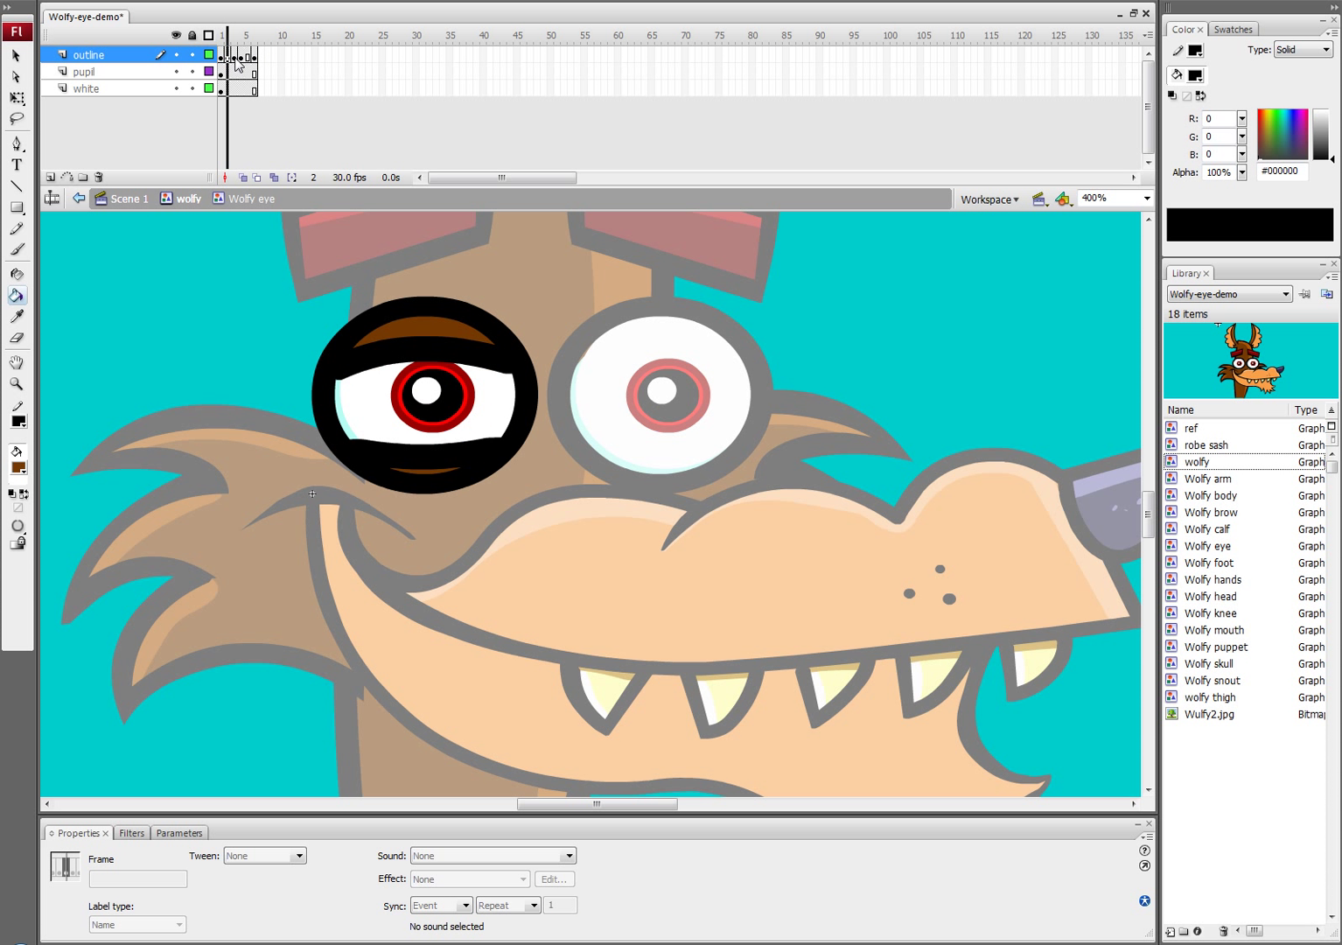
pyautogui.click(224, 35)
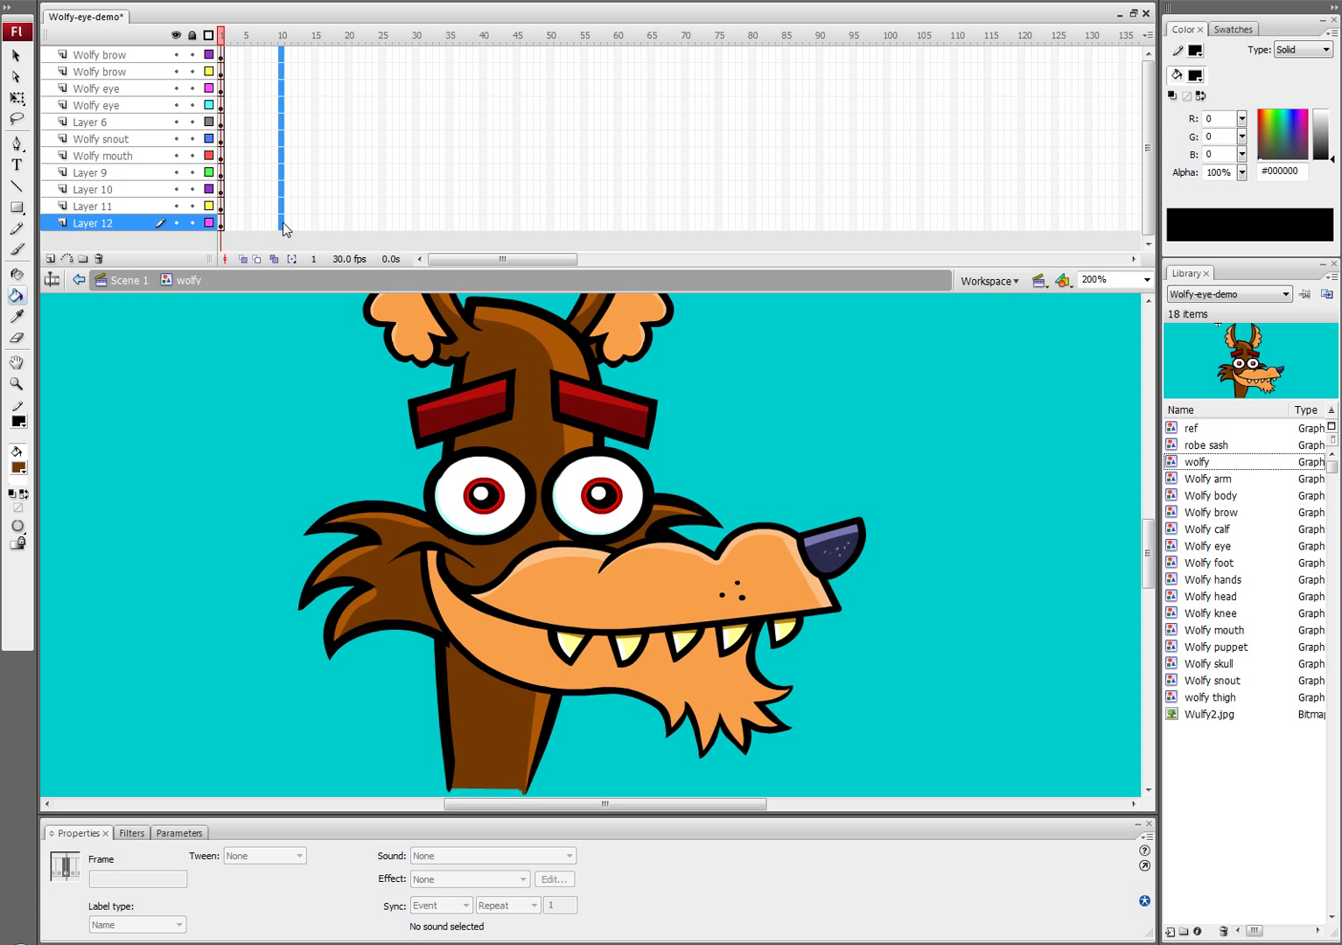
pyautogui.moveTo(290, 81)
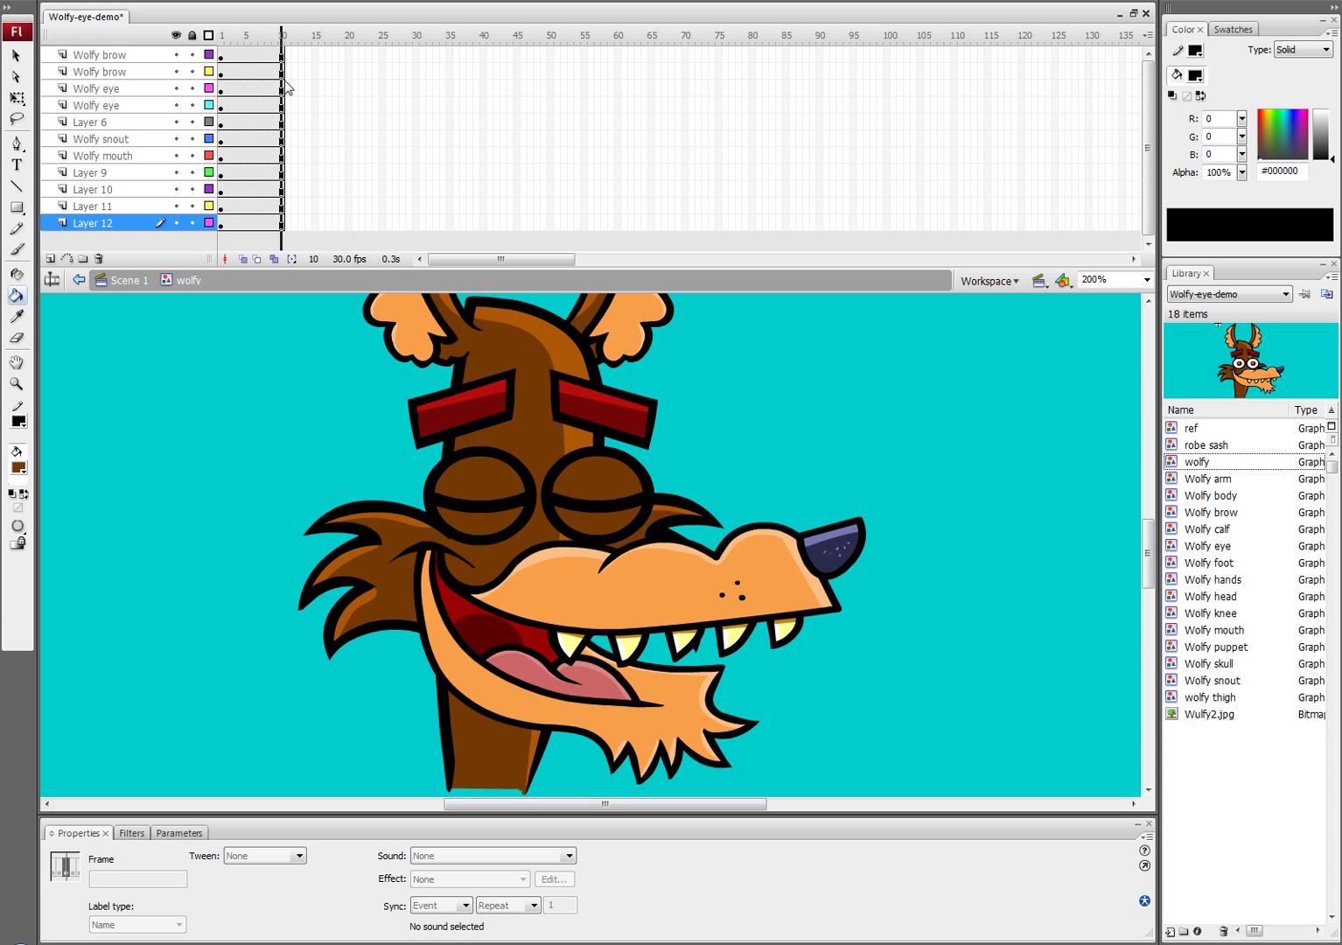
pyautogui.click(224, 35)
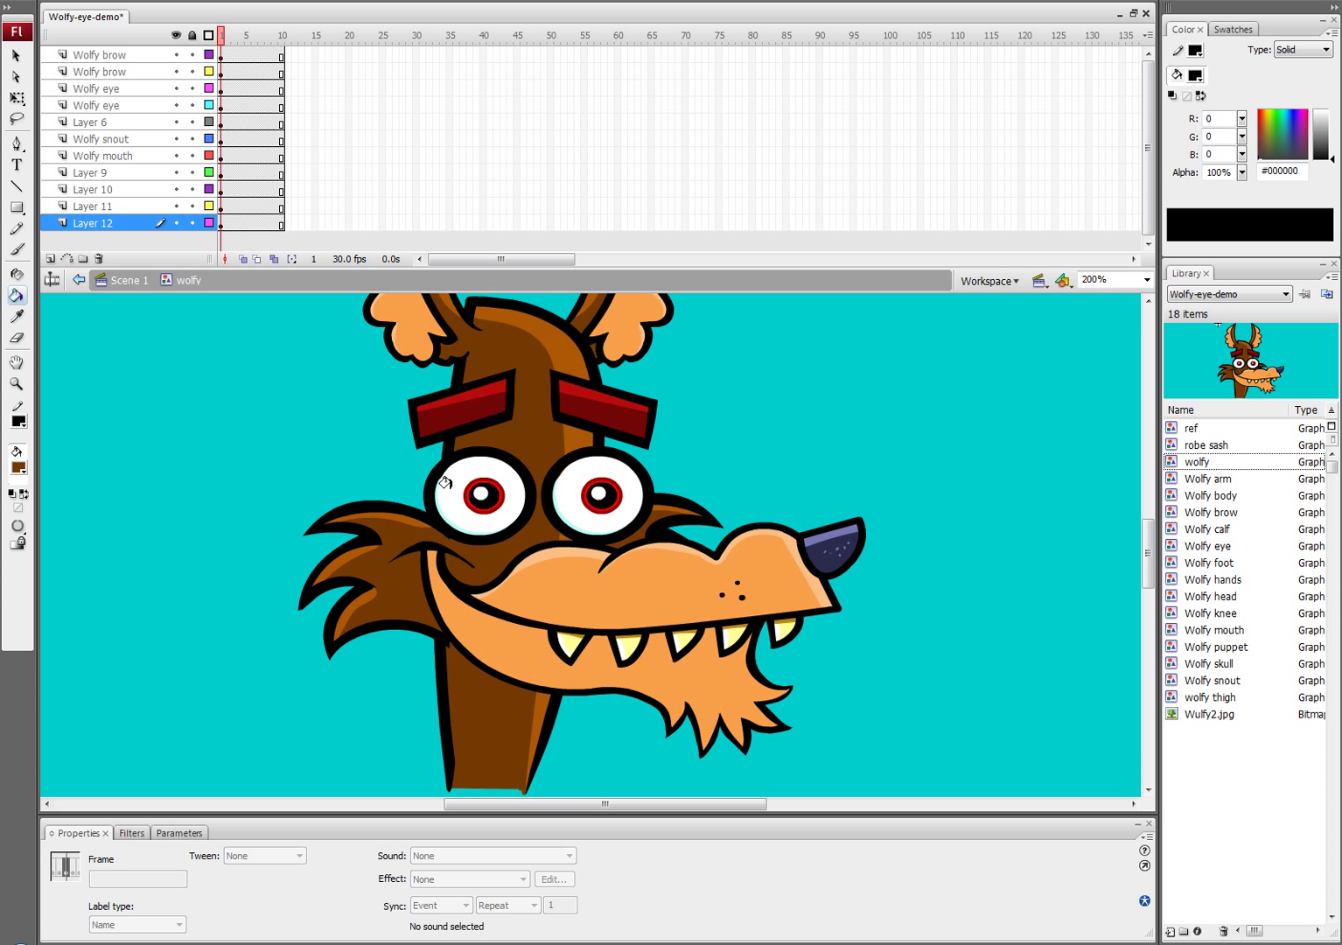
pyautogui.click(14, 56)
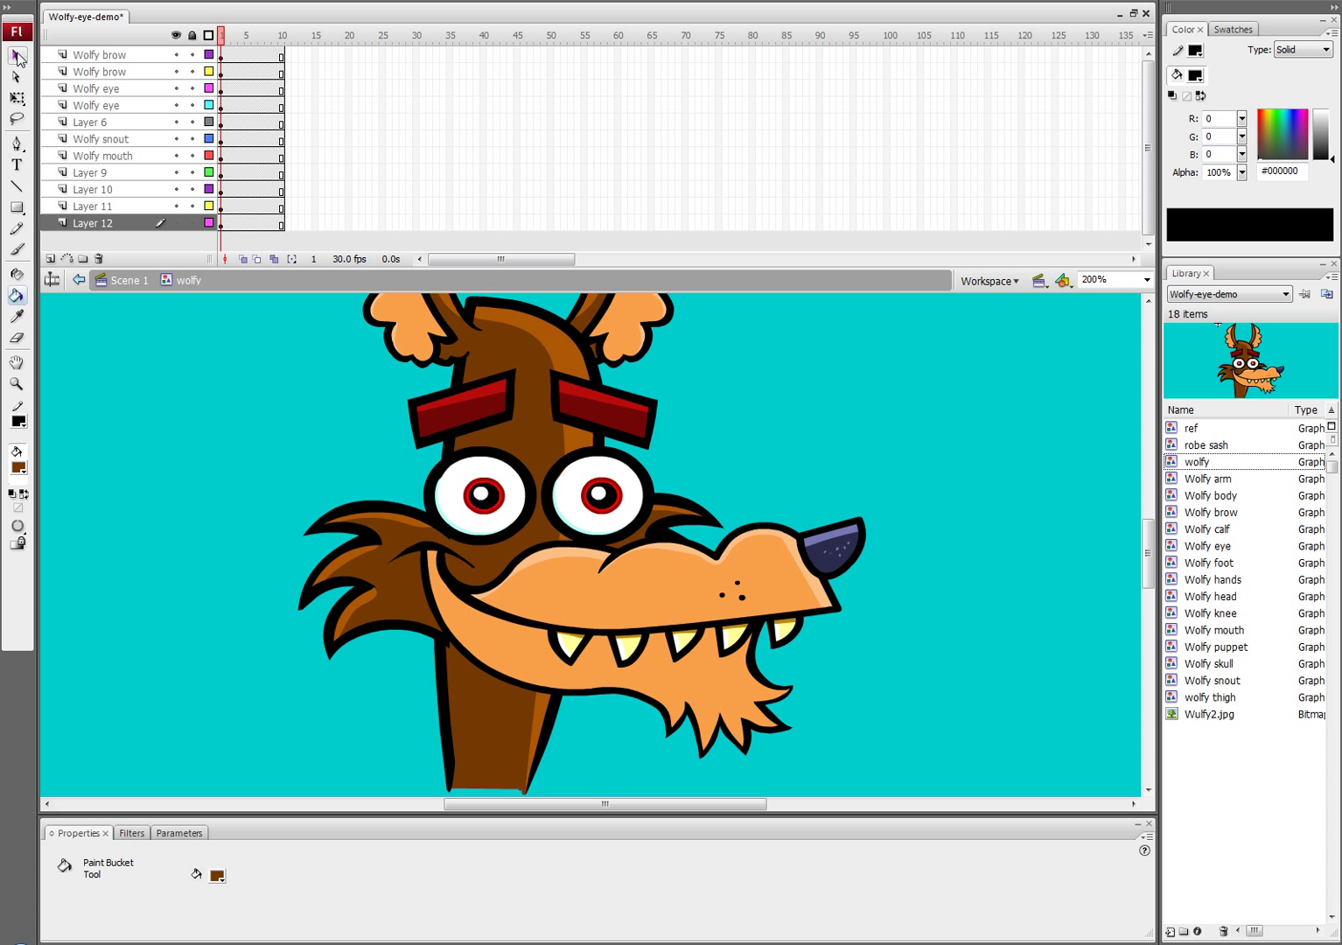
pyautogui.click(490, 493)
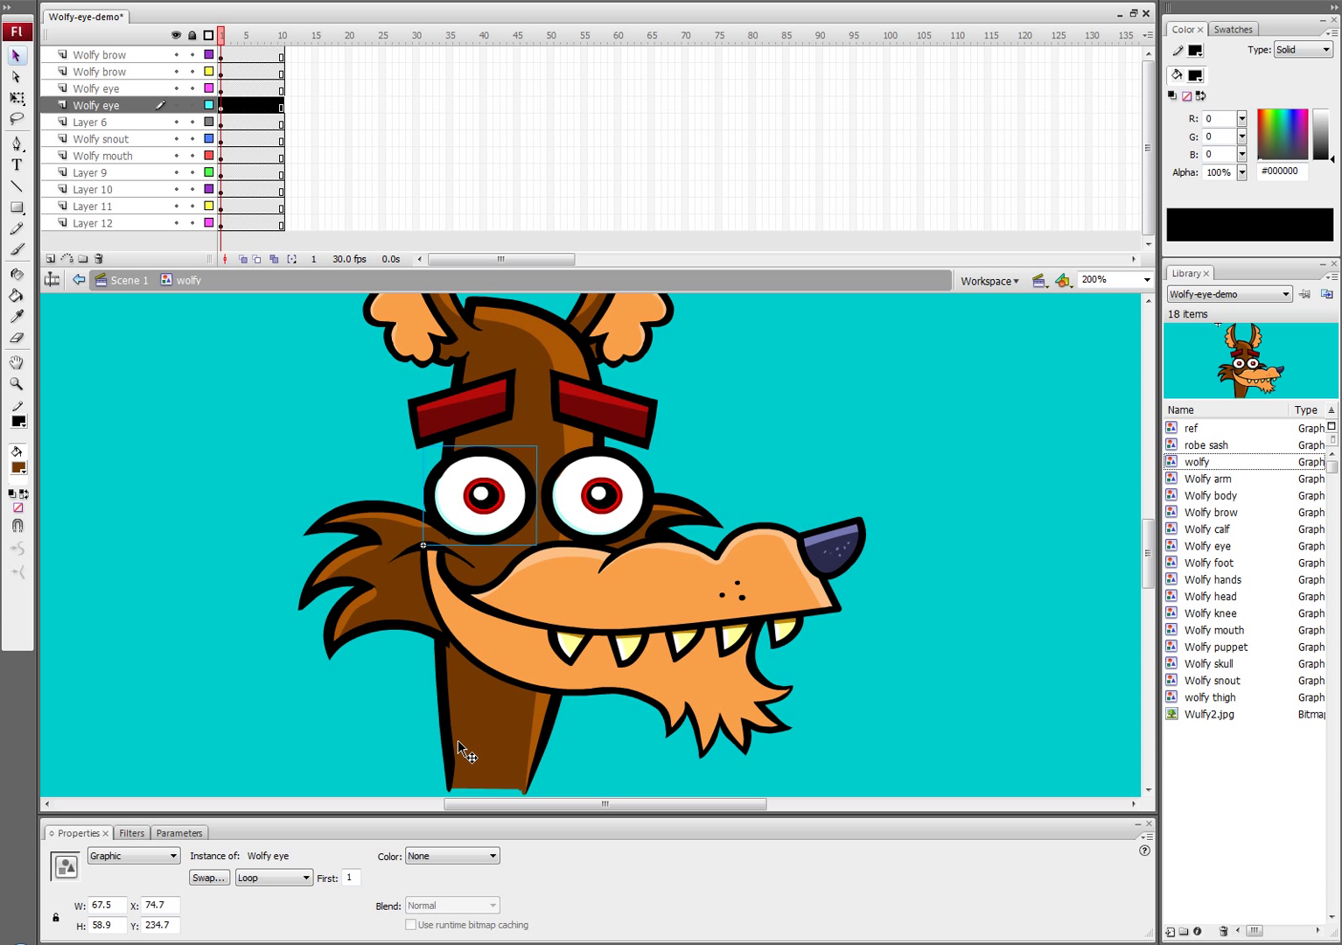
pyautogui.moveTo(522, 455)
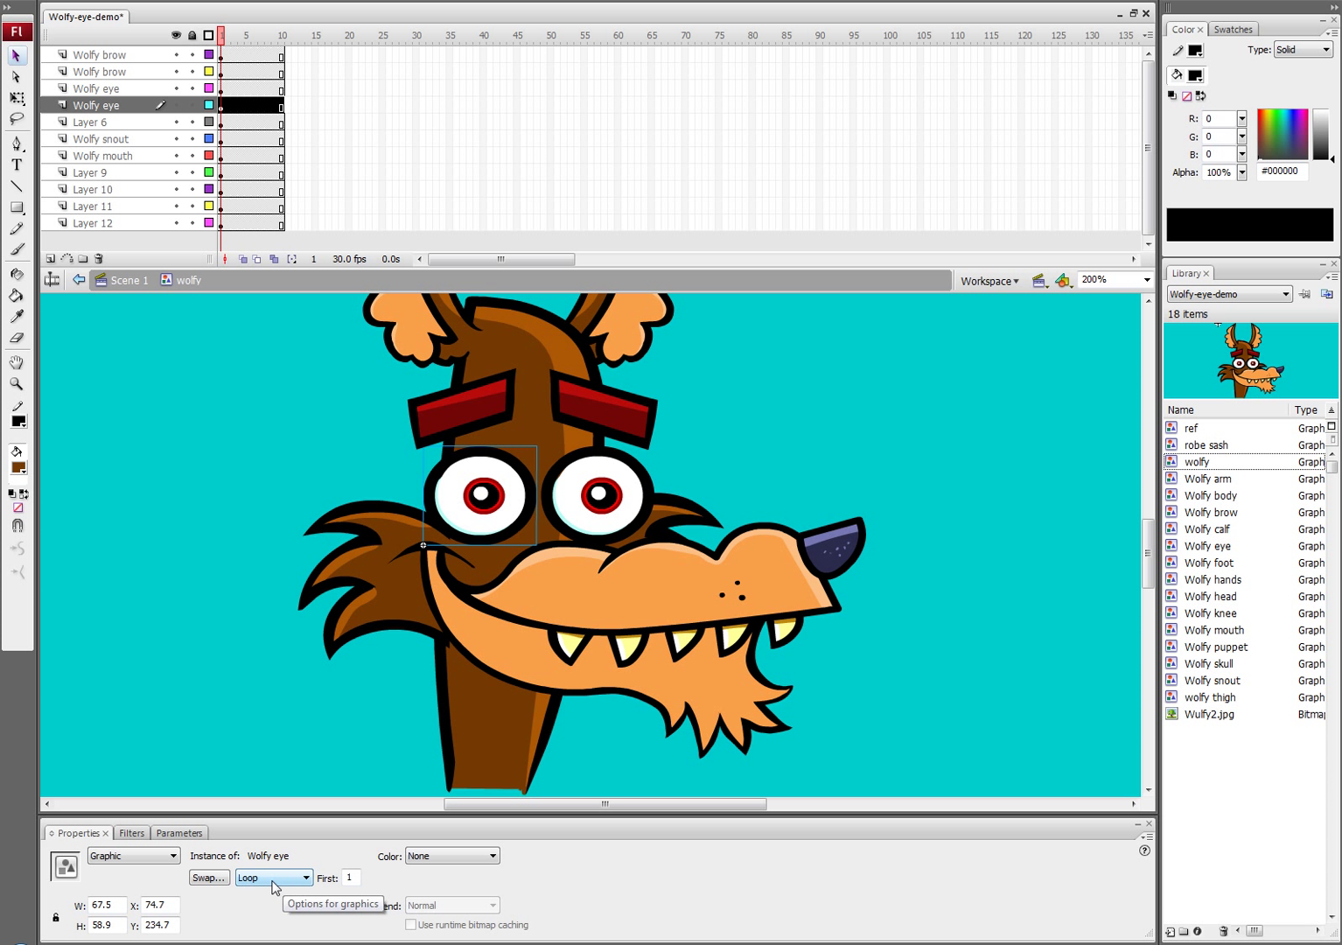
# - Set the left eye instance's graphic option from Loop to Single Frame at frame 1
pyautogui.click(301, 879)
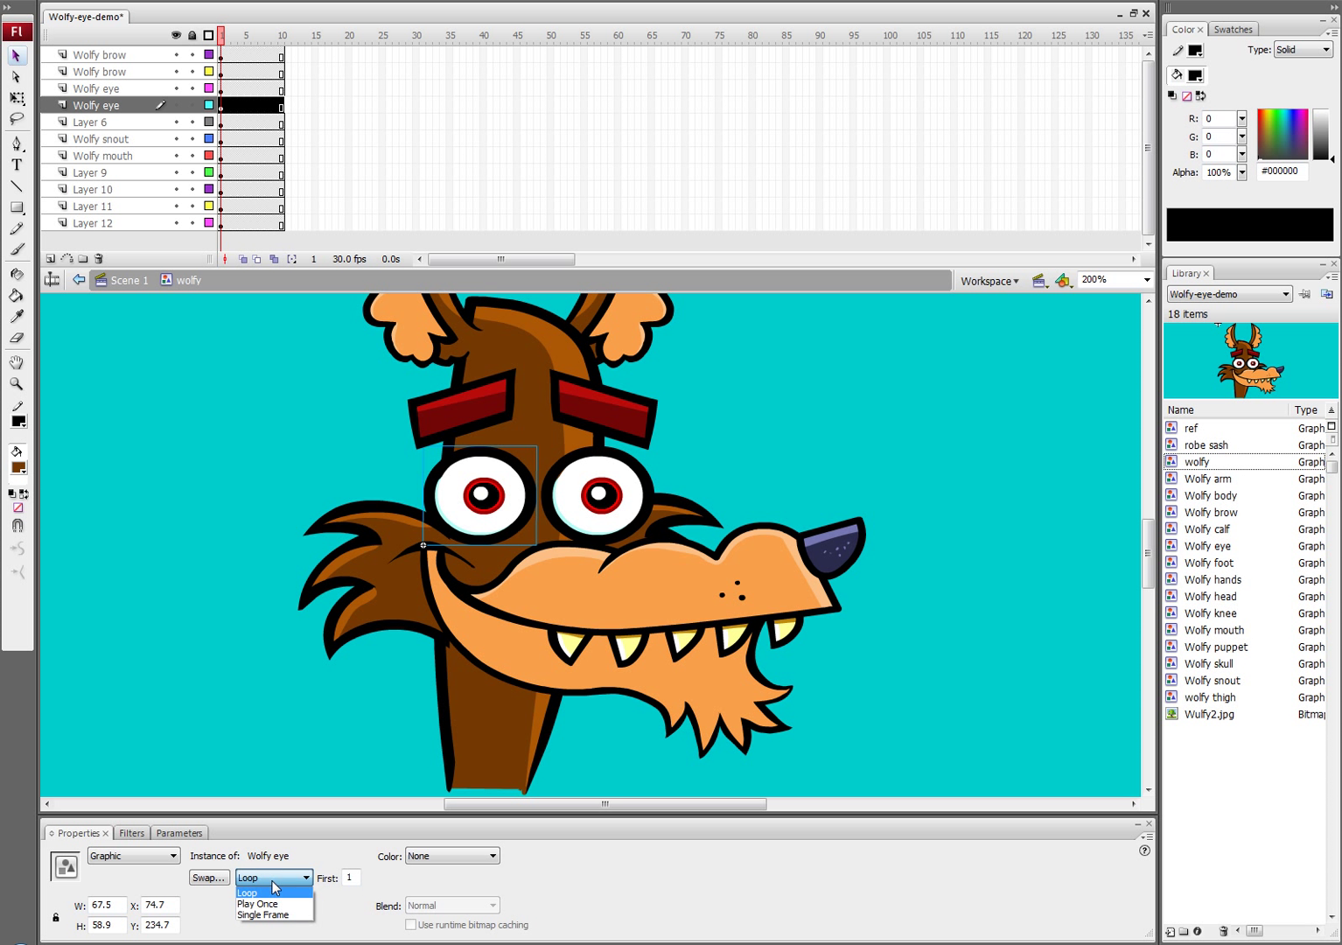
pyautogui.moveTo(262, 914)
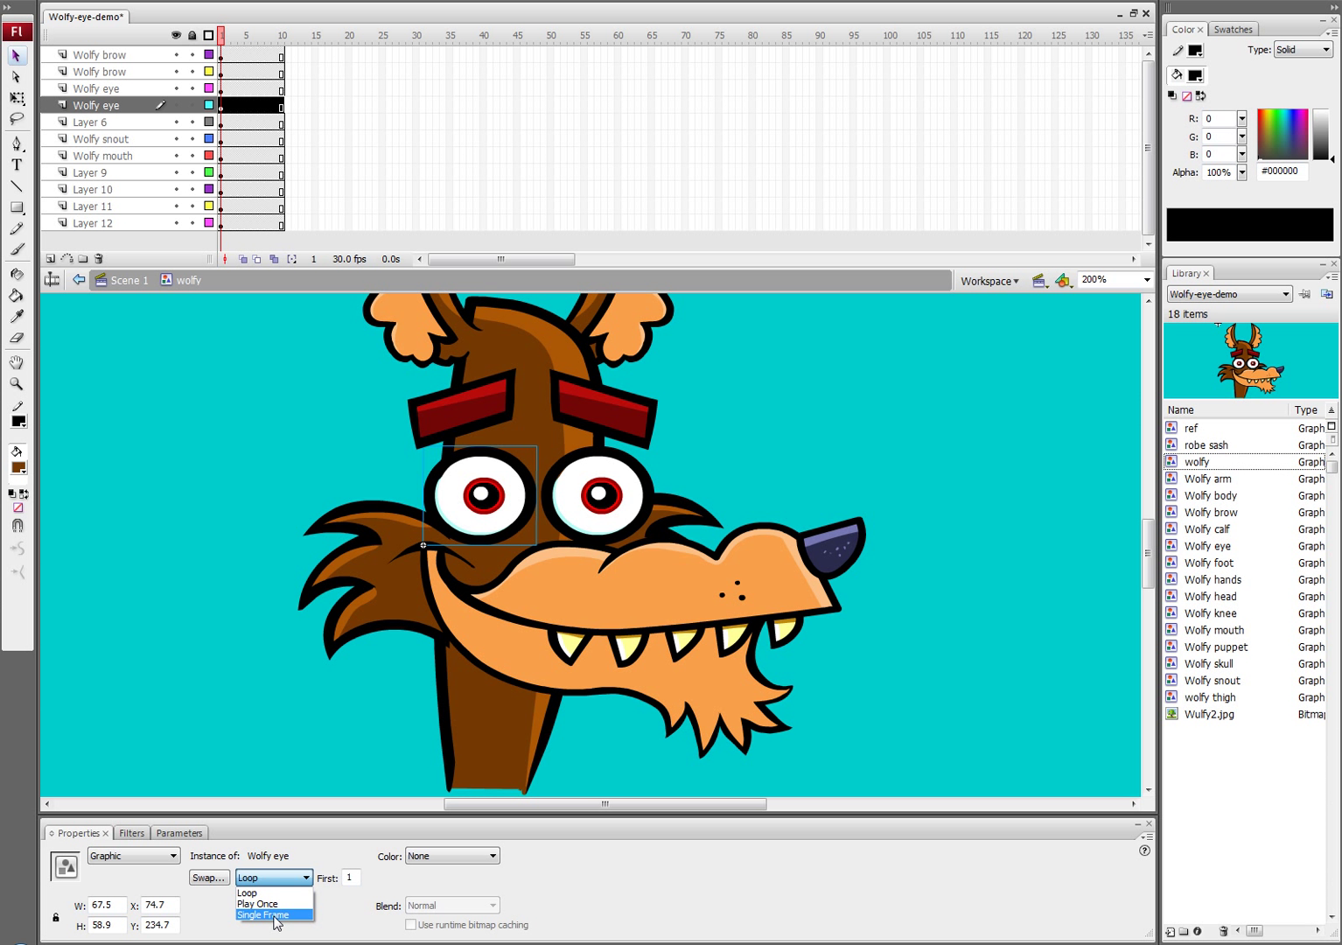
pyautogui.click(262, 893)
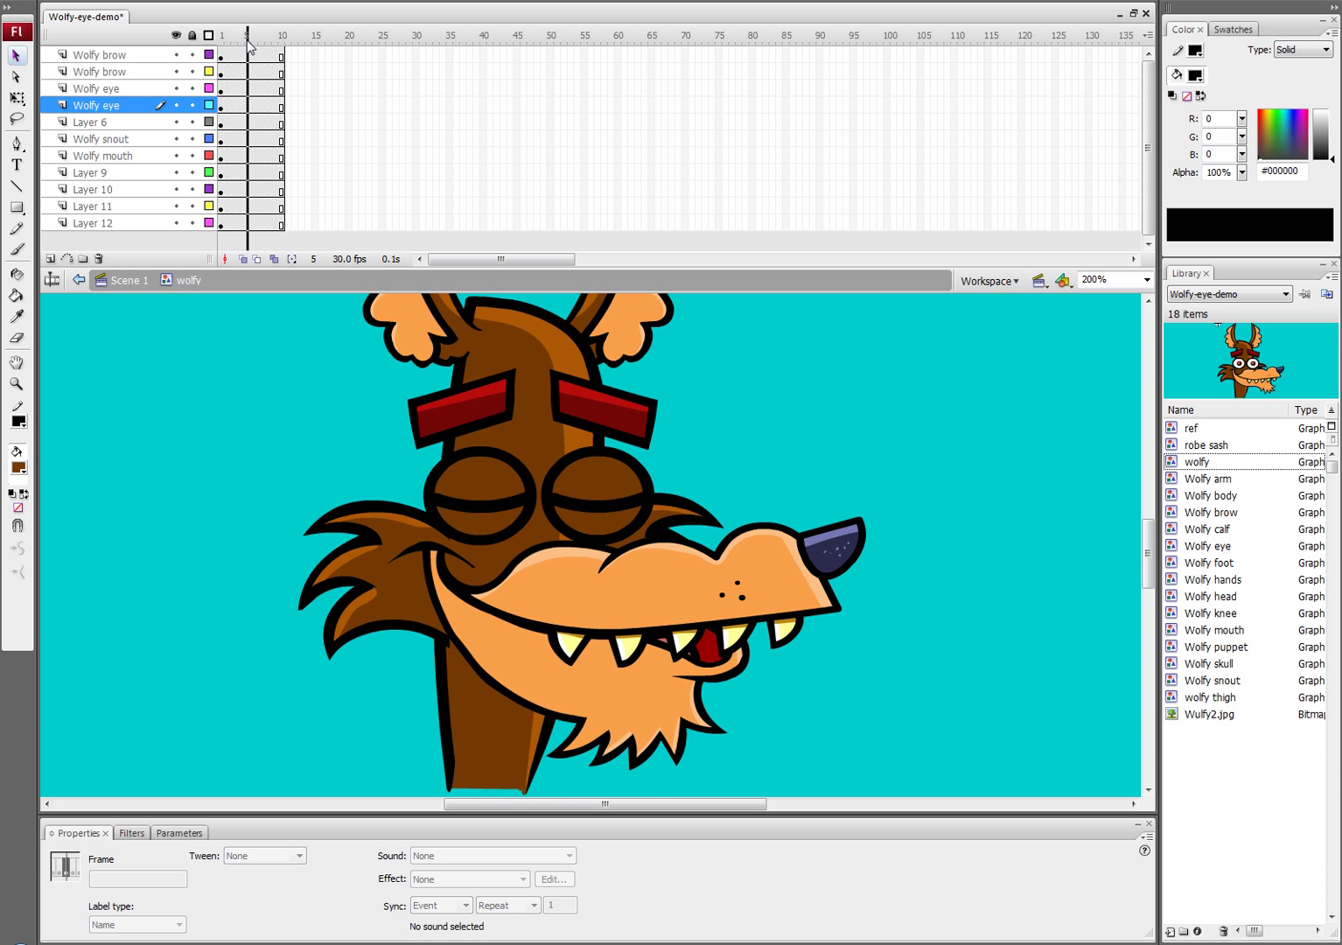
pyautogui.click(224, 35)
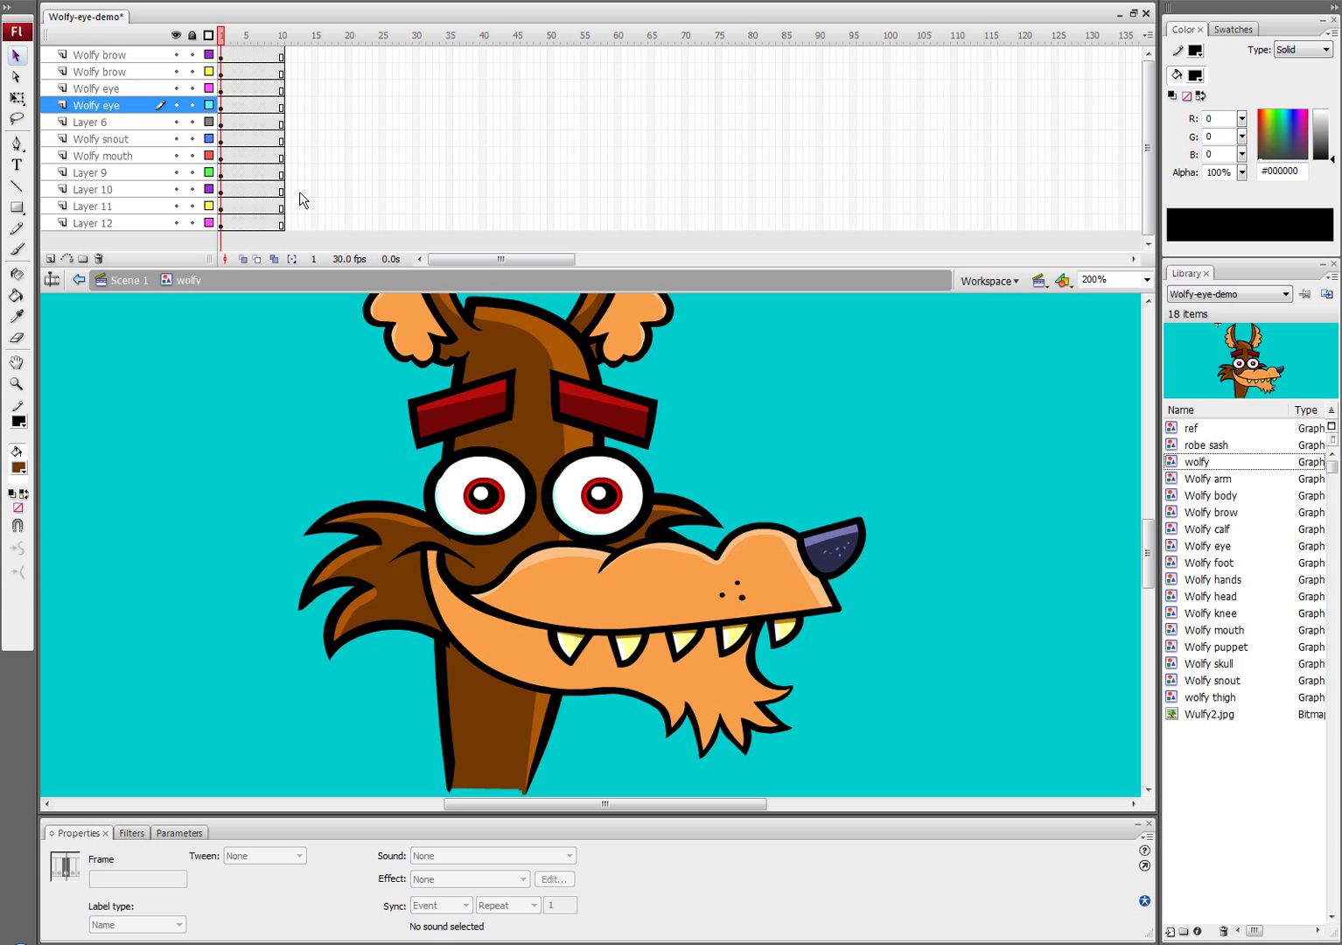
pyautogui.click(284, 35)
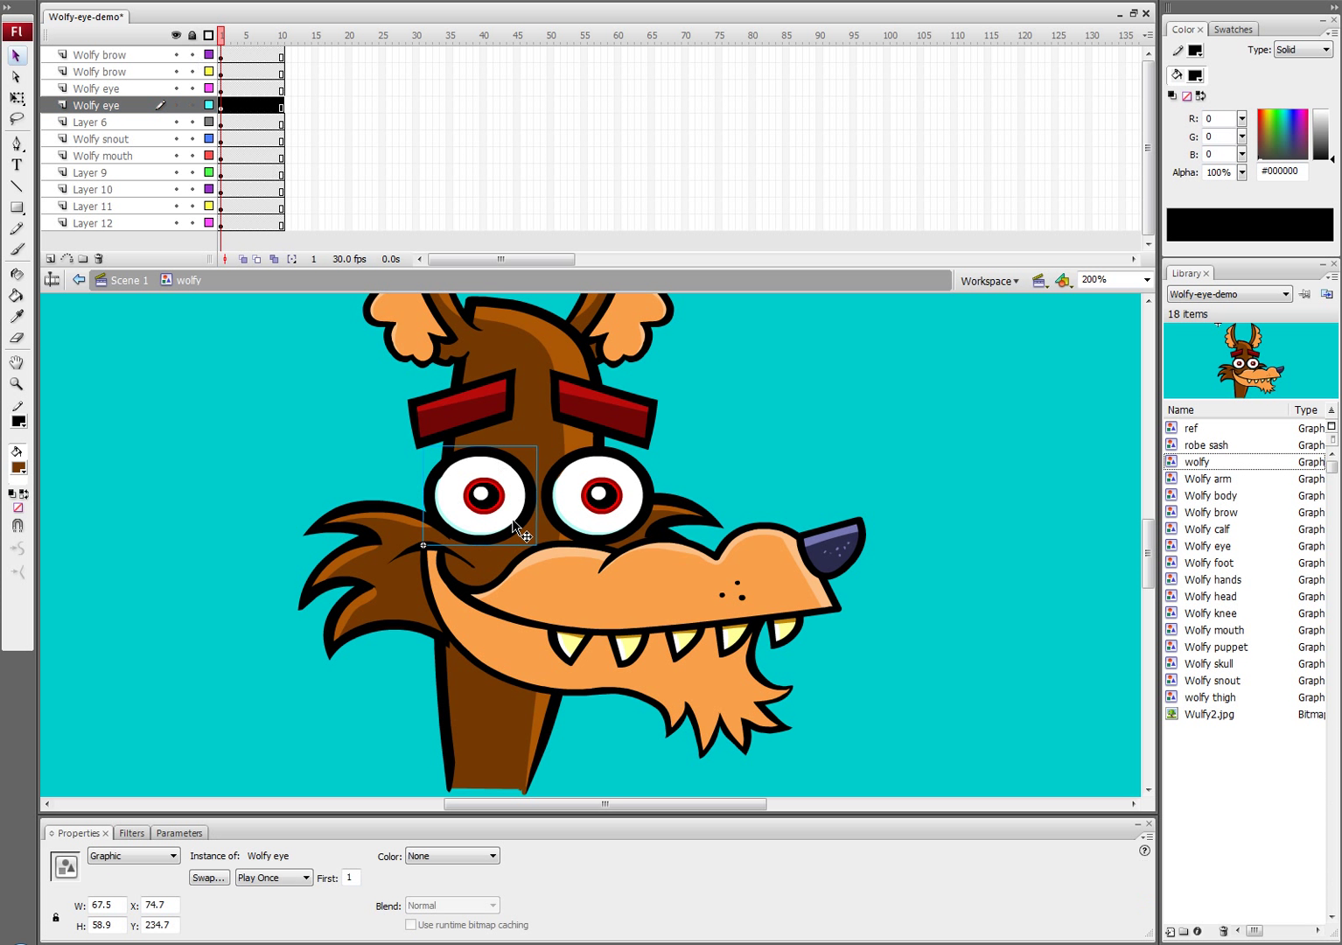
pyautogui.click(304, 878)
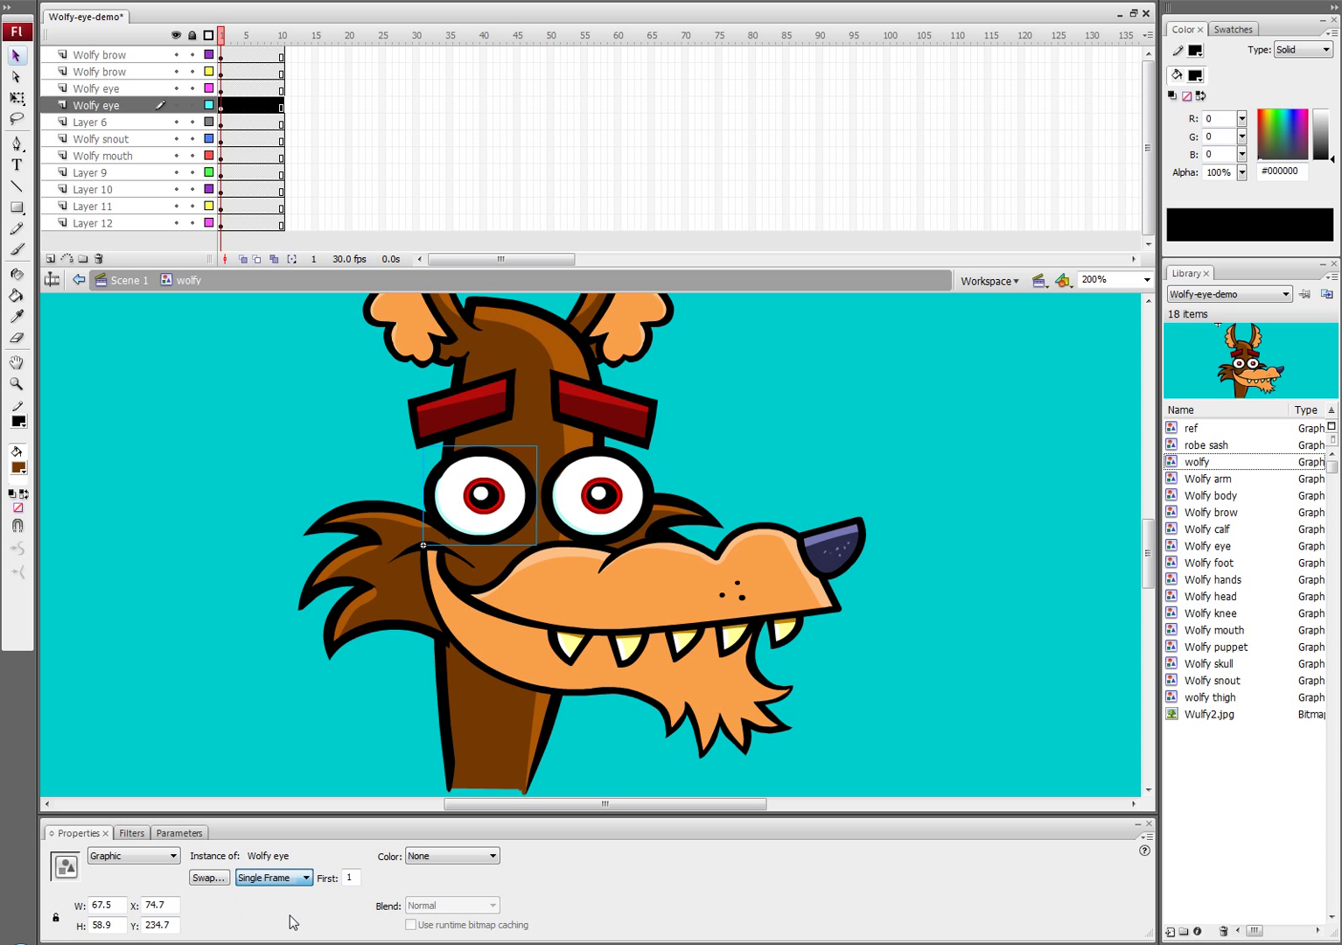
pyautogui.click(283, 31)
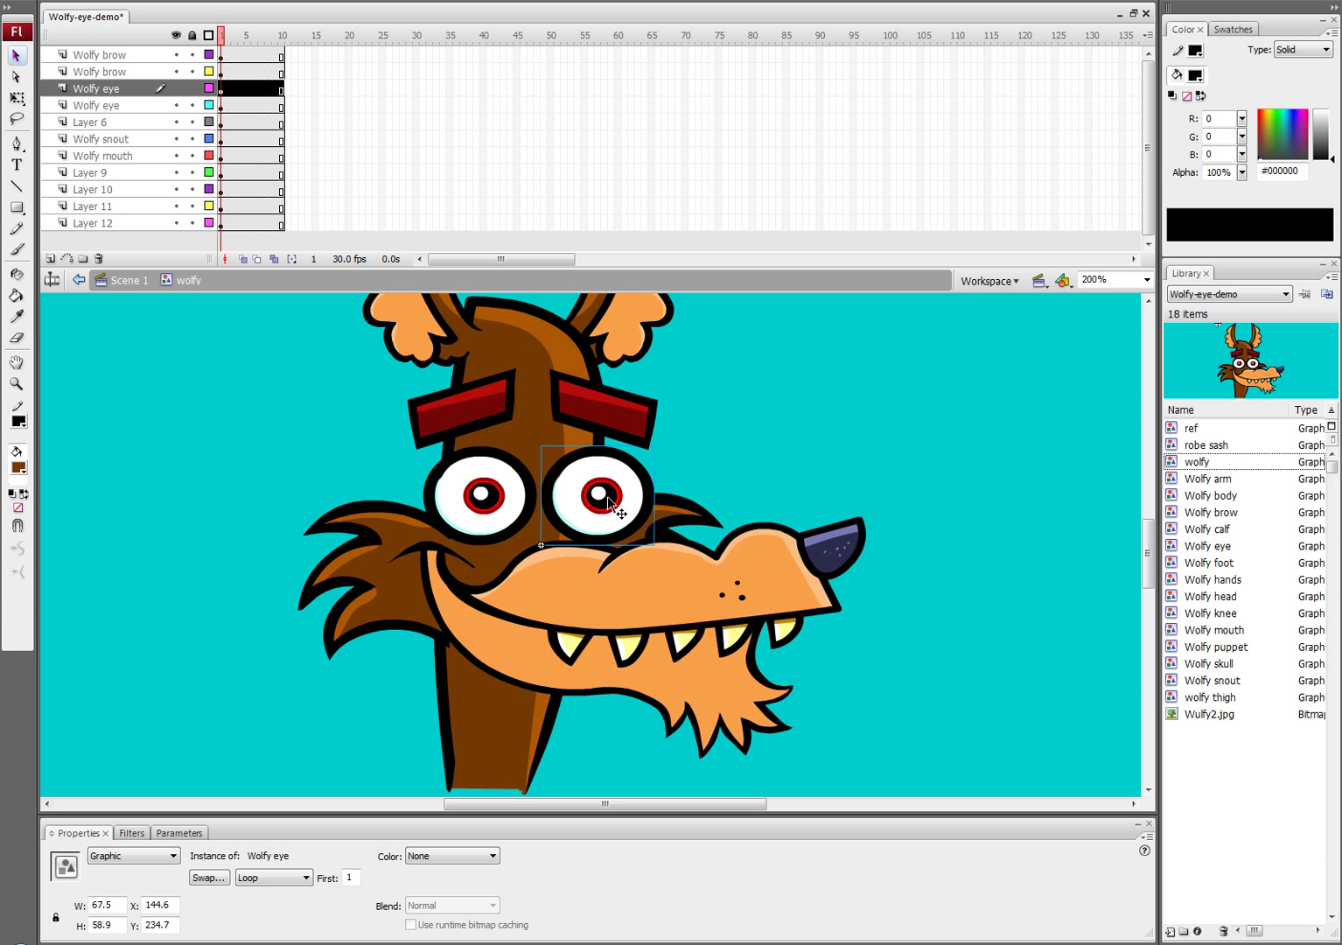
# - Keyframe both eye layers at frame 5 and set both eye instances there to Single Frame
pyautogui.click(301, 878)
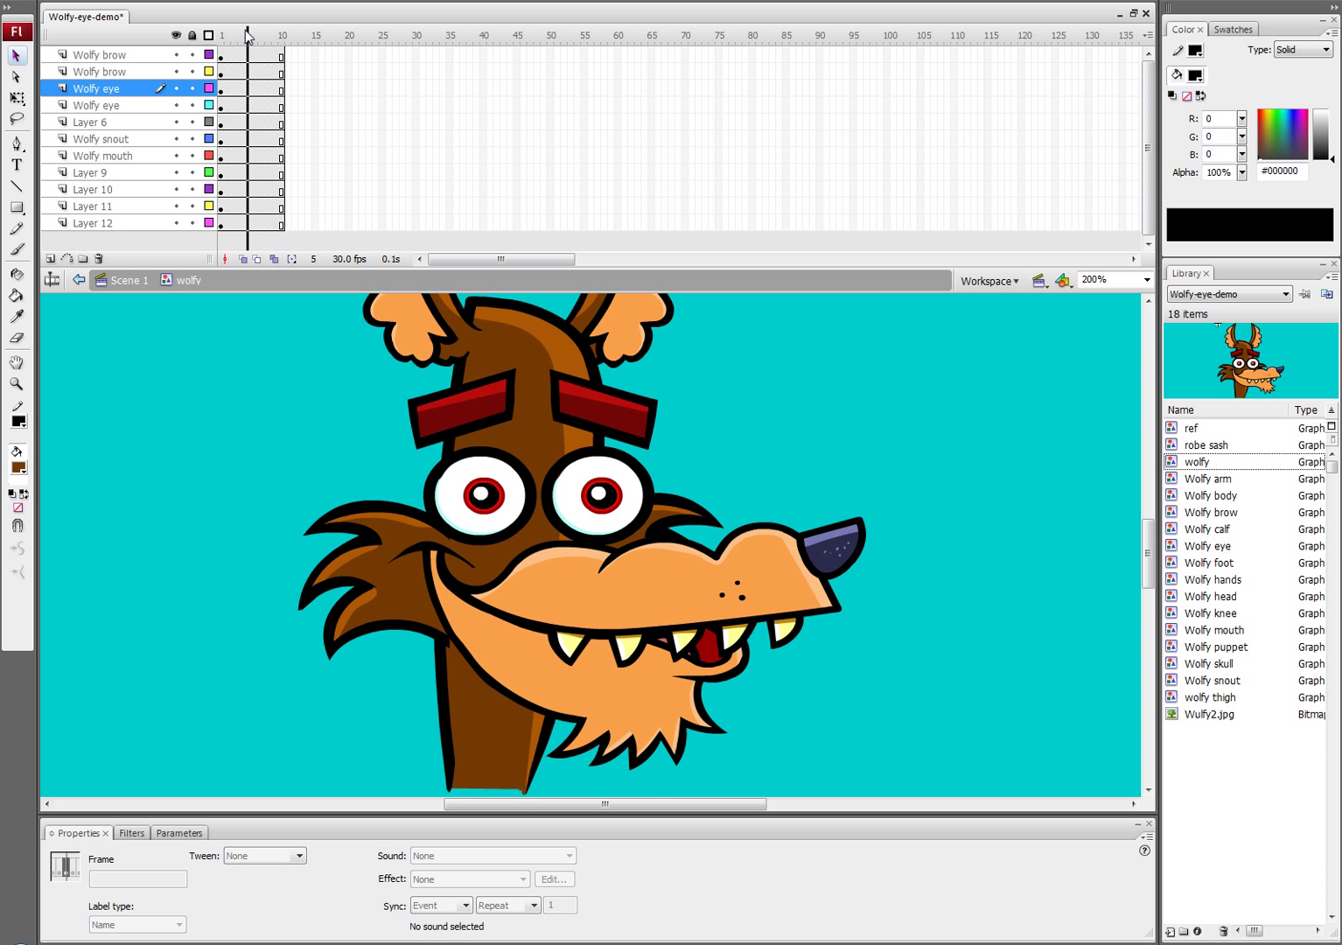
pyautogui.click(599, 498)
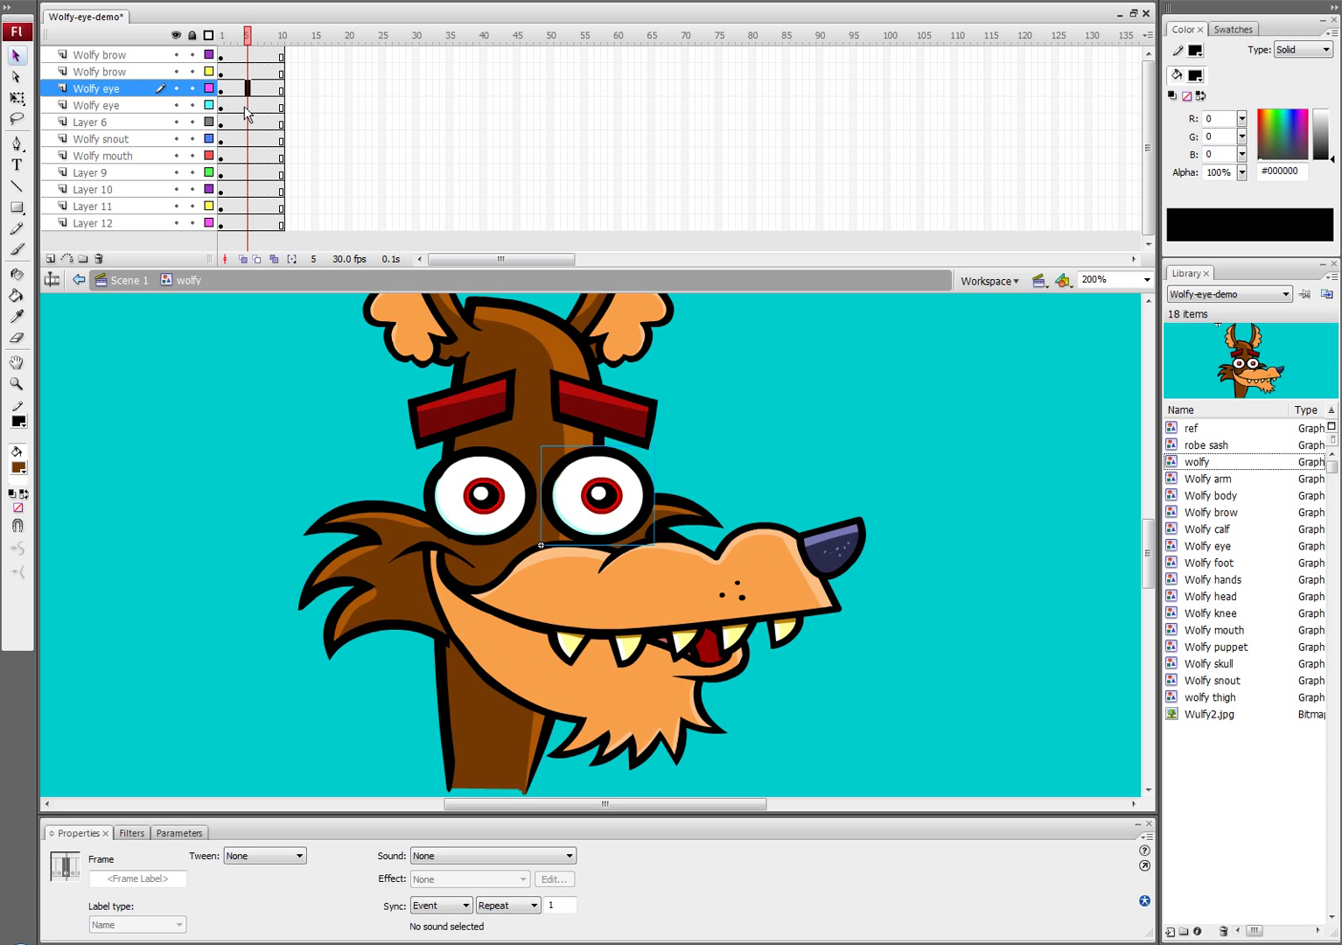
pyautogui.click(94, 105)
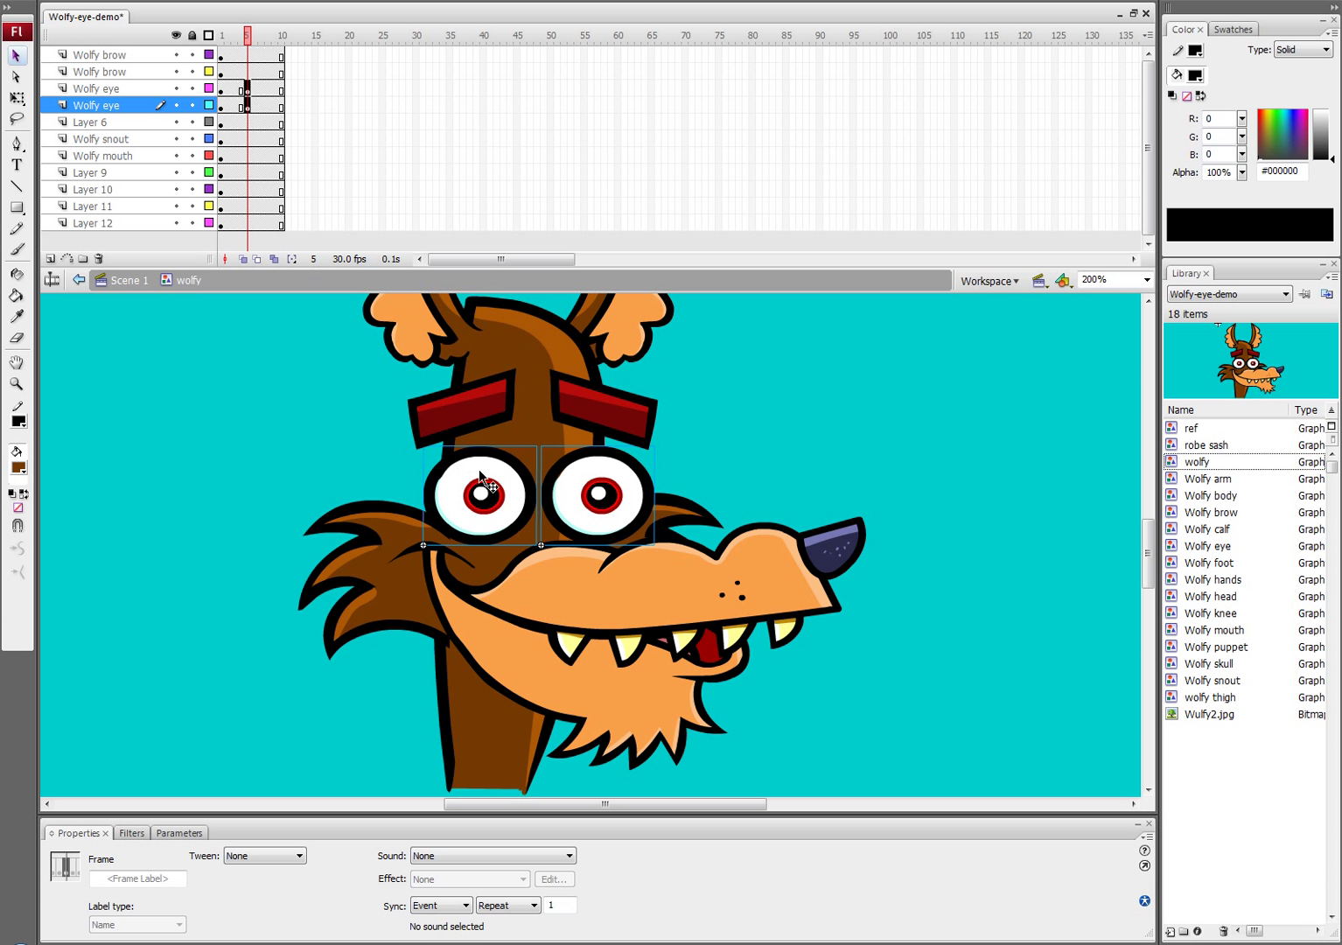
pyautogui.click(483, 493)
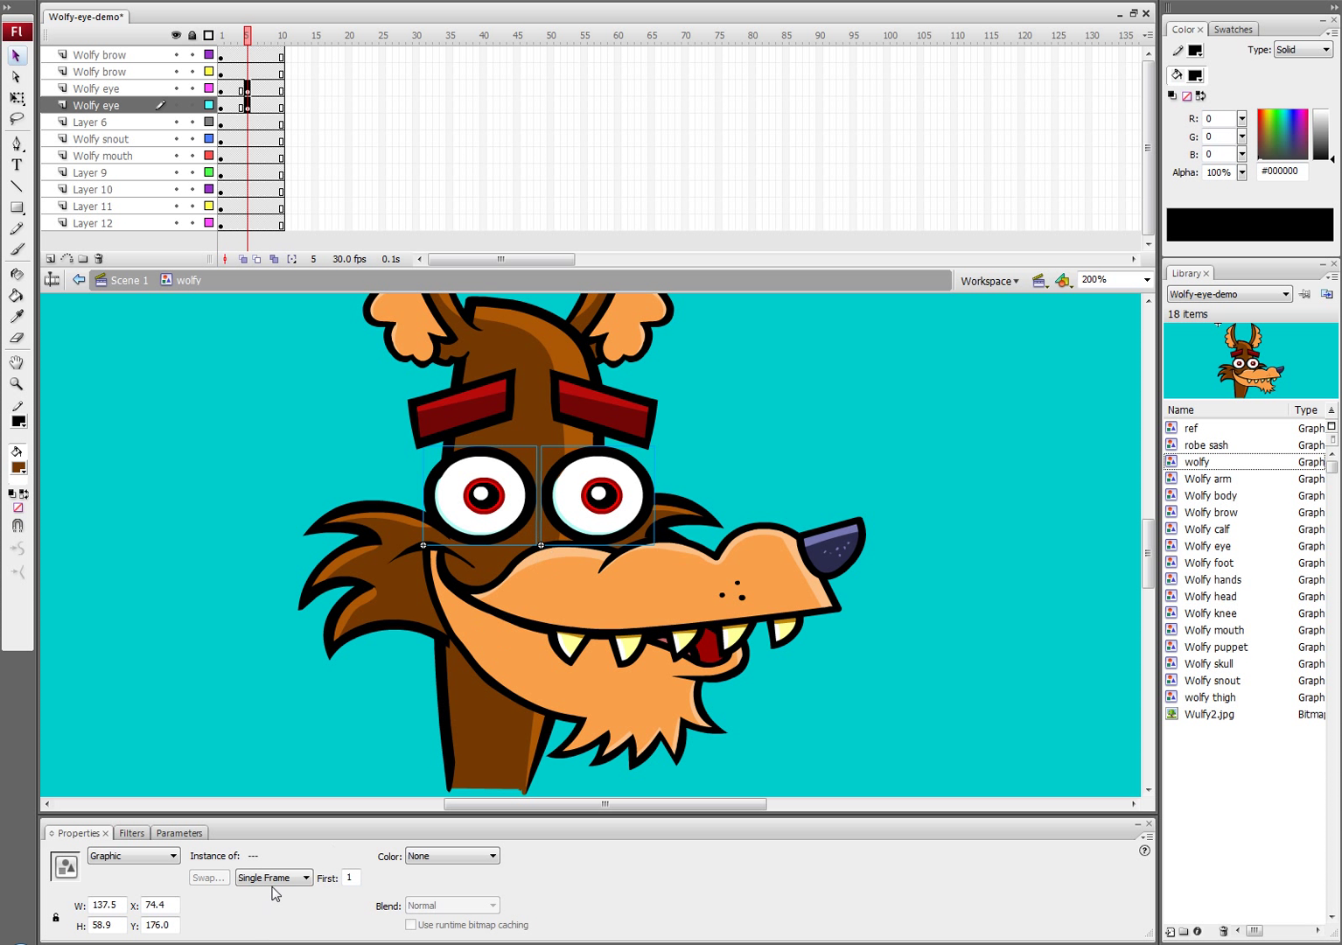
pyautogui.click(273, 879)
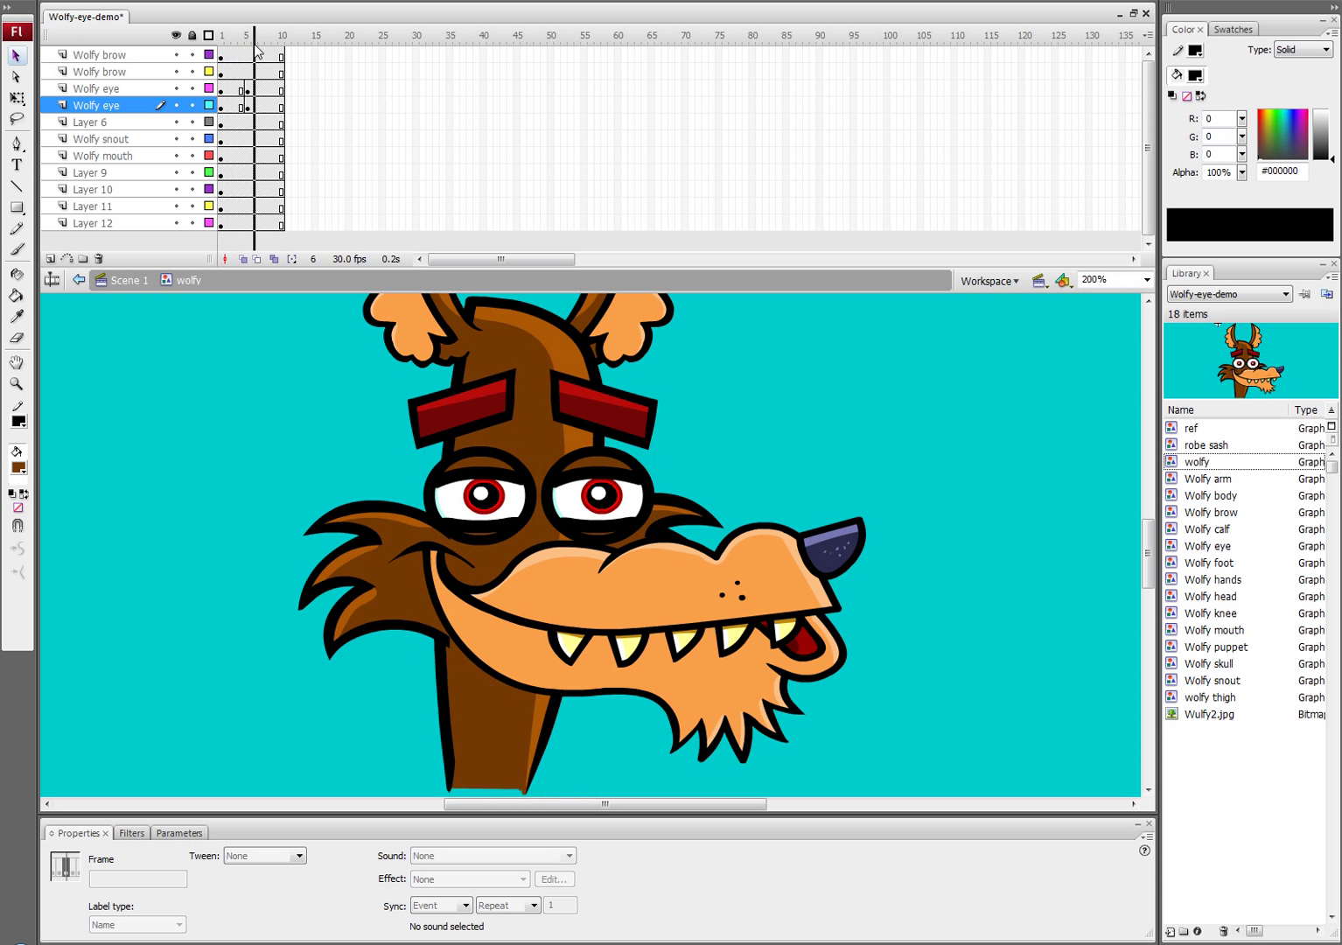
pyautogui.click(252, 35)
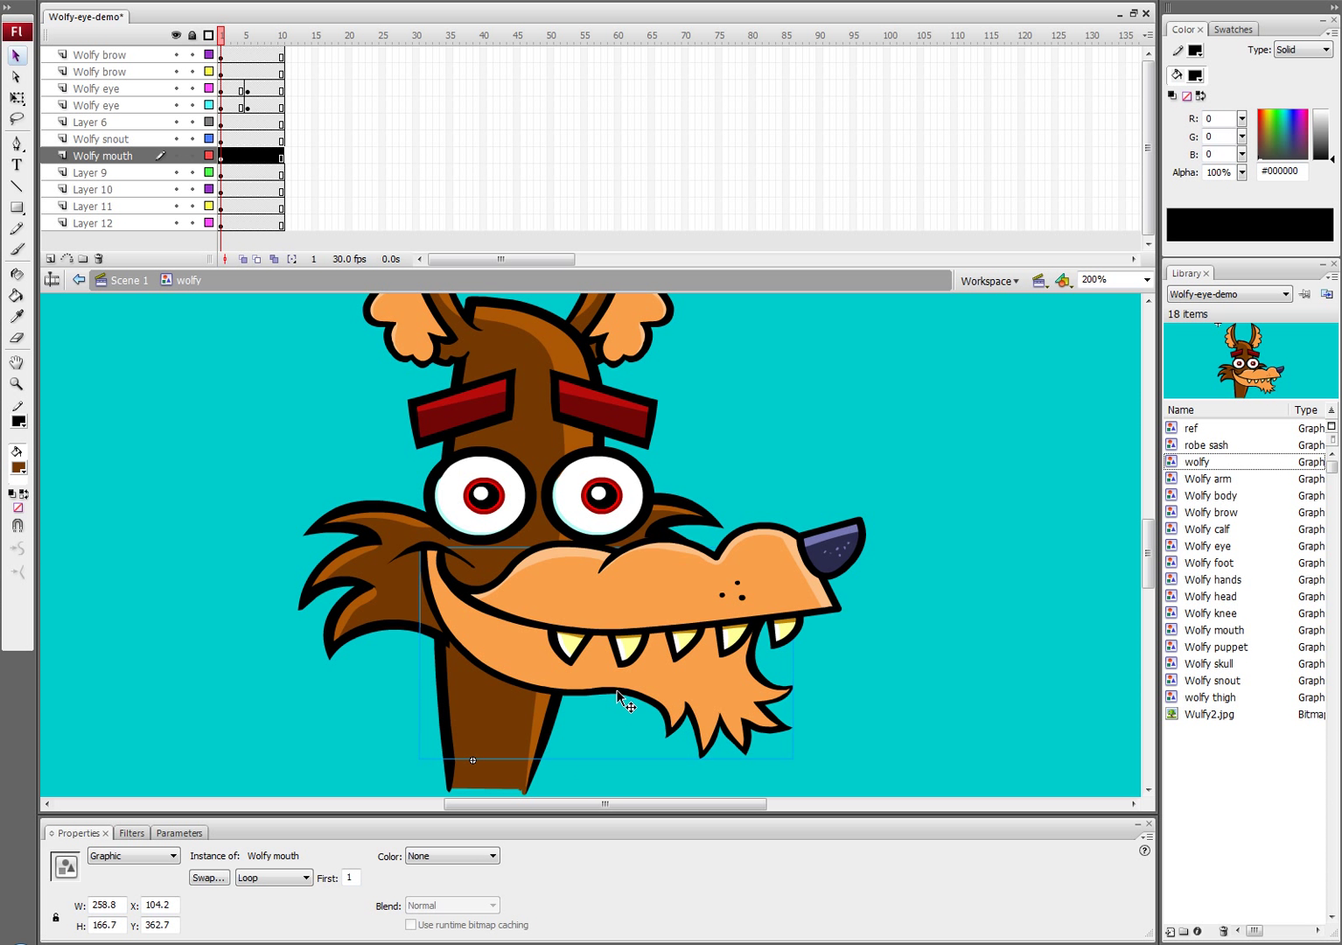
# - Make Wolfy's mouth hold a single frame from frame 4, removing the extra Layer 9 frame
pyautogui.click(269, 879)
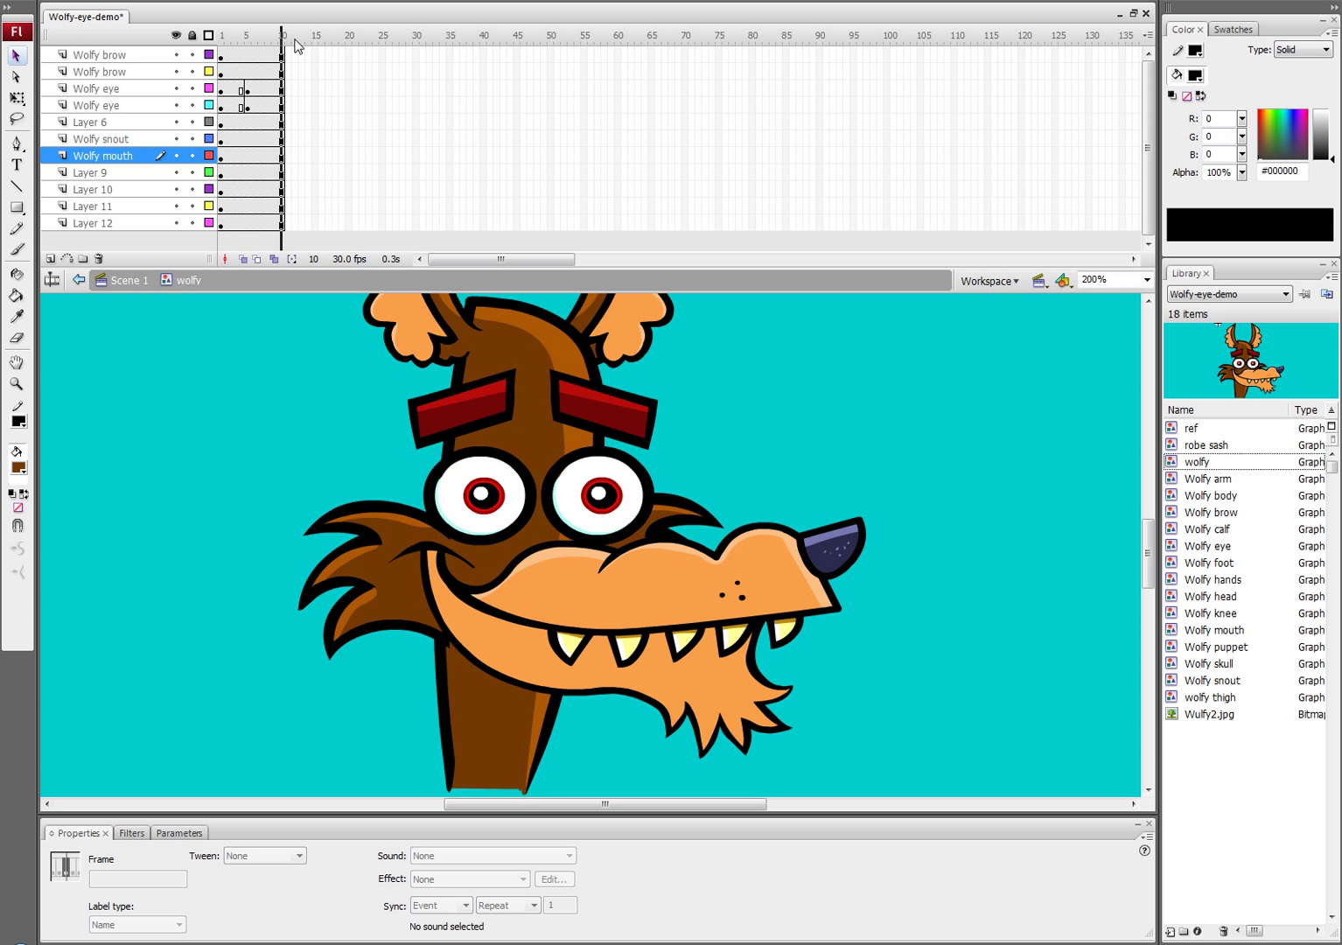
pyautogui.click(242, 171)
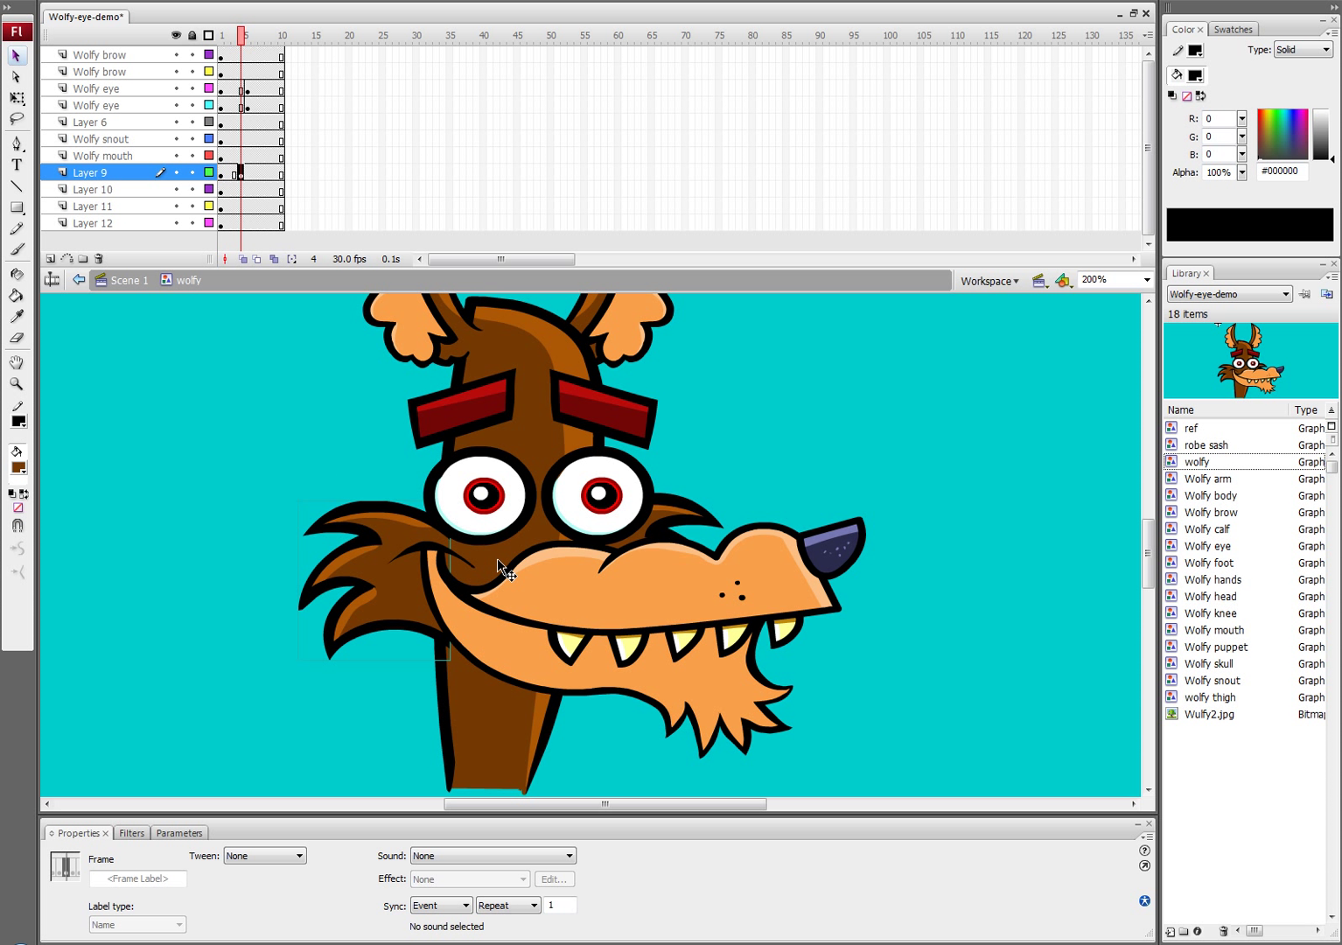
pyautogui.click(102, 156)
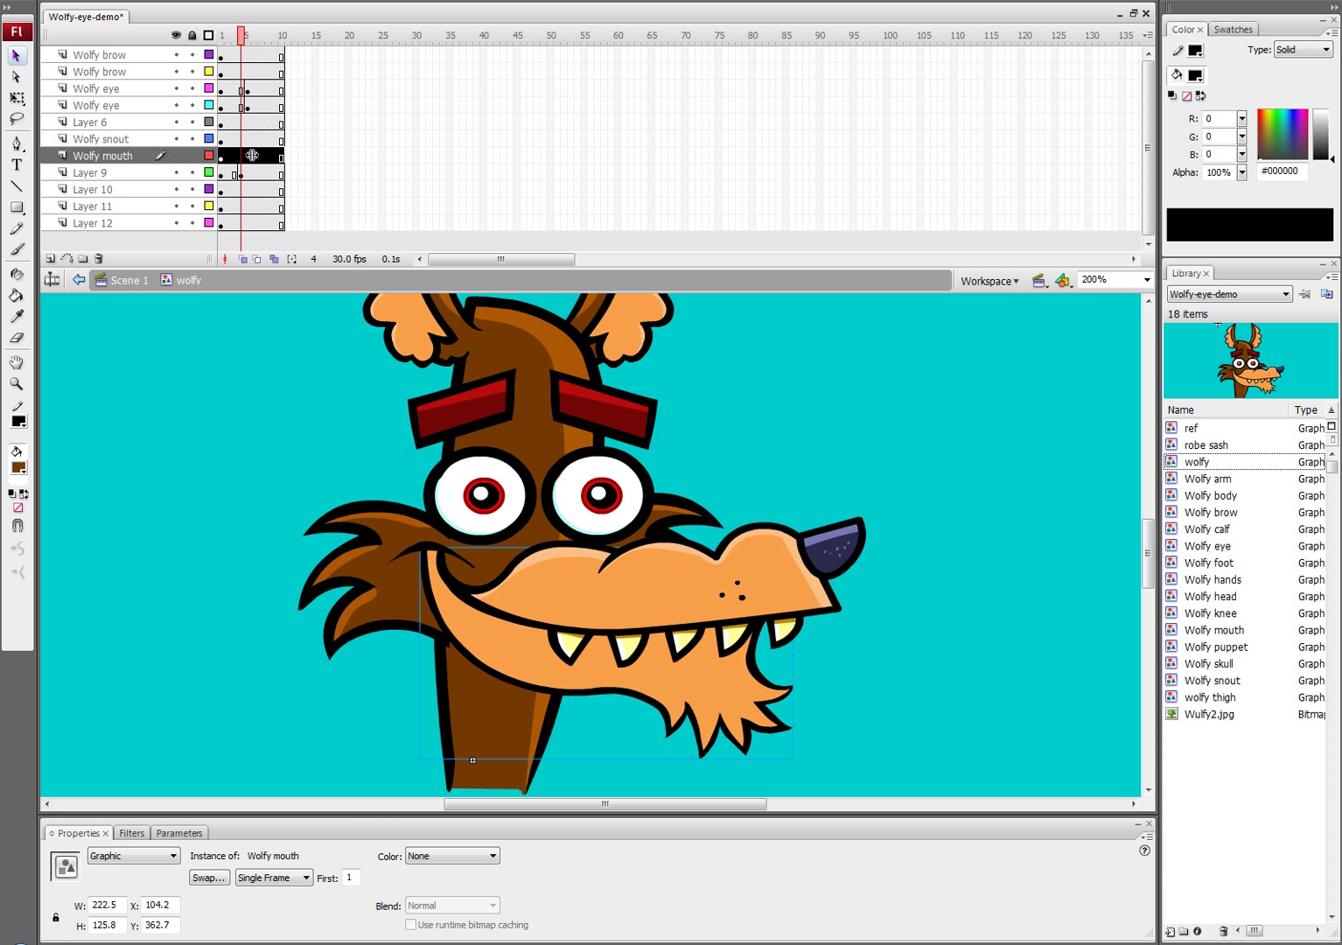
pyautogui.rightClick(238, 172)
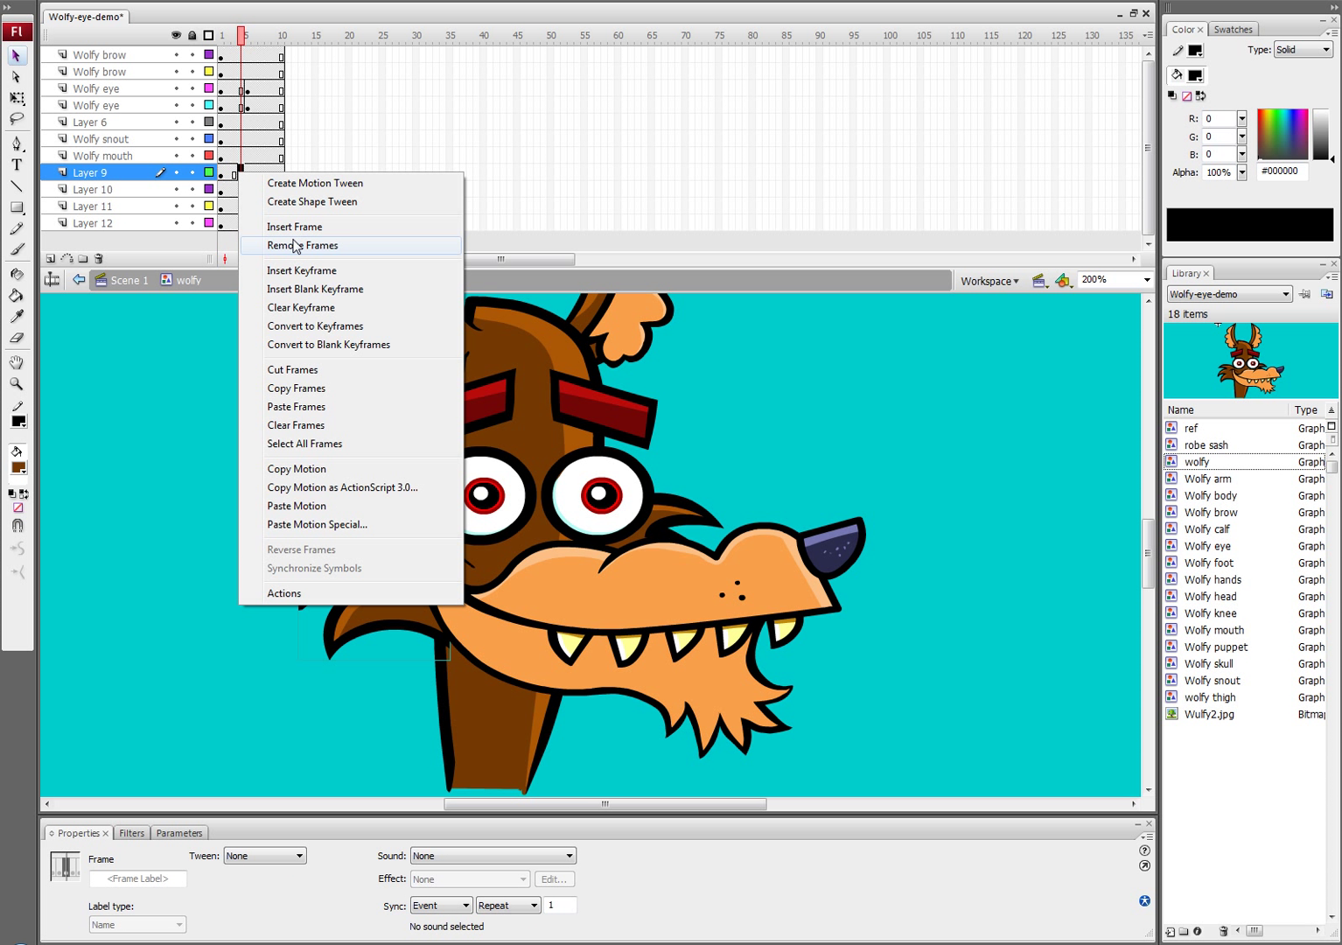
pyautogui.click(301, 245)
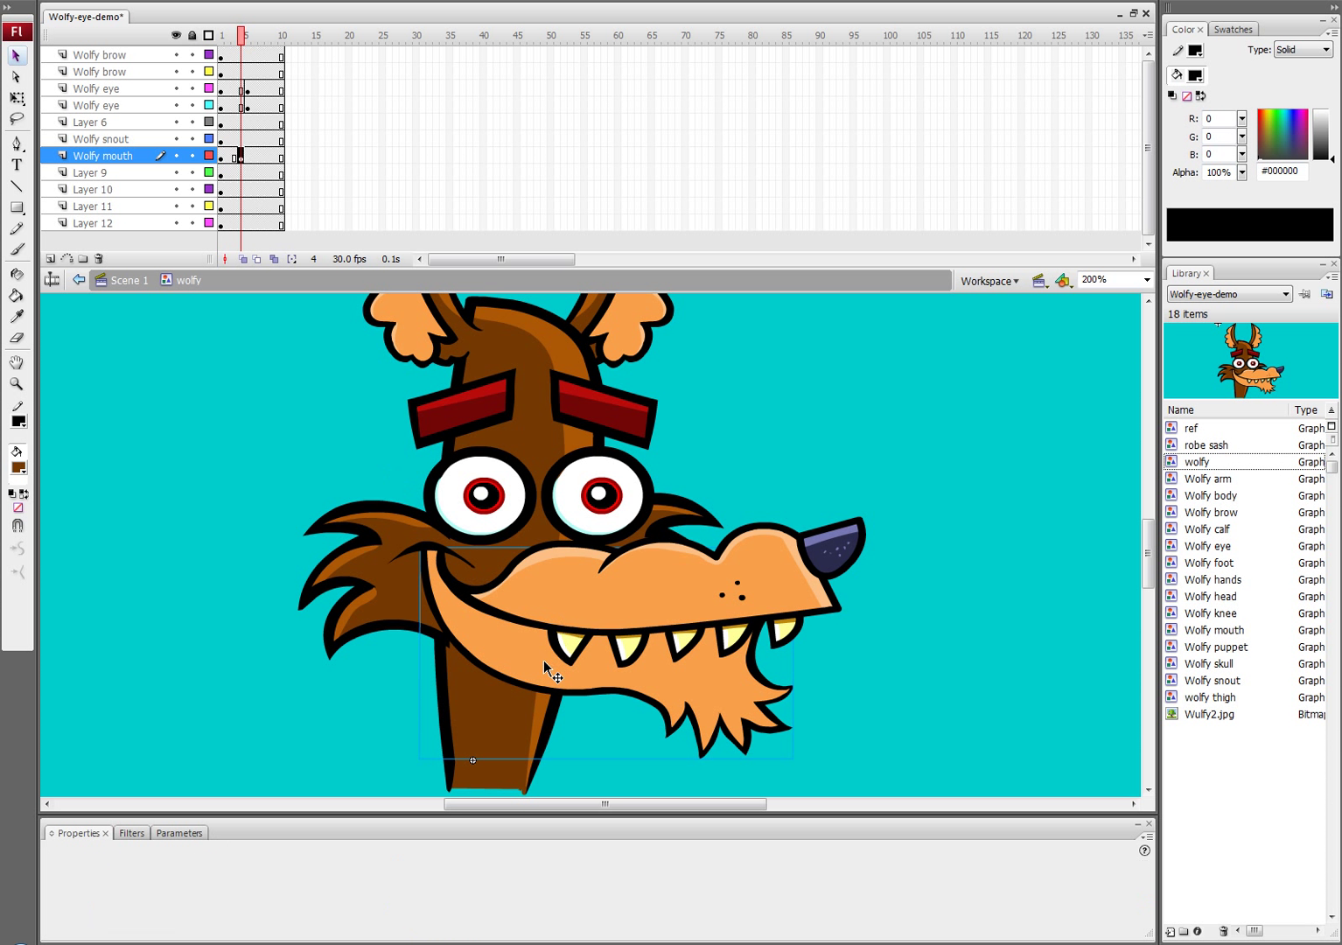
pyautogui.click(271, 878)
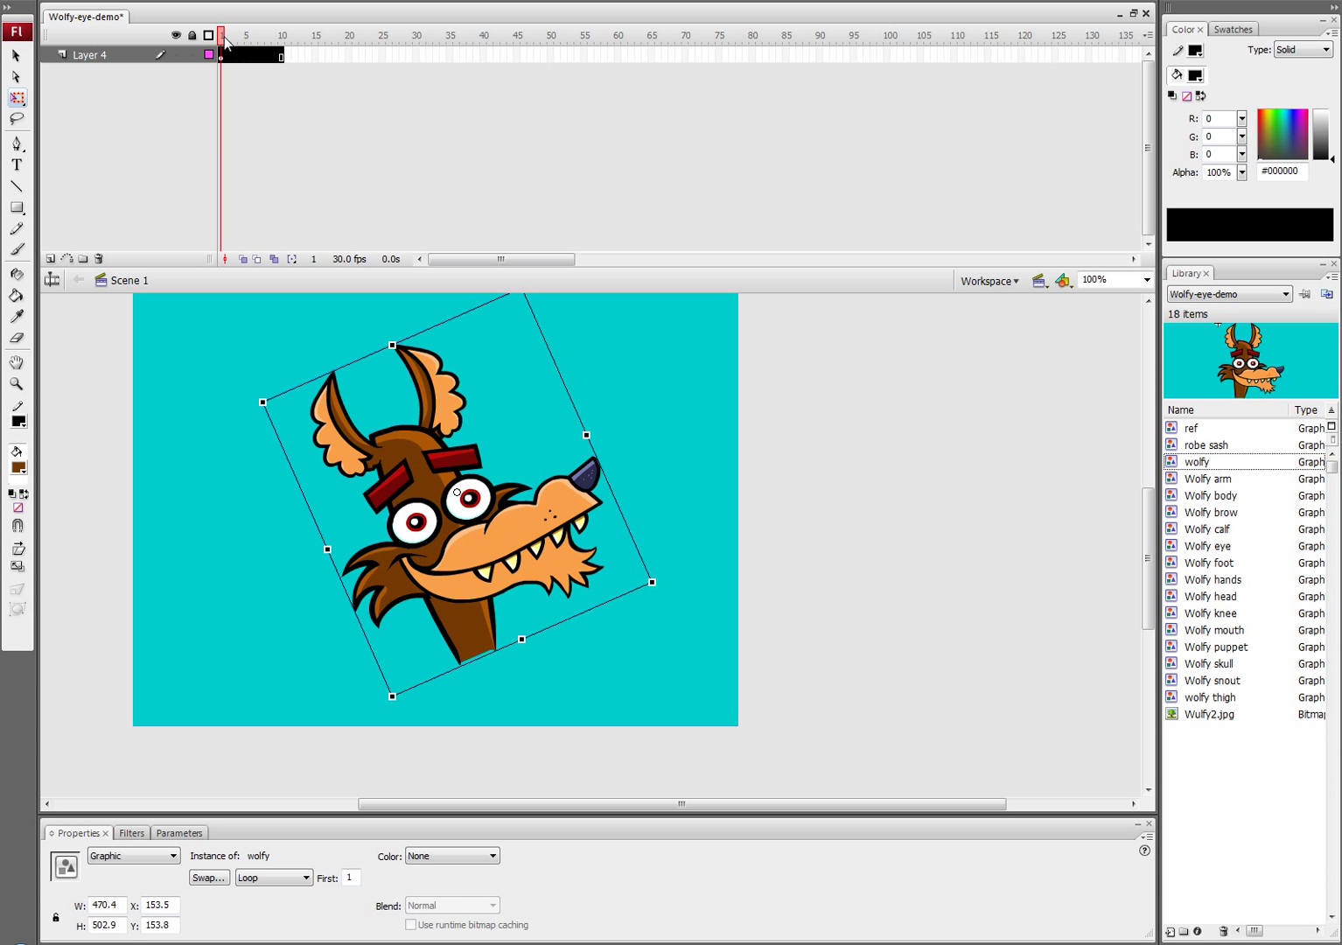
pyautogui.moveTo(378, 369)
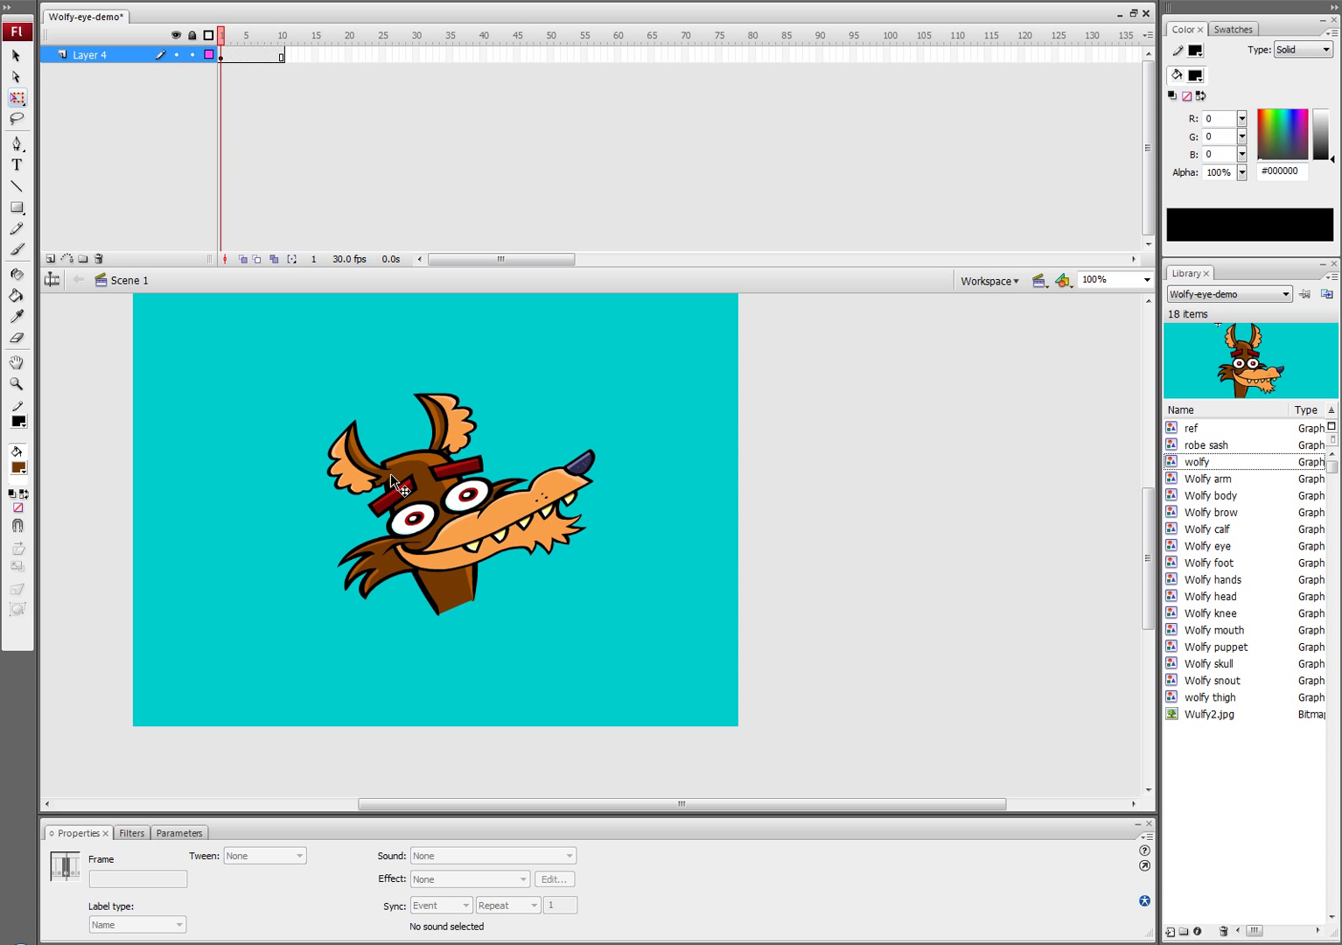
# - Free-transform the wolfy instance on Scene 1, turning it nearly upright and enlarging it
pyautogui.click(455, 492)
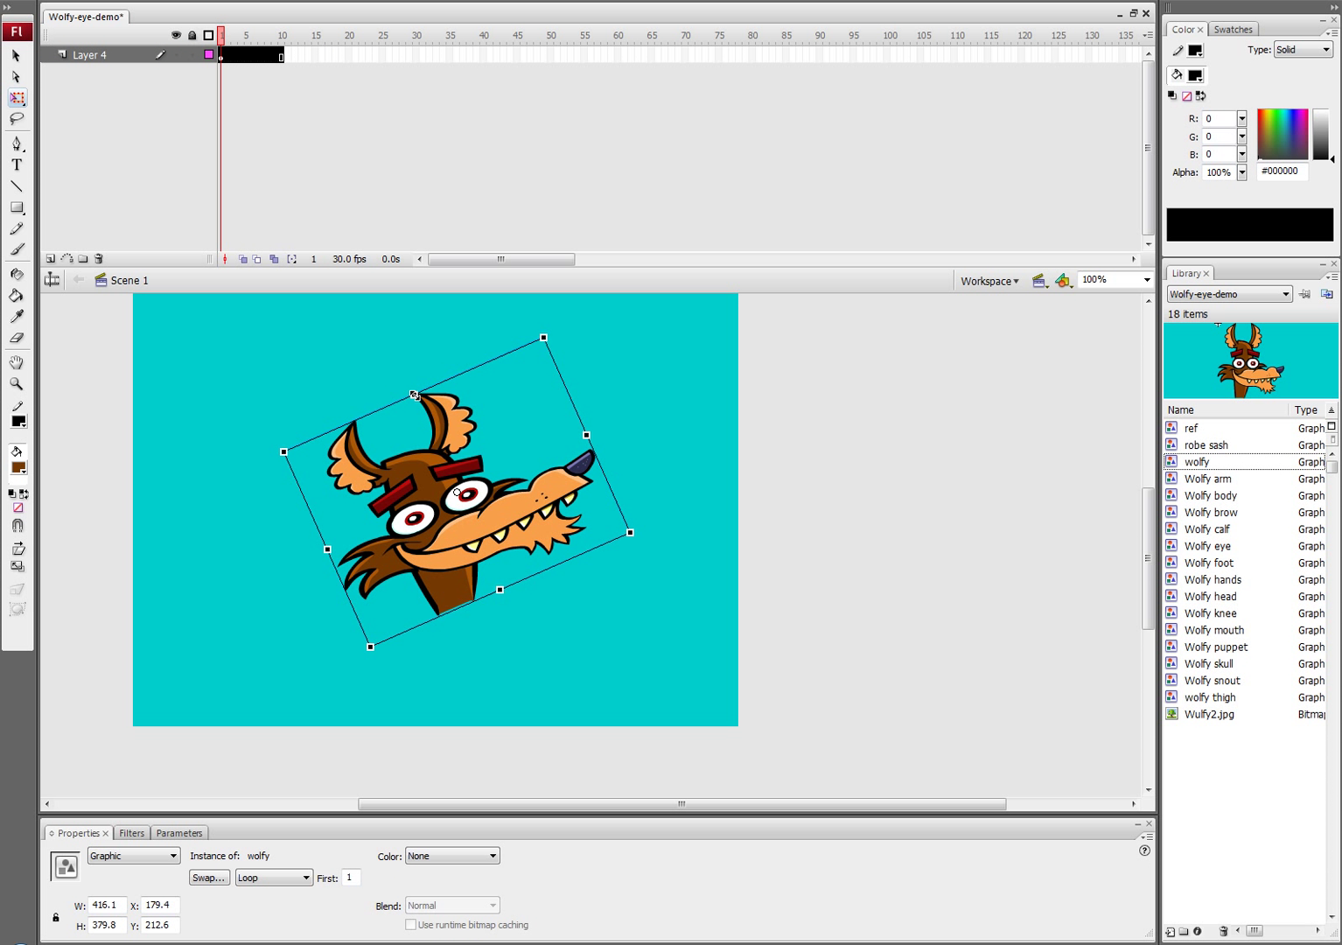
pyautogui.moveTo(630, 532); pyautogui.dragTo(651, 574)
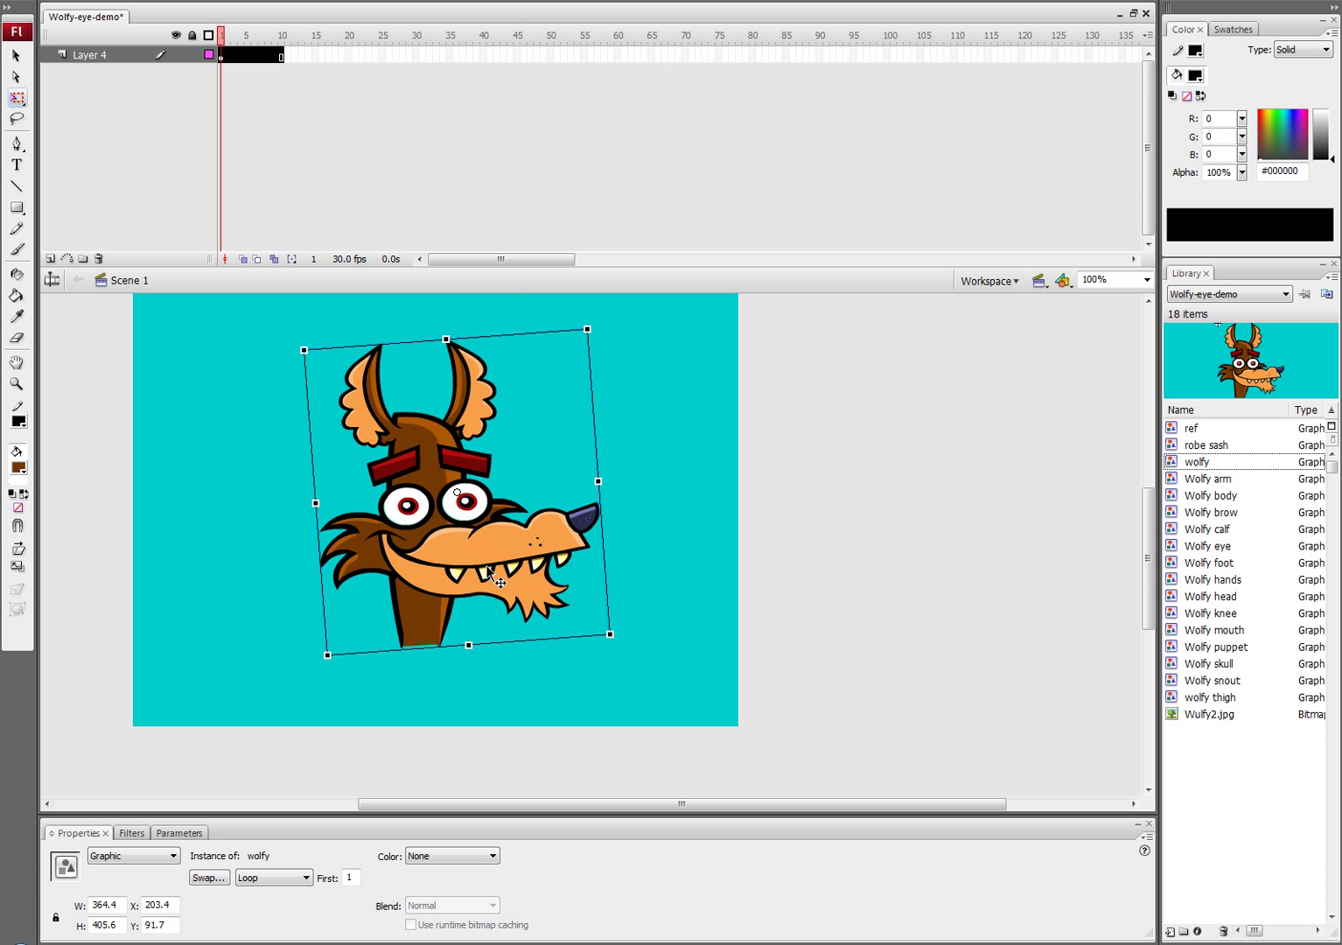
pyautogui.moveTo(493, 567)
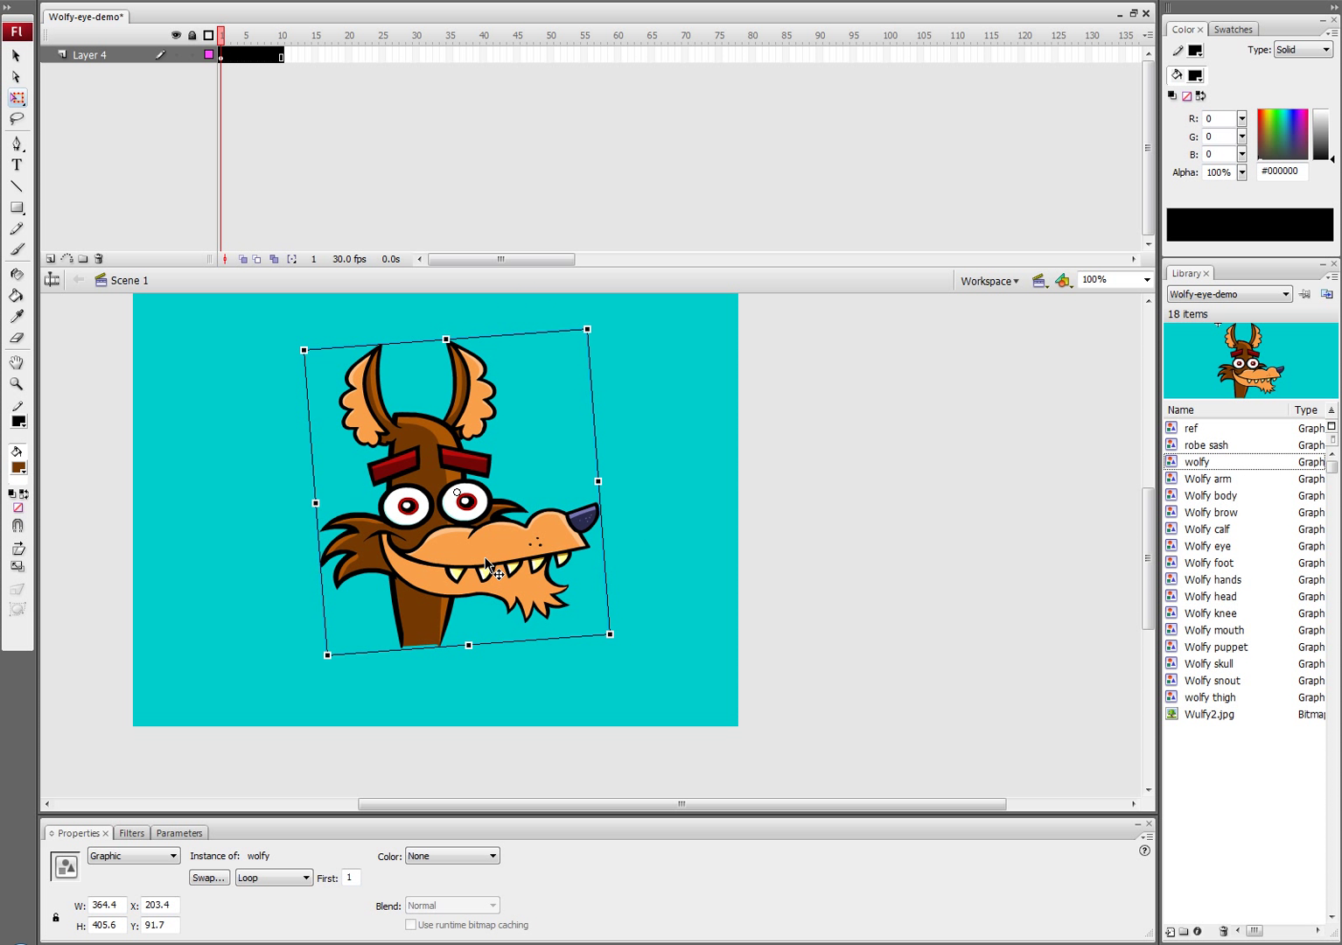